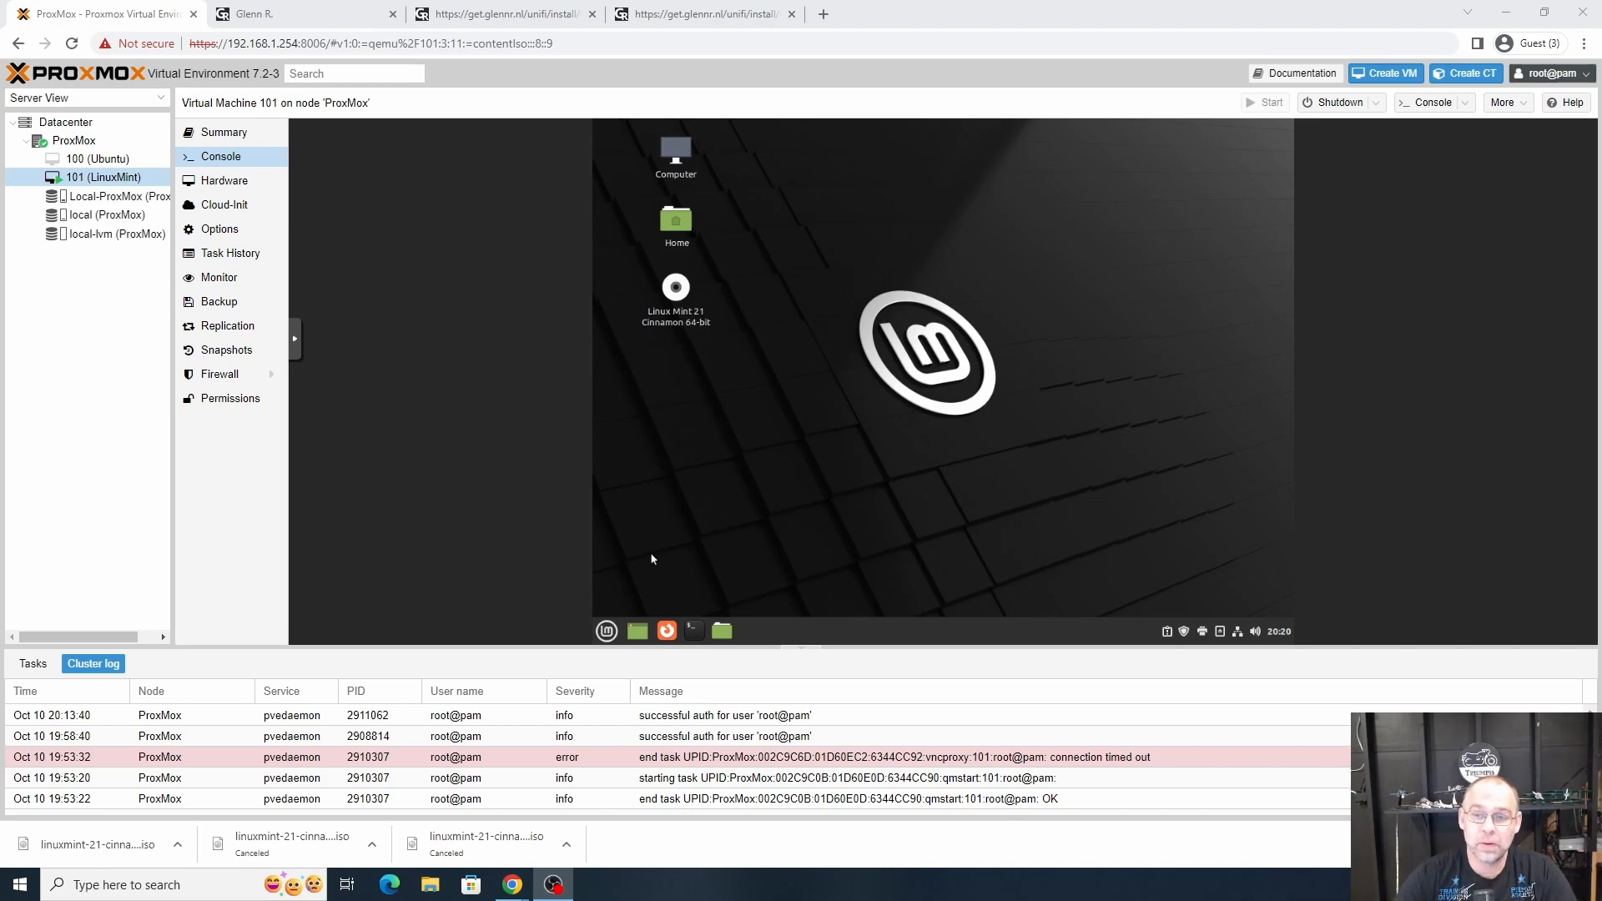
# Step: Switch between the Ubuntu VM and the Linux Mint VM console in Proxmox
pyautogui.click(97, 158)
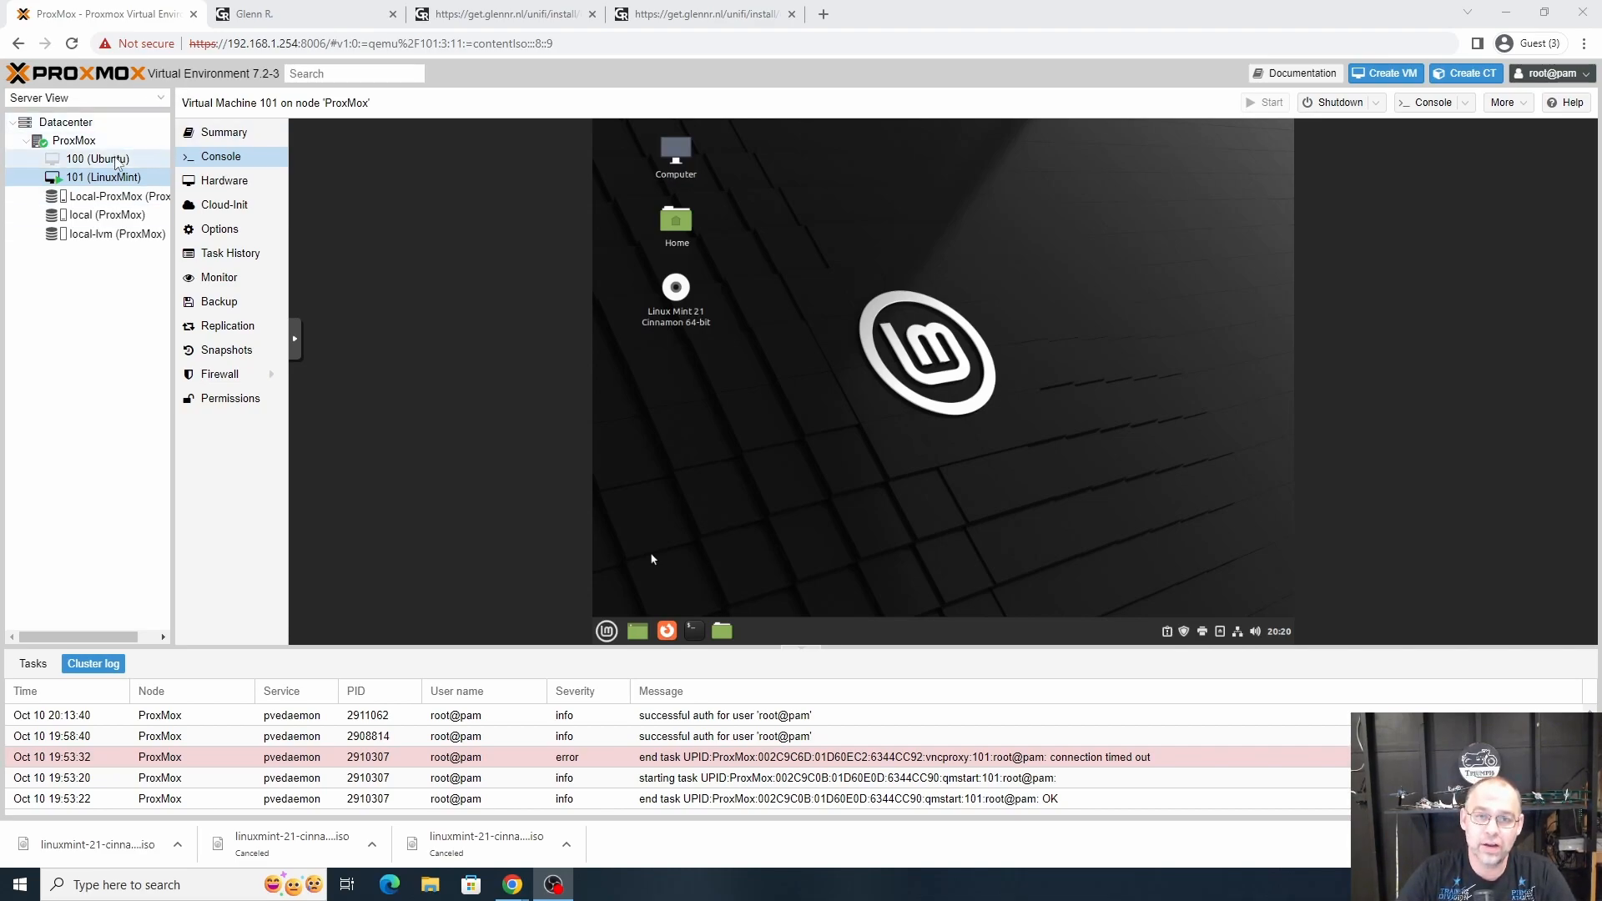
pyautogui.click(97, 158)
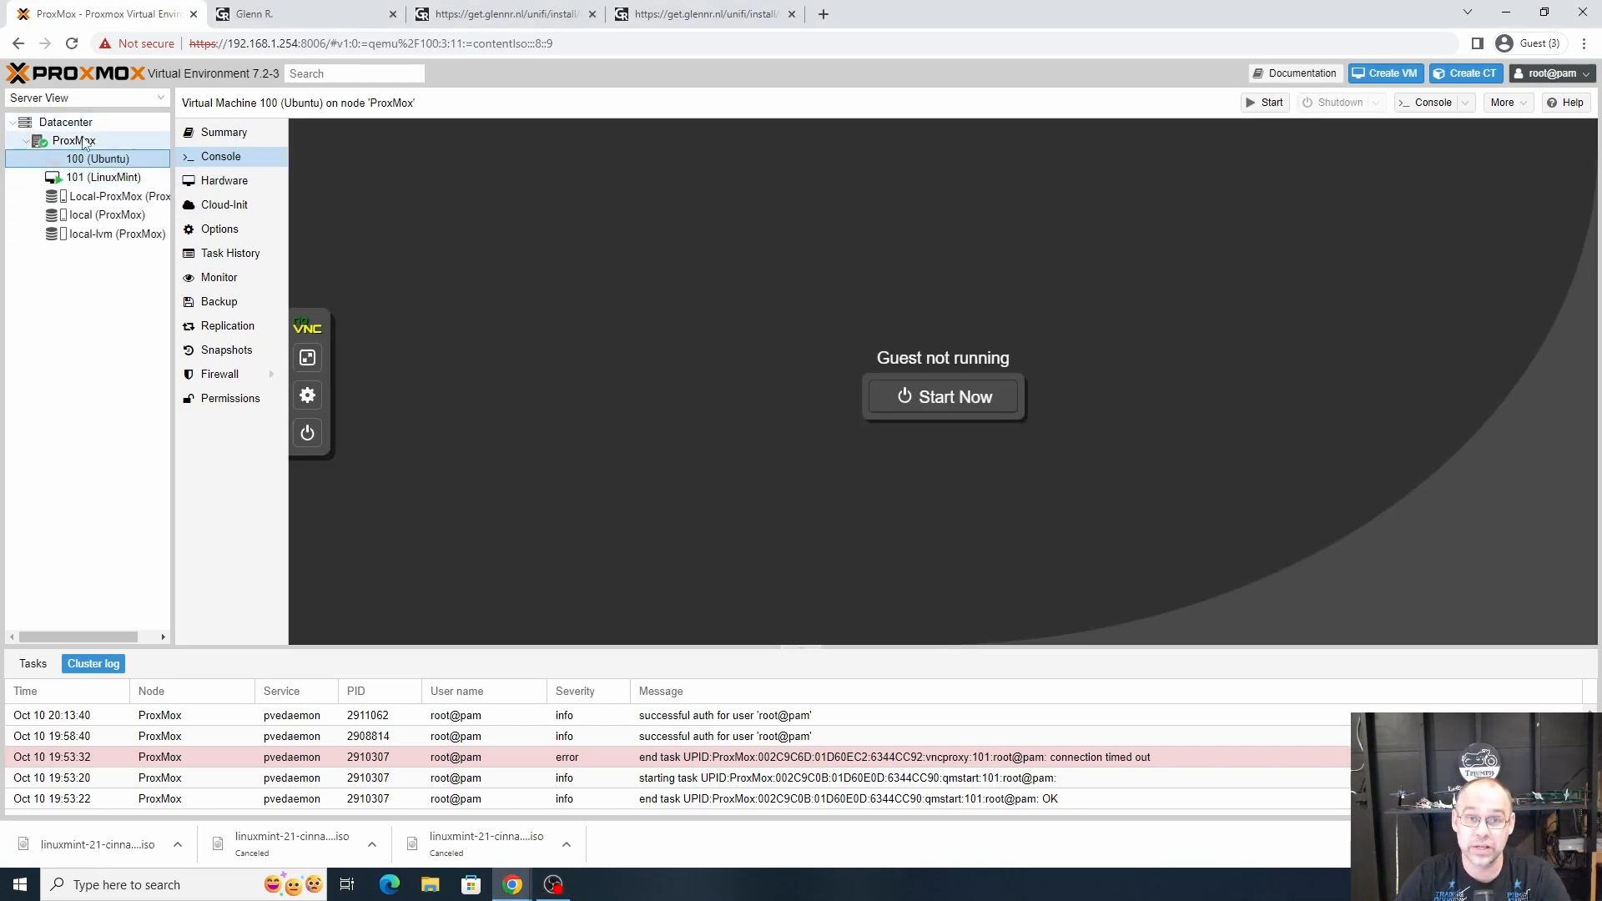
pyautogui.click(104, 177)
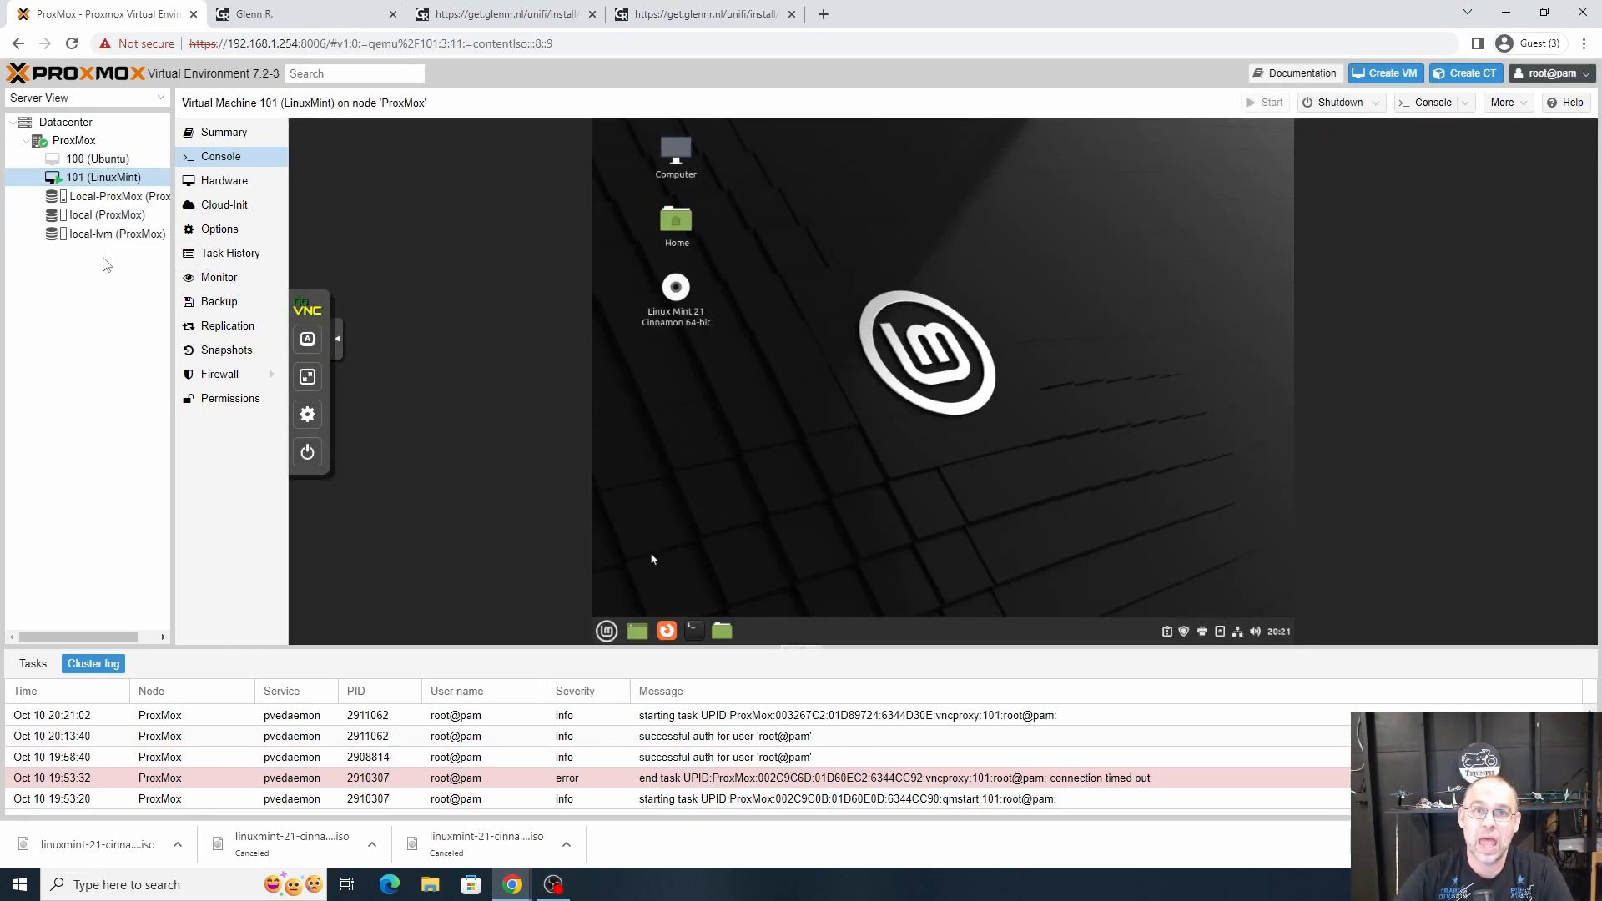
pyautogui.click(337, 337)
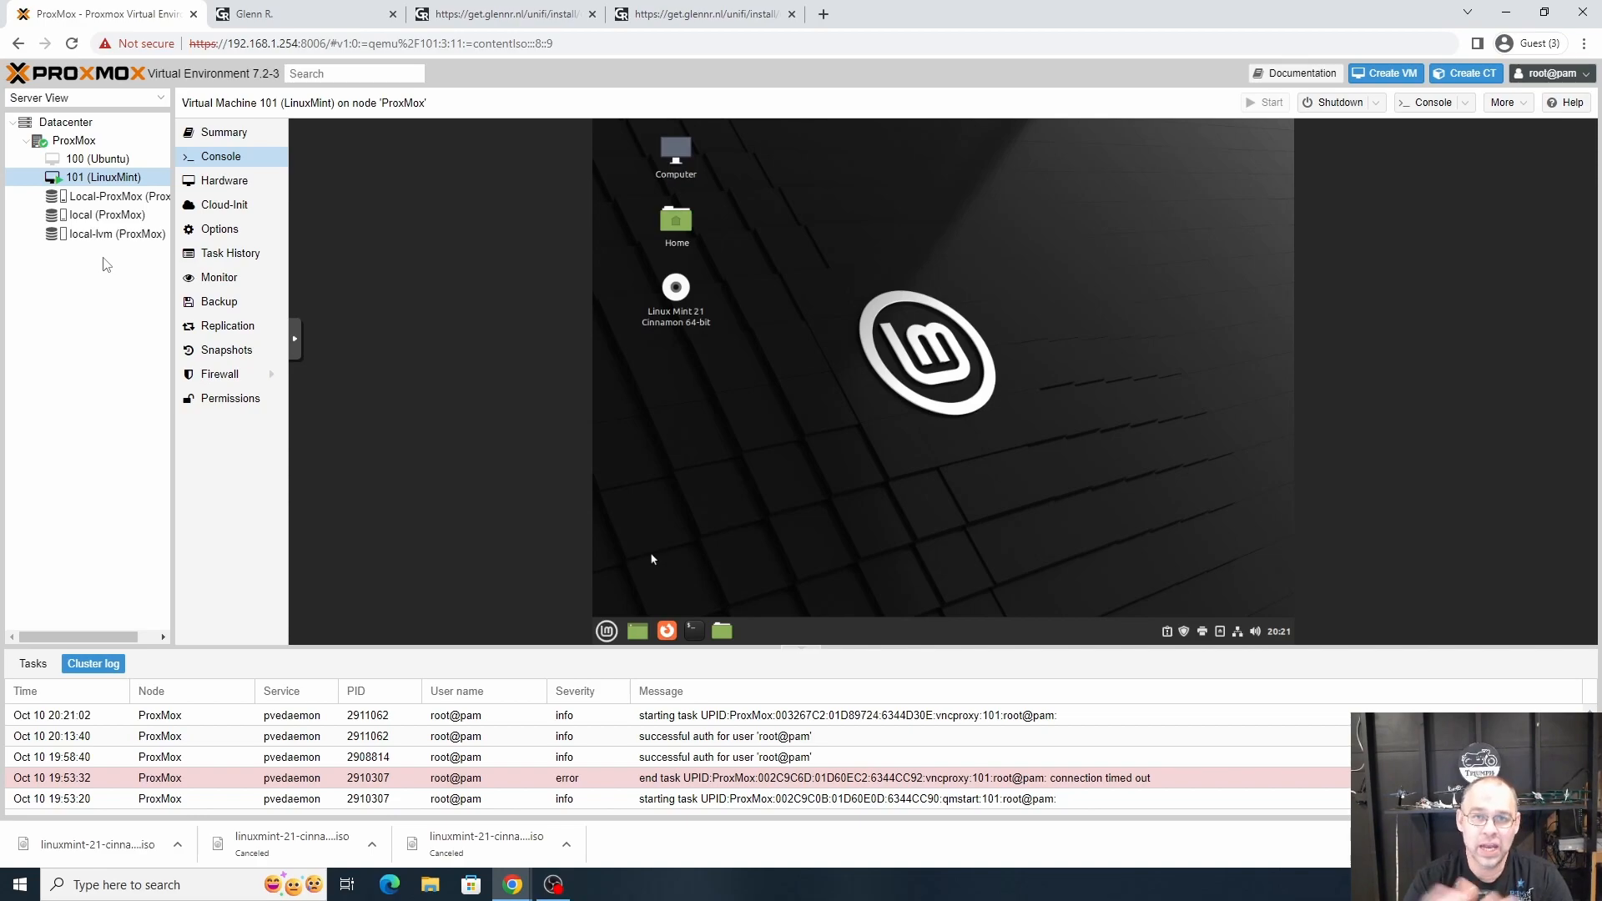
# Step: Select the whole ca-certificates and wget install command on the UniFi instructions page
pyautogui.click(297, 14)
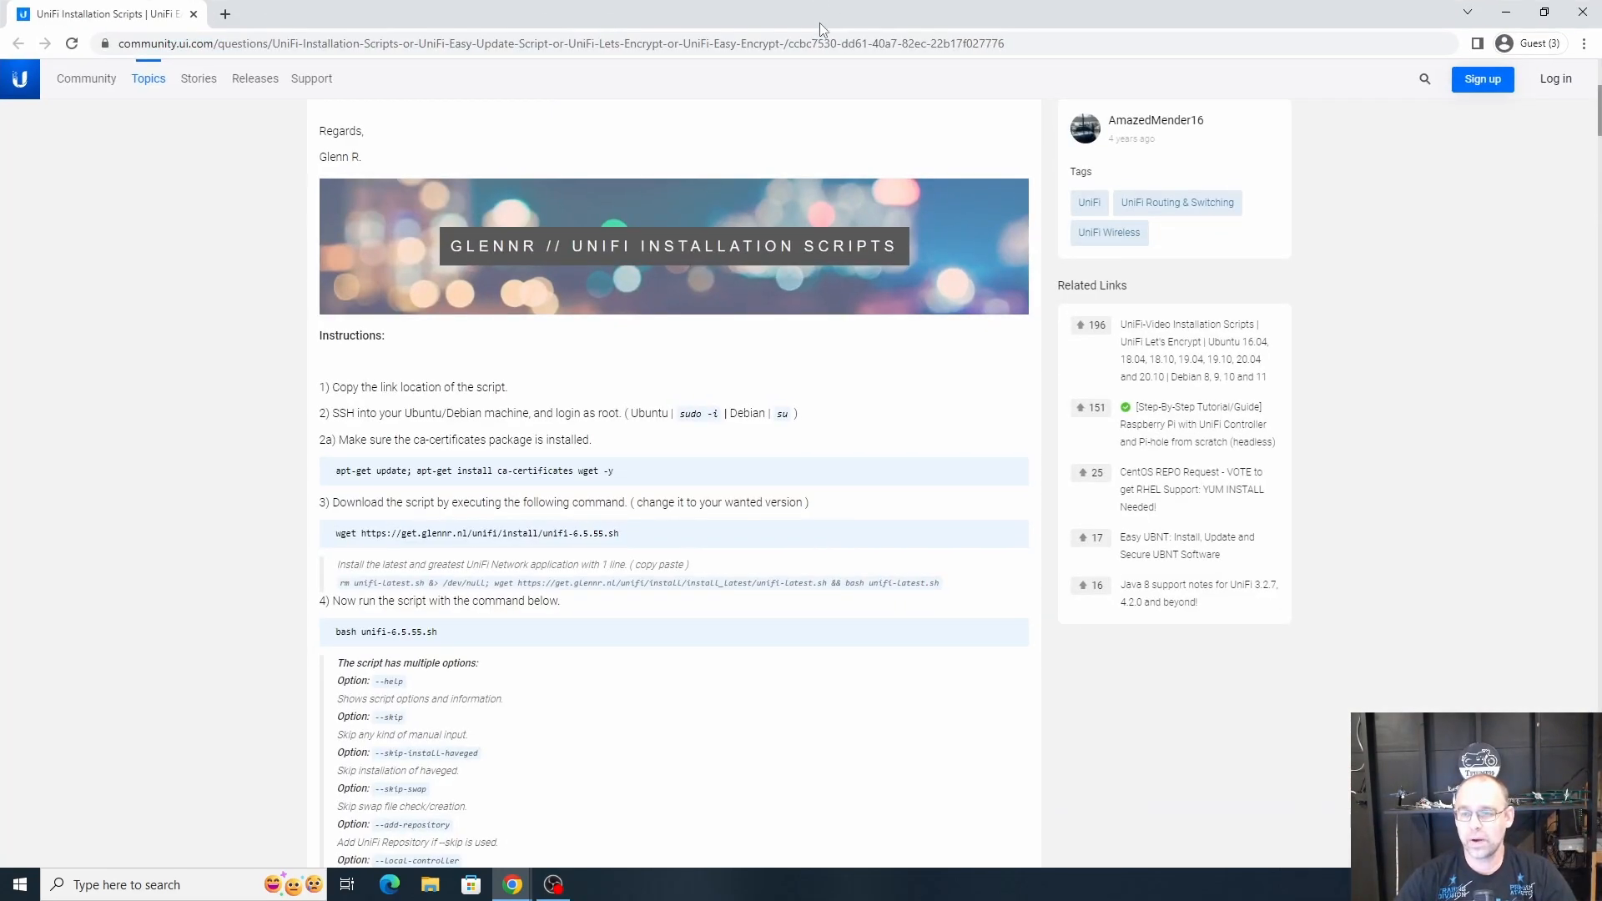
pyautogui.tripleClick(474, 470)
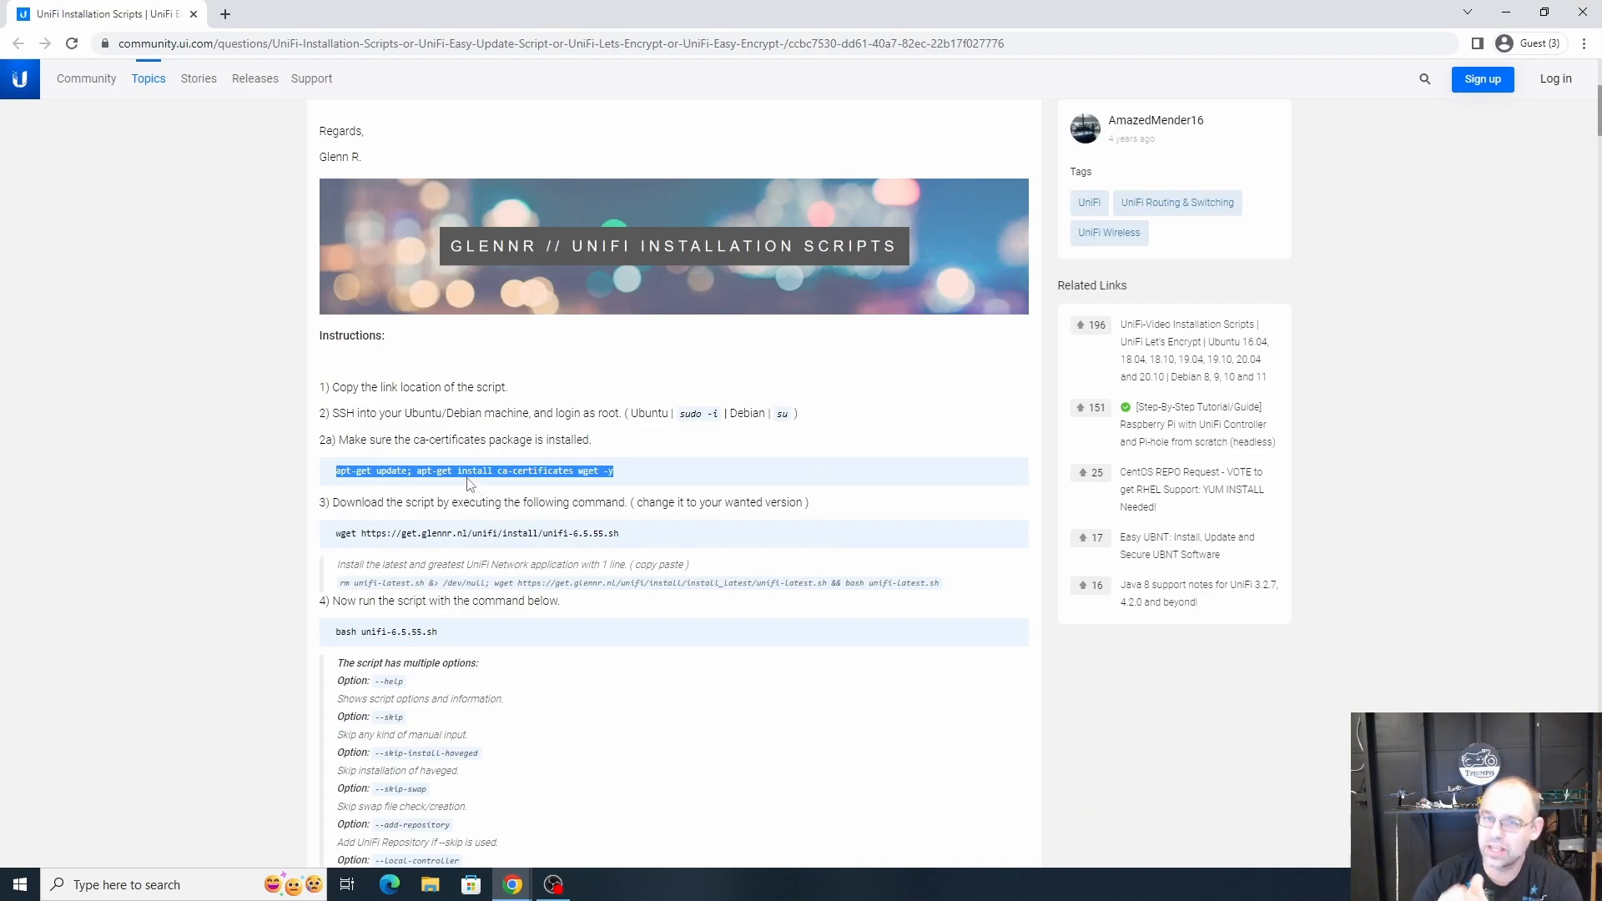
pyautogui.moveTo(397, 523)
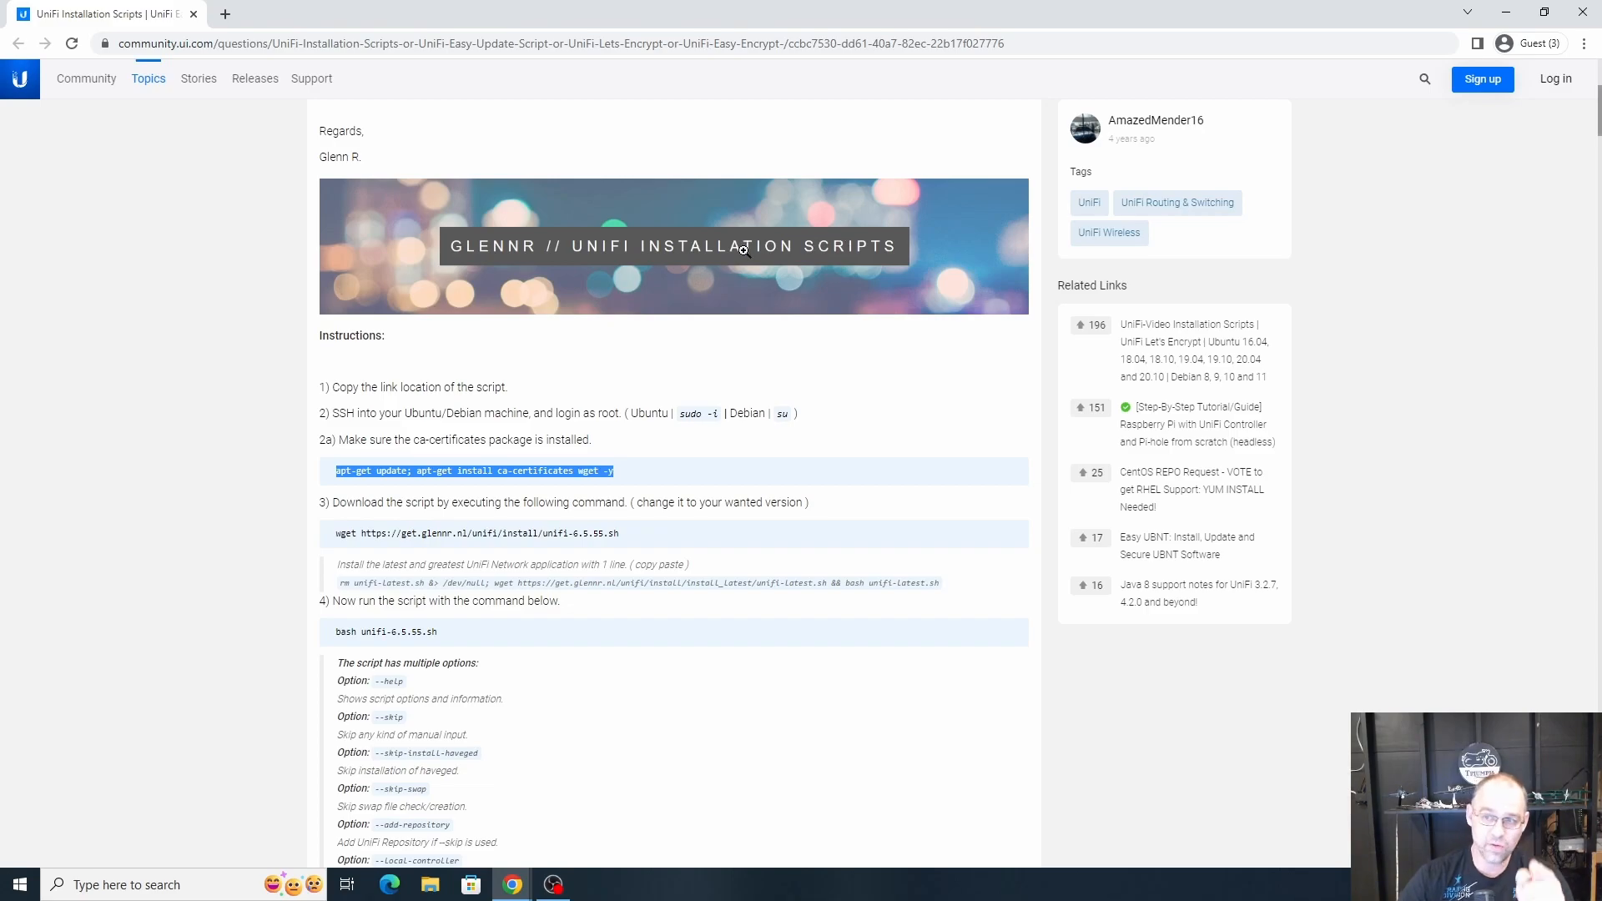
pyautogui.moveTo(592, 549)
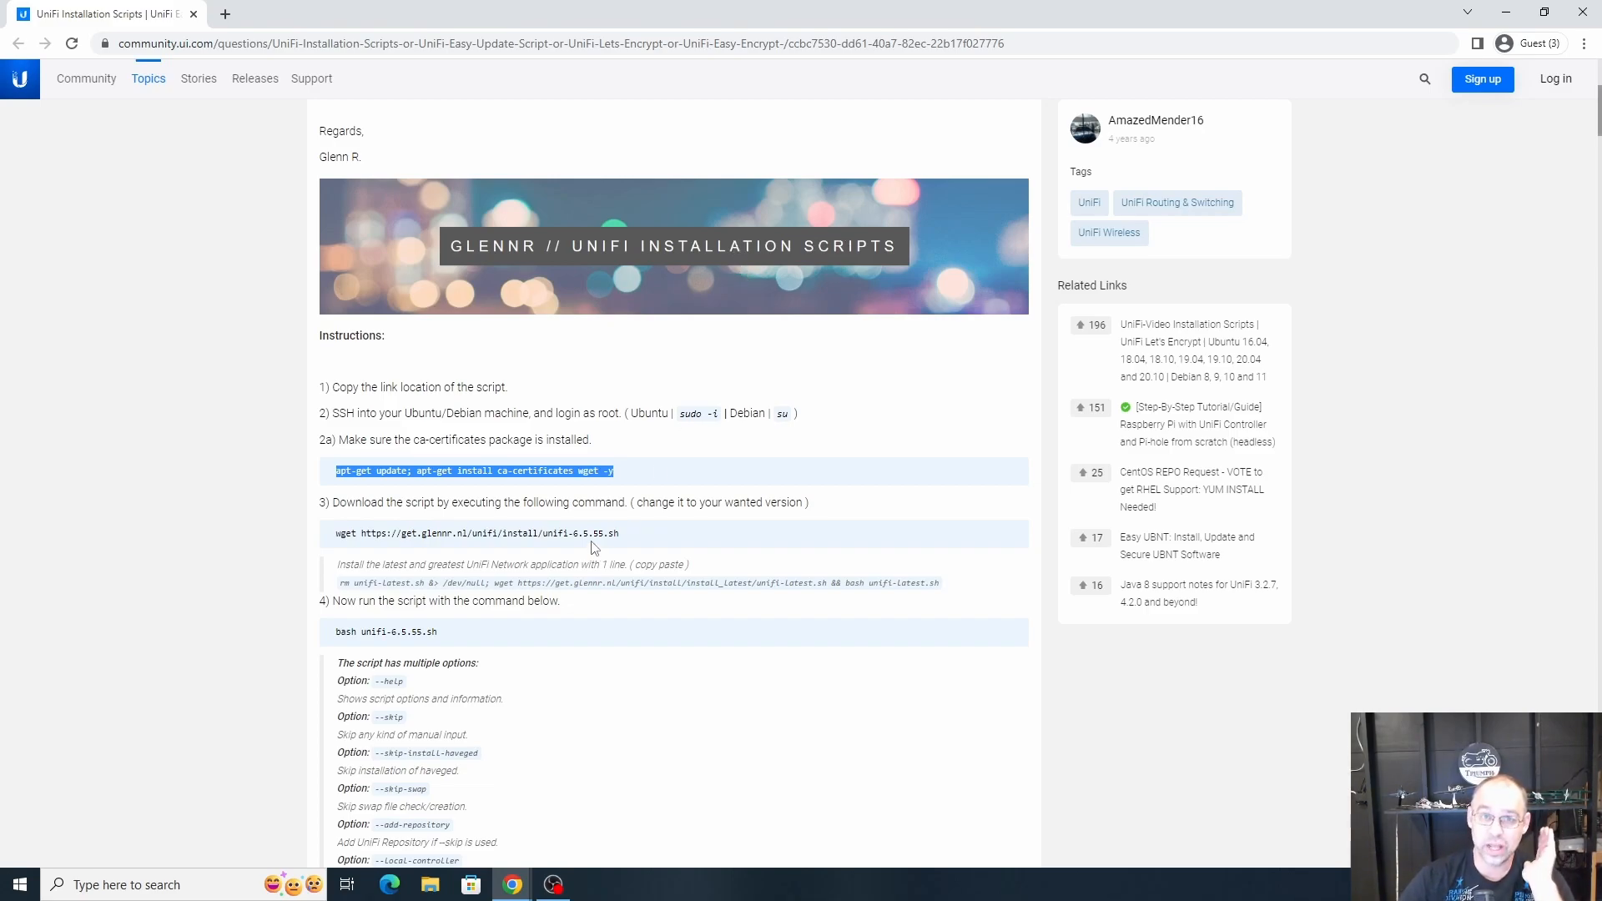
pyautogui.moveTo(591, 531)
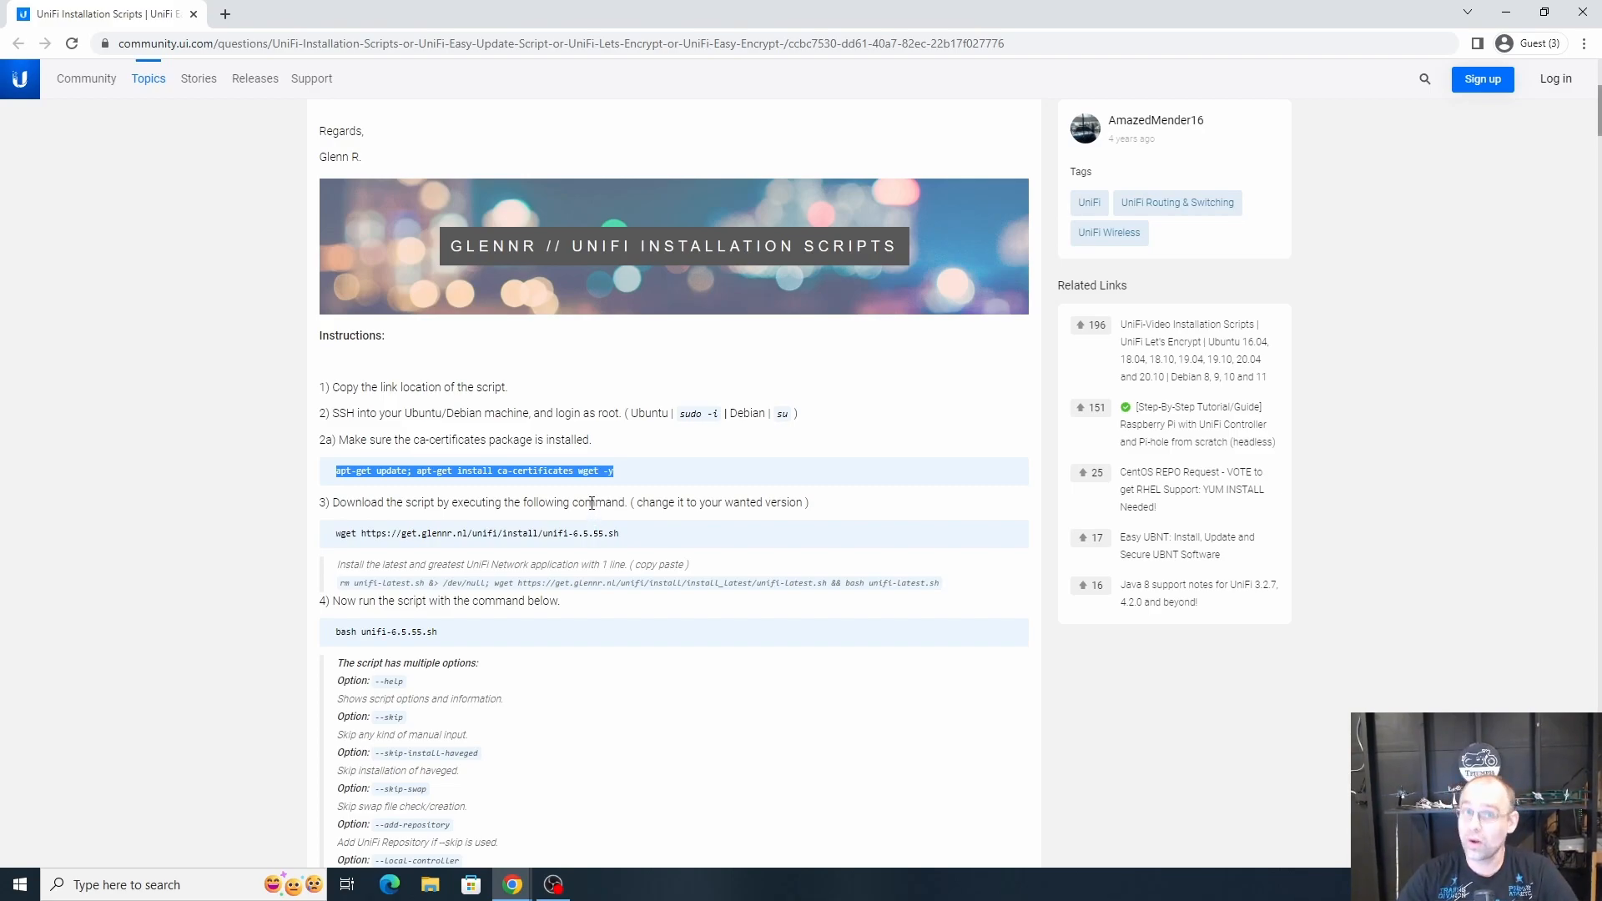
# Step: Run sudo apt update; apt install ca-certificates wget -y in the Linux Mint VM terminal
pyautogui.click(97, 13)
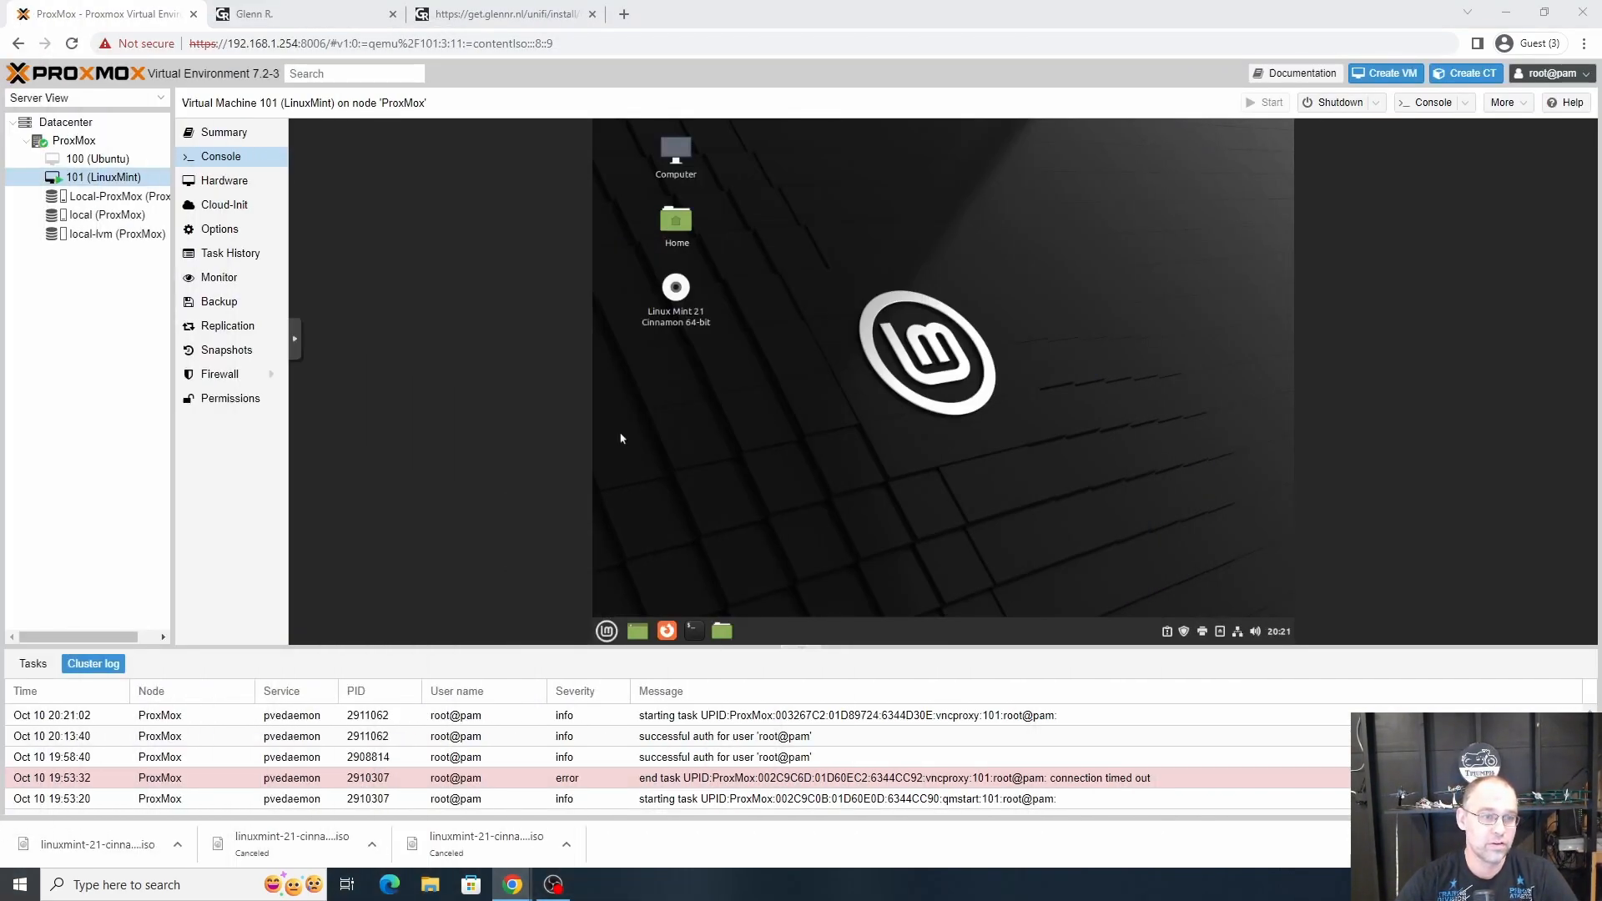
pyautogui.moveTo(616, 194)
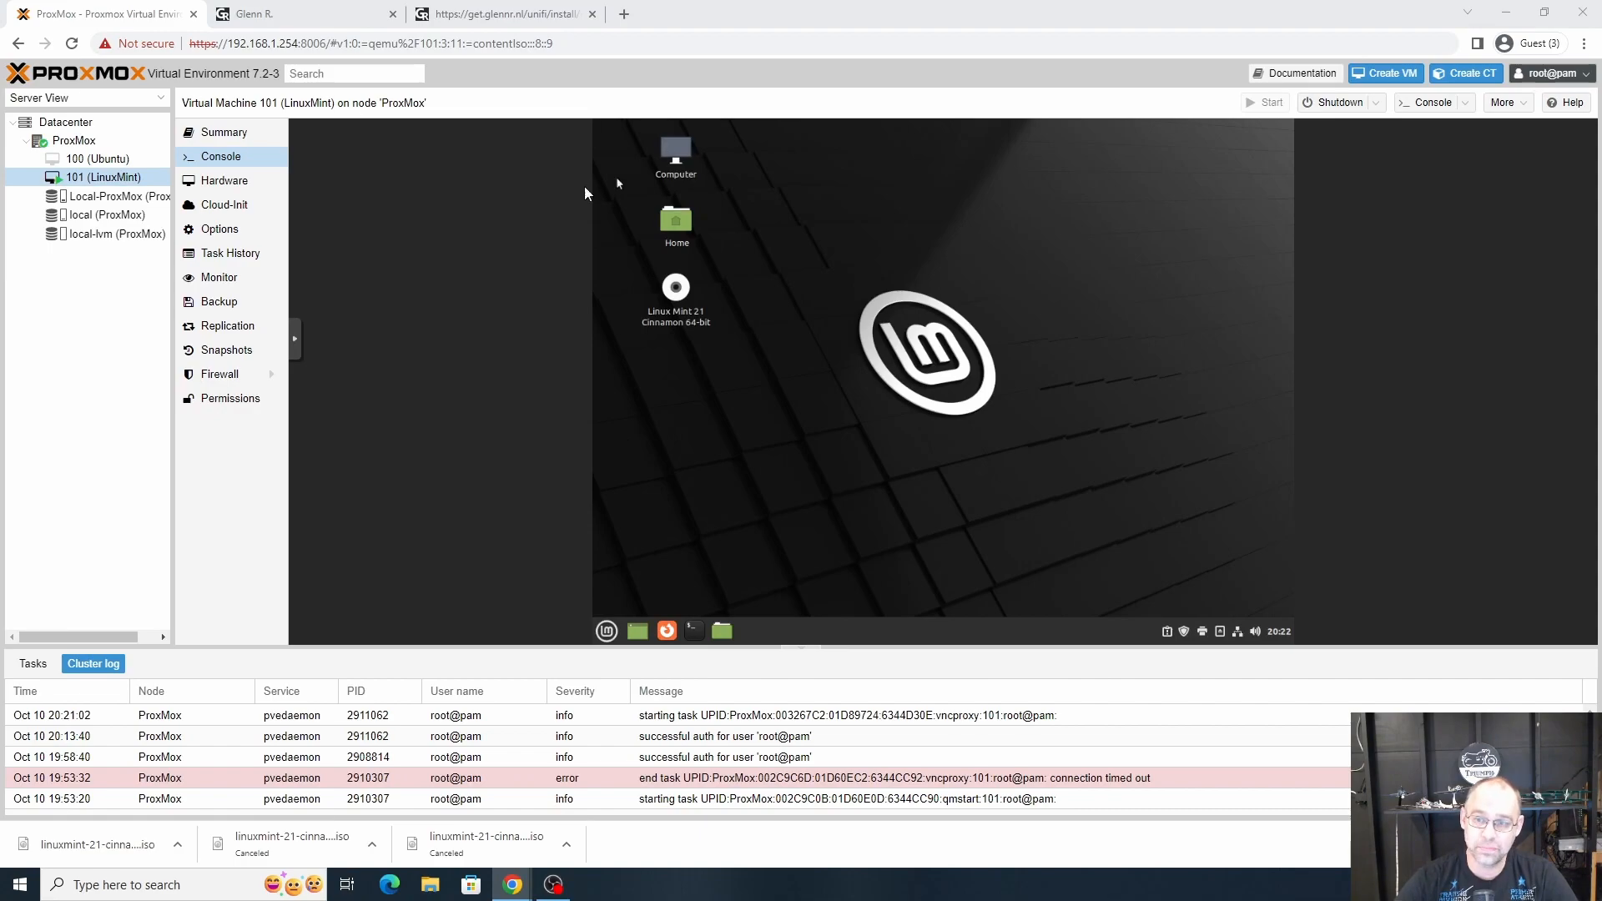
pyautogui.moveTo(727, 359)
pyautogui.write('sudo apt-get')
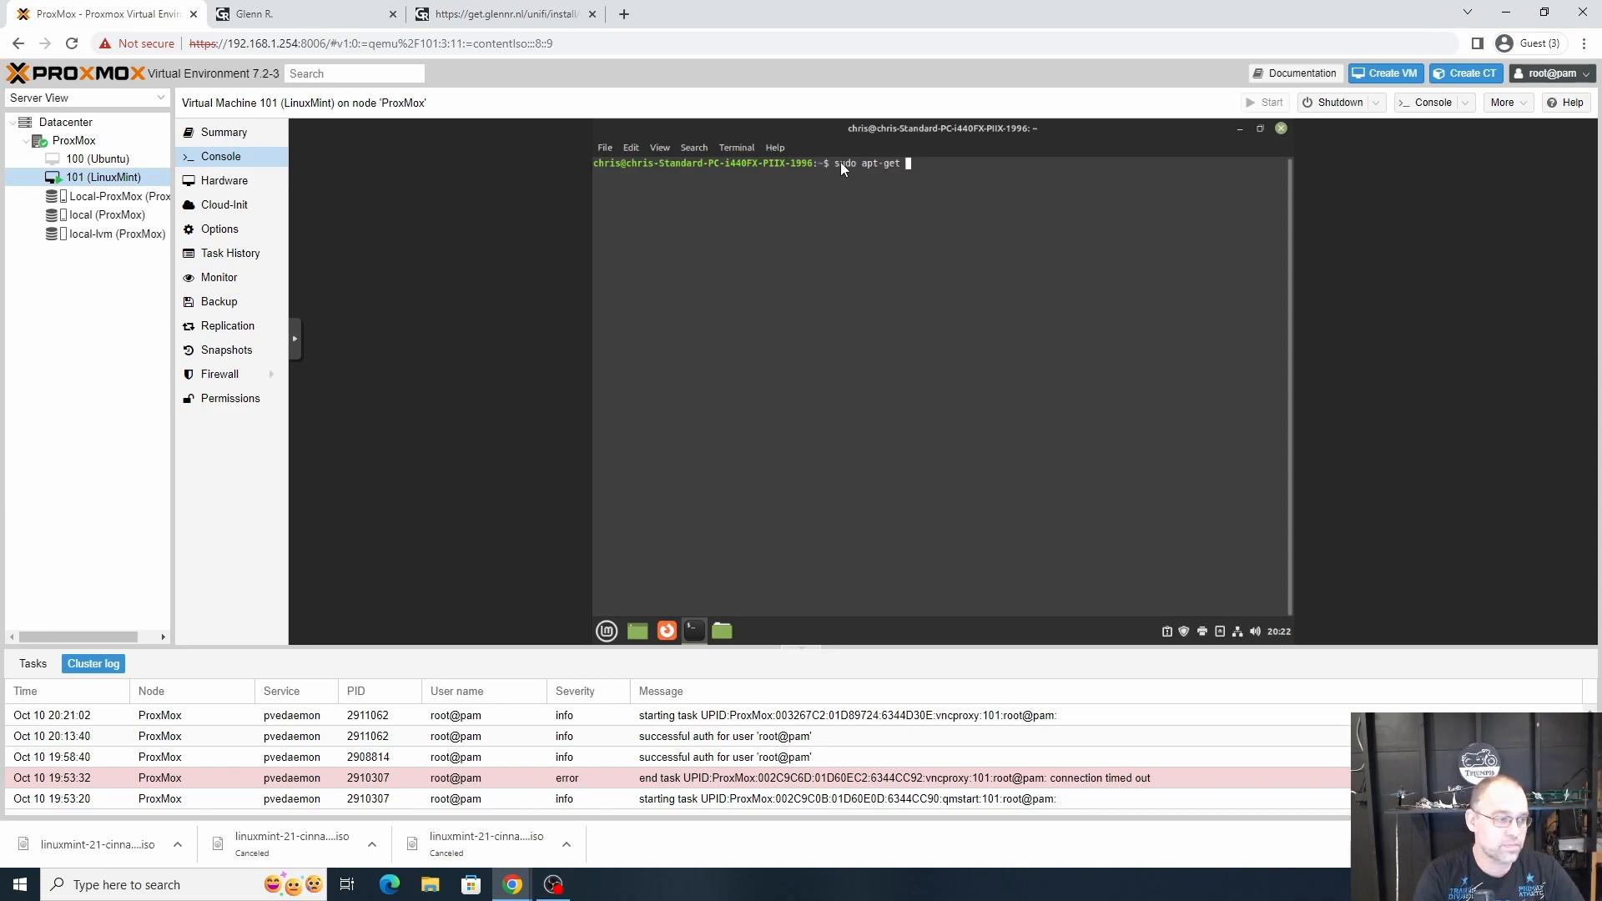
pyautogui.write('up')
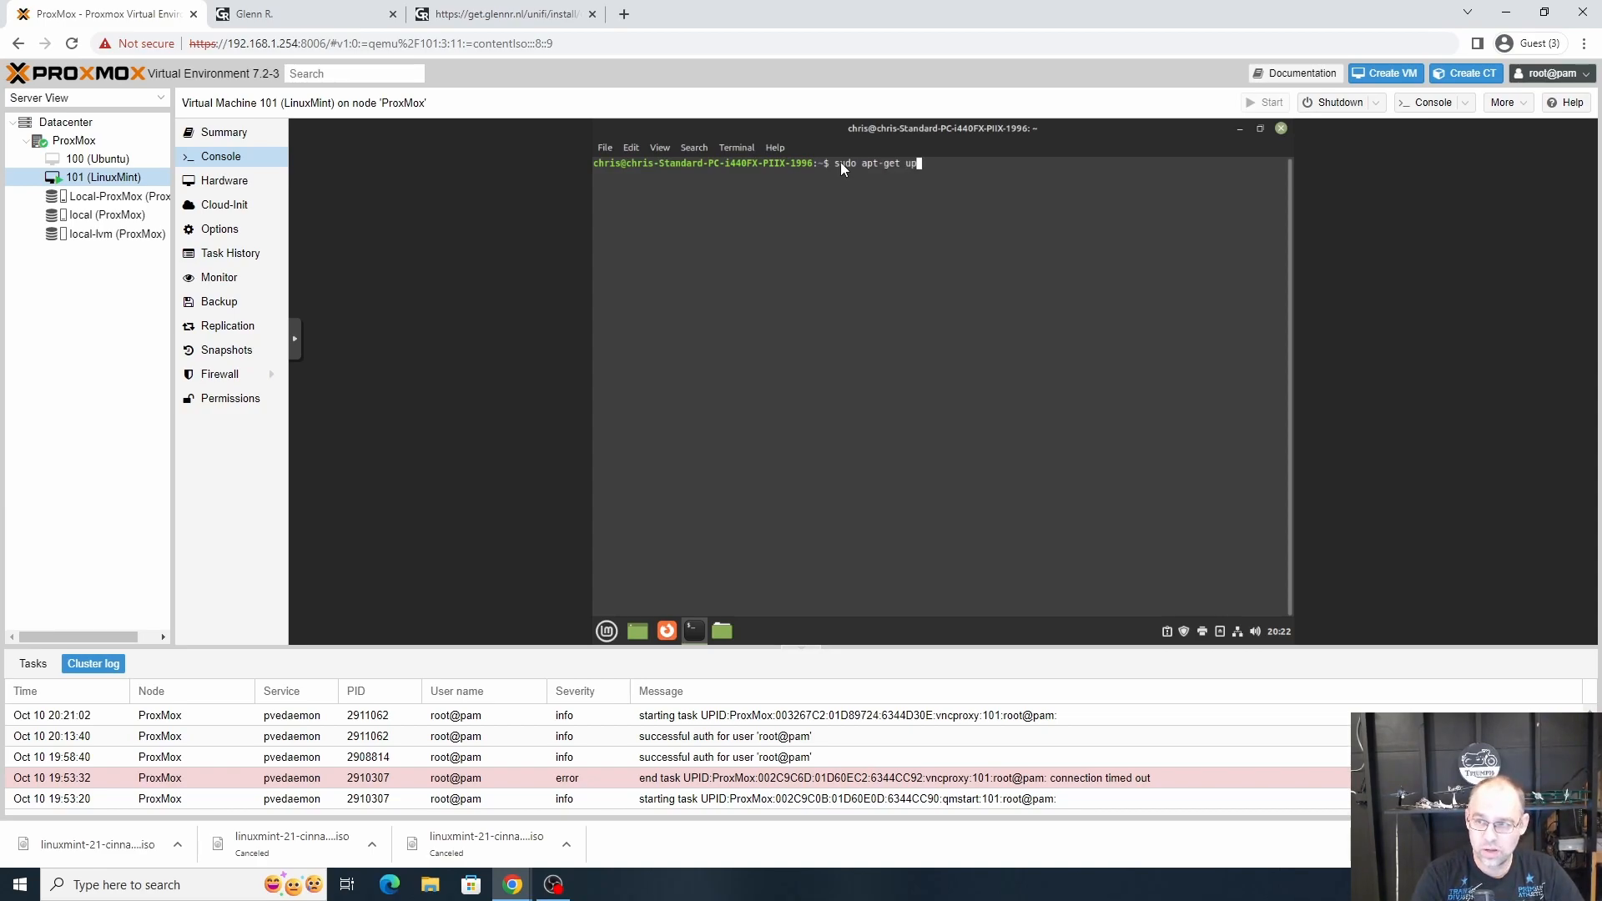
pyautogui.write('date')
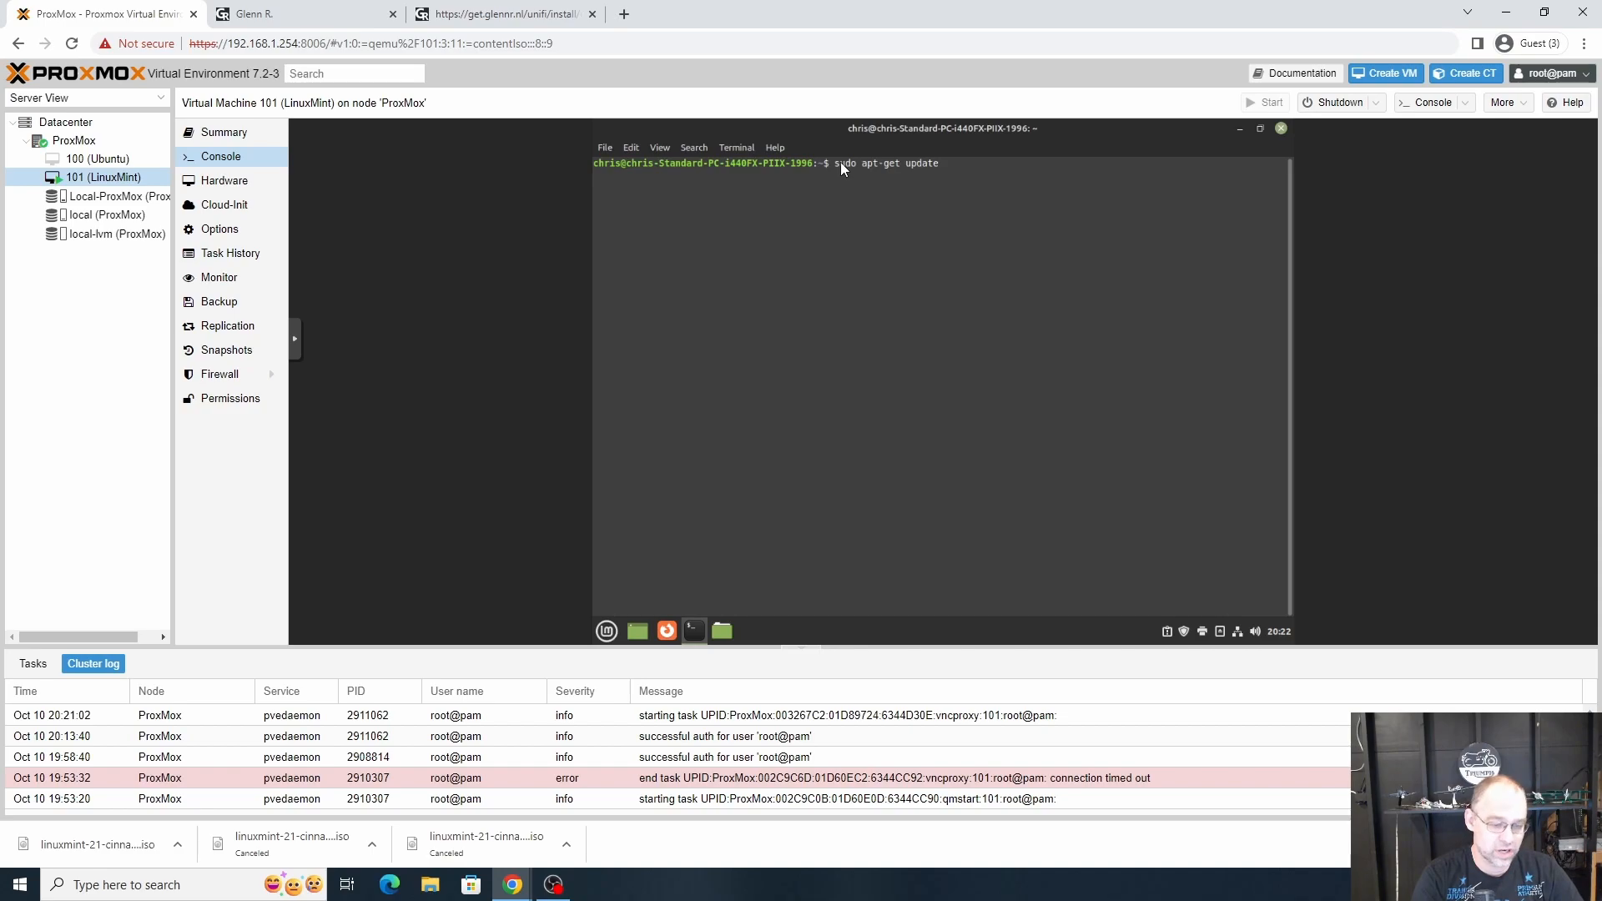
pyautogui.write(';')
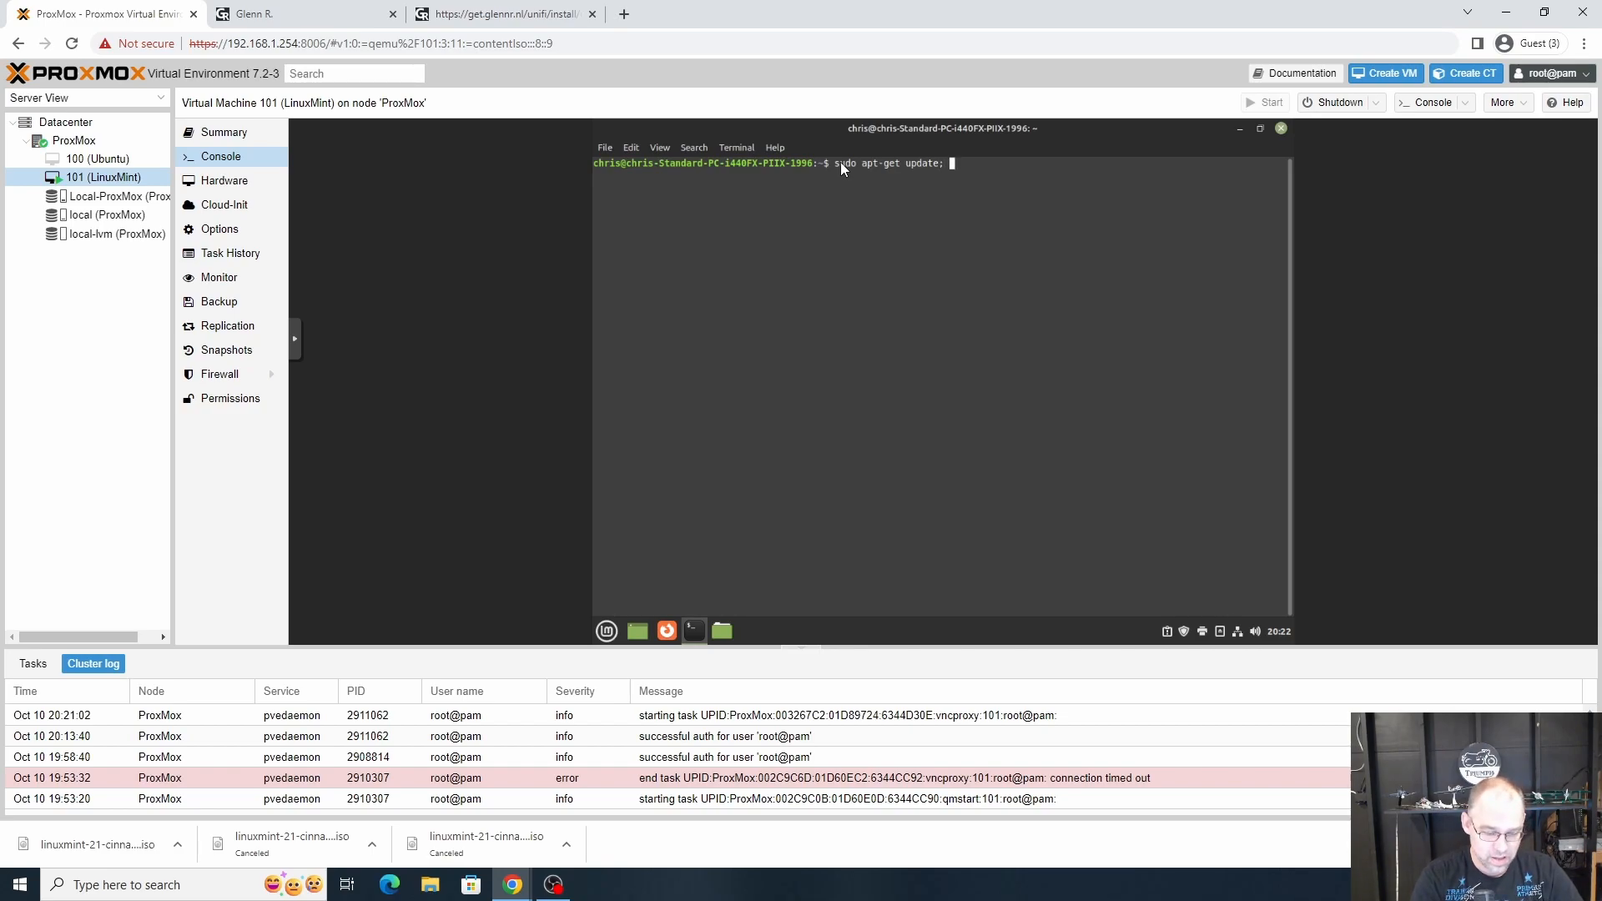
pyautogui.write('apt-')
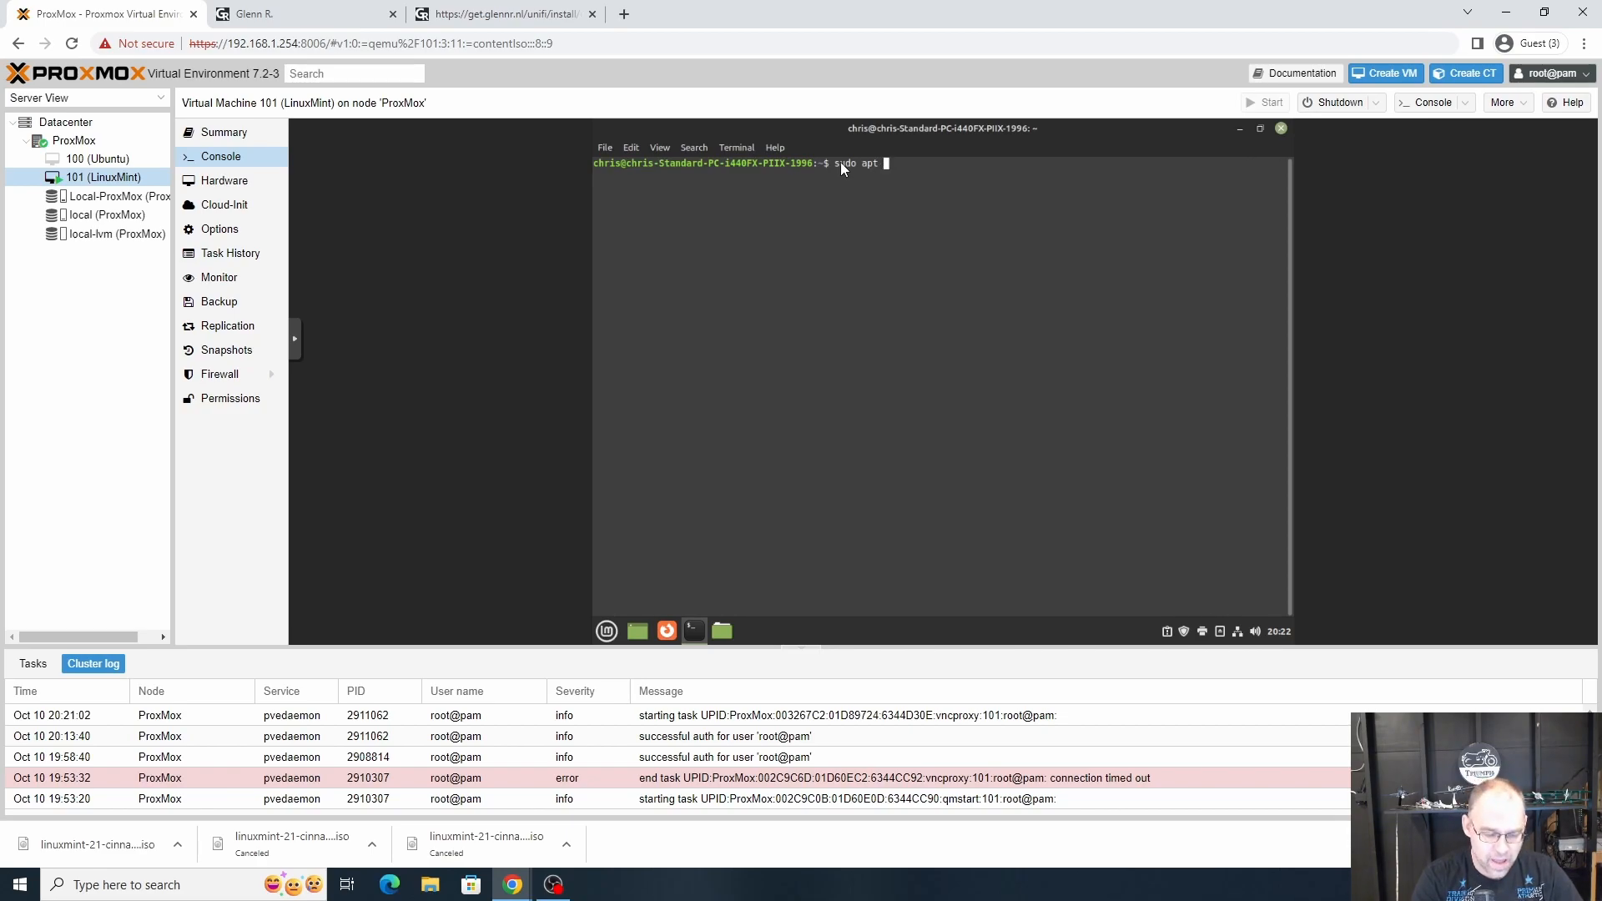
pyautogui.write('update; apt')
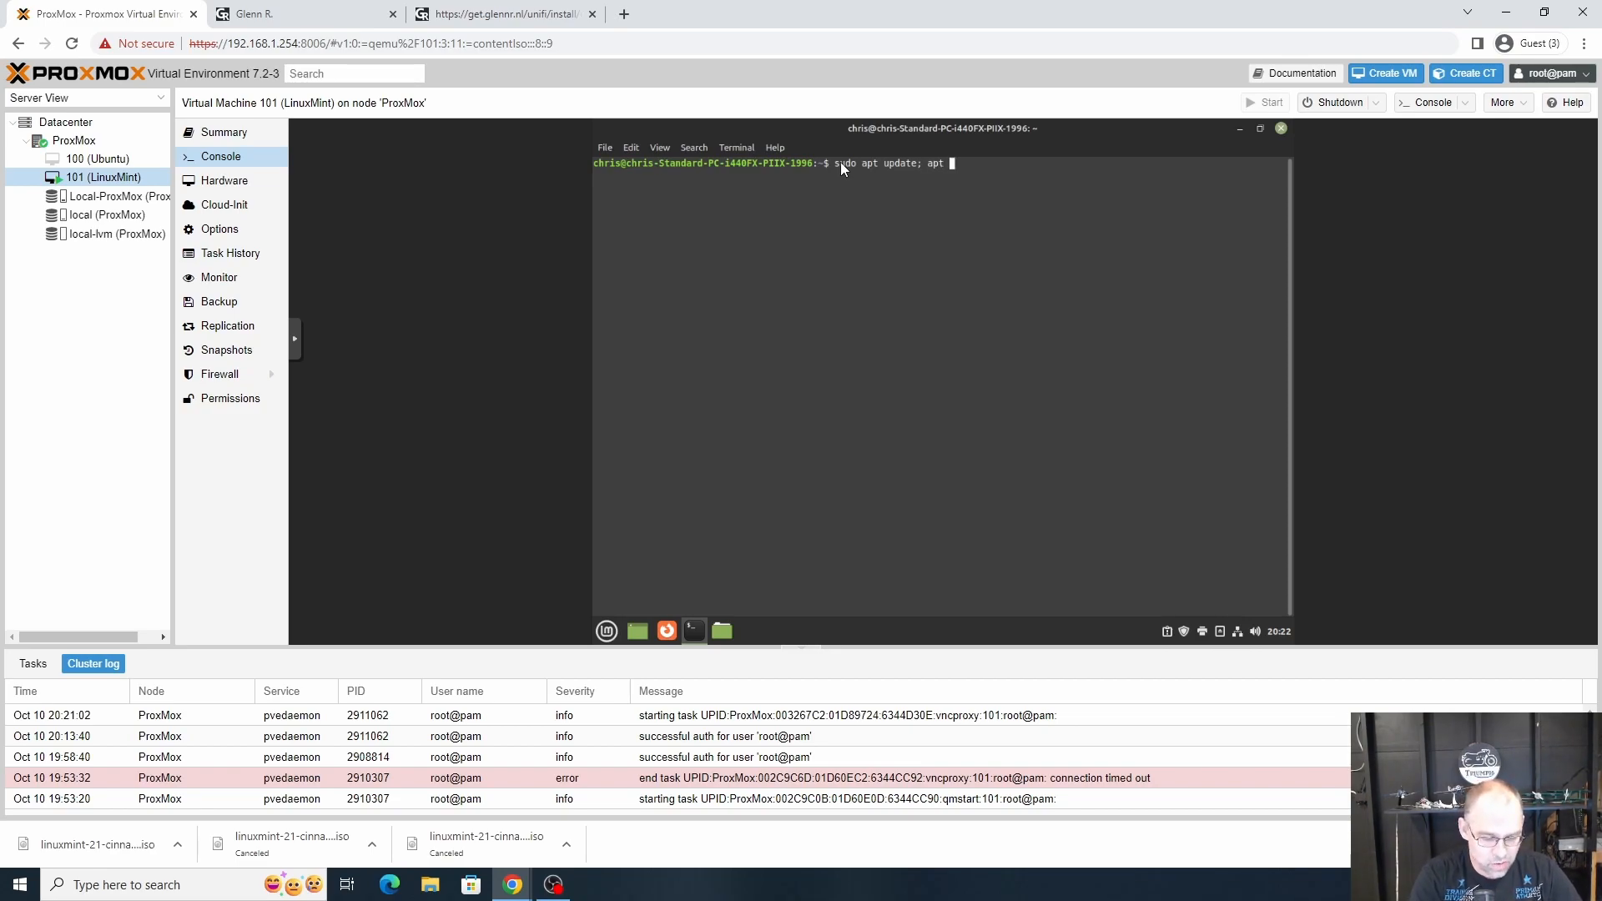
pyautogui.write('install')
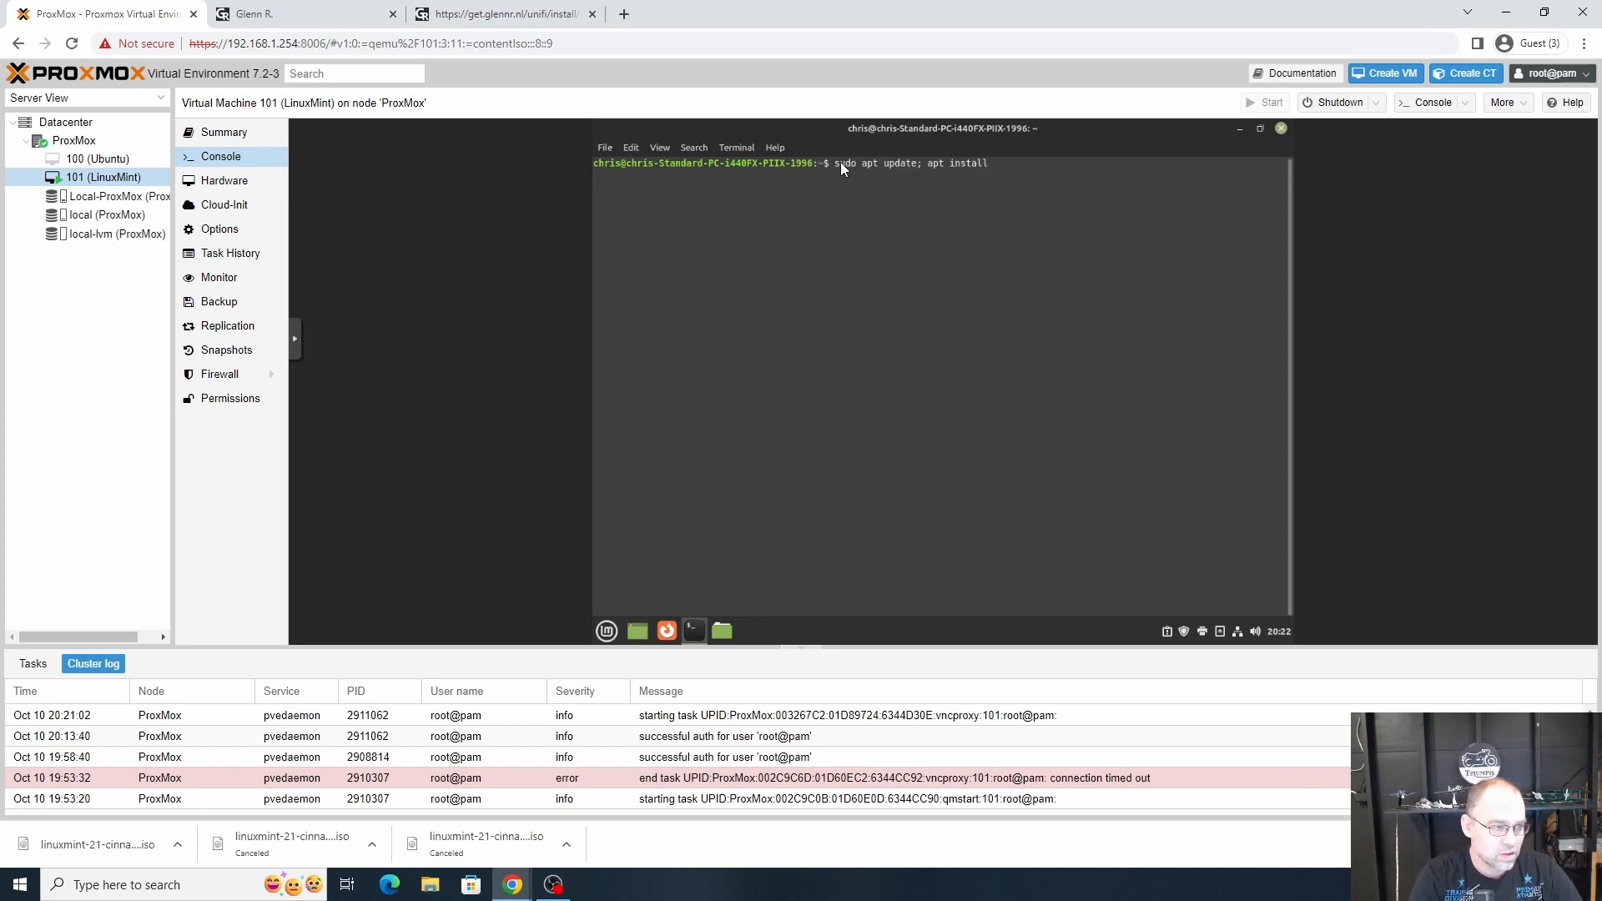
pyautogui.write('ca-certificates wget -')
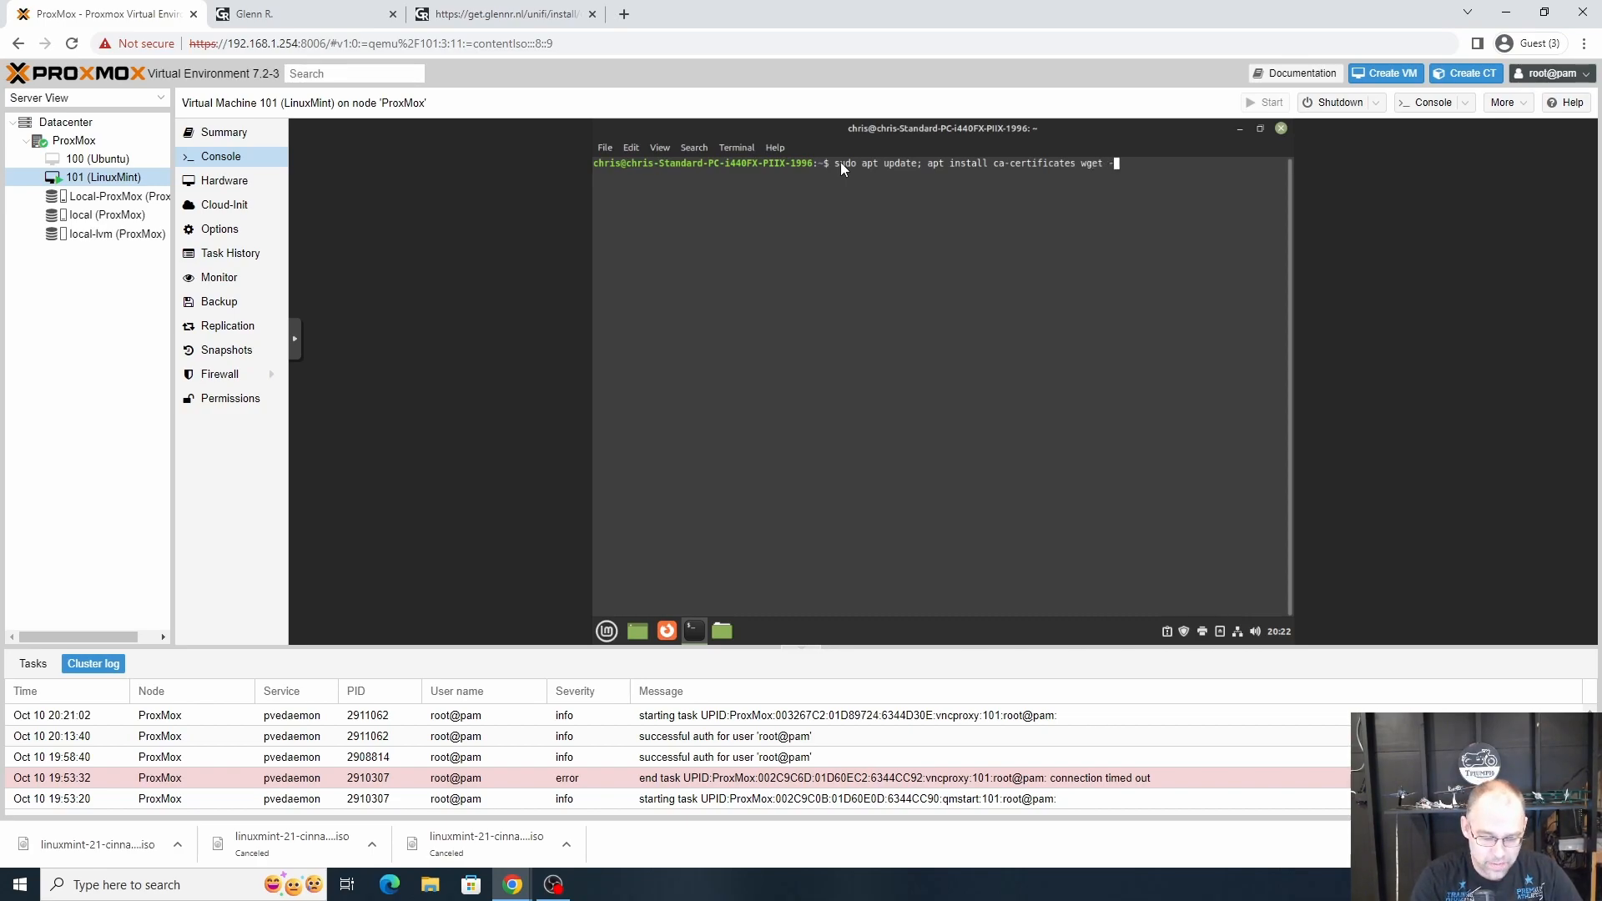
pyautogui.press('Return')
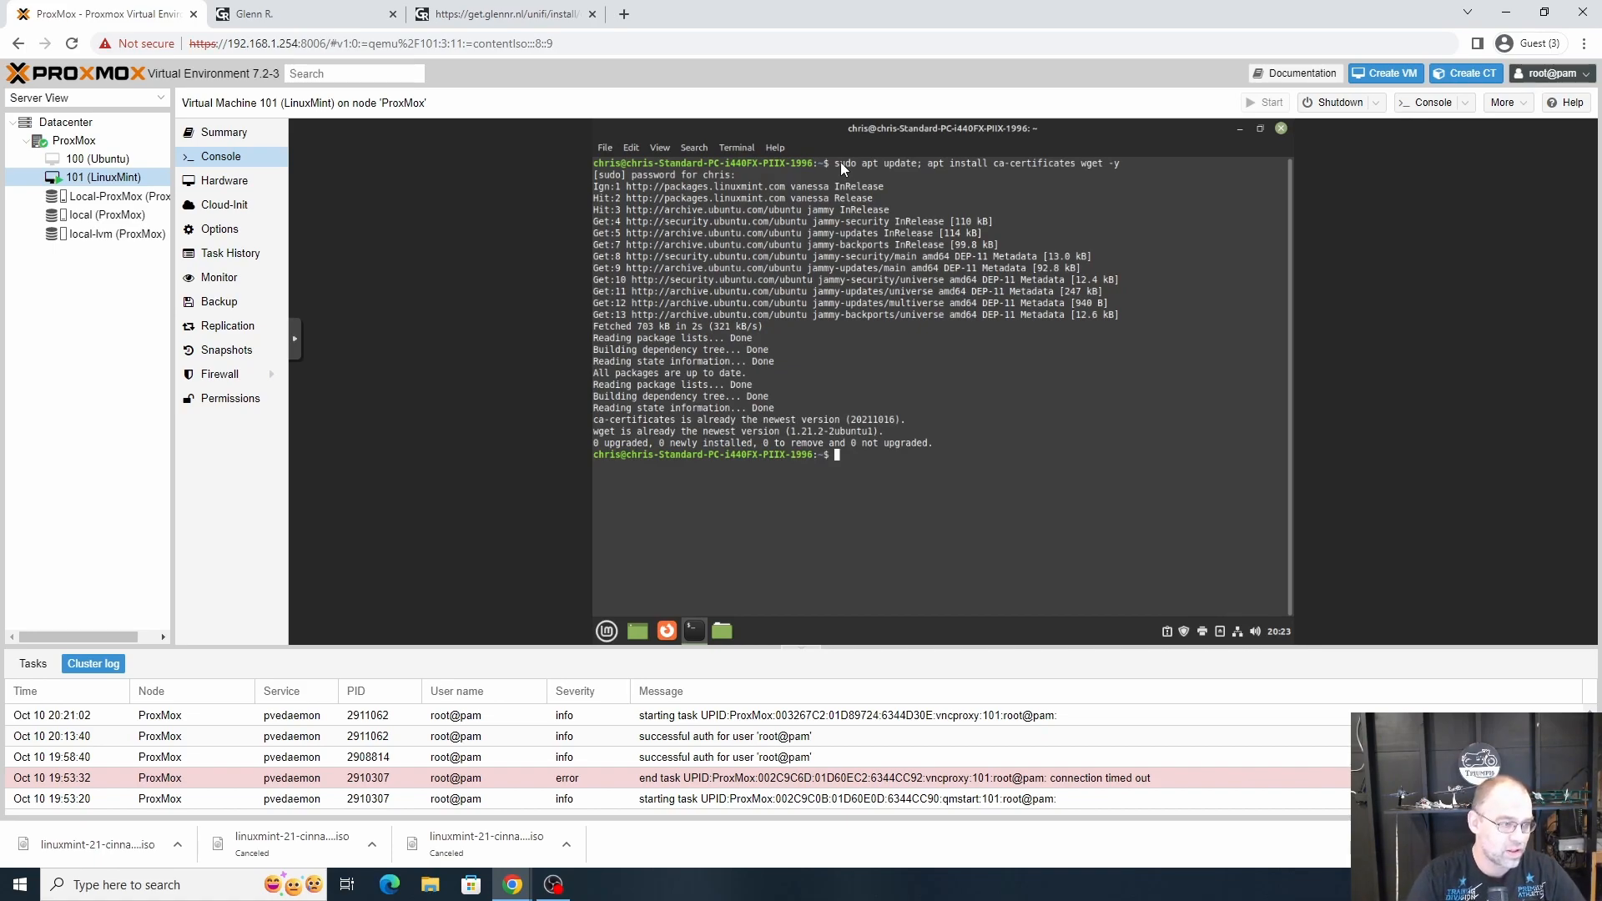
# Step: Start a sudo wget command at the prompt, rechecking step 3 on the instructions page
pyautogui.write('sudo')
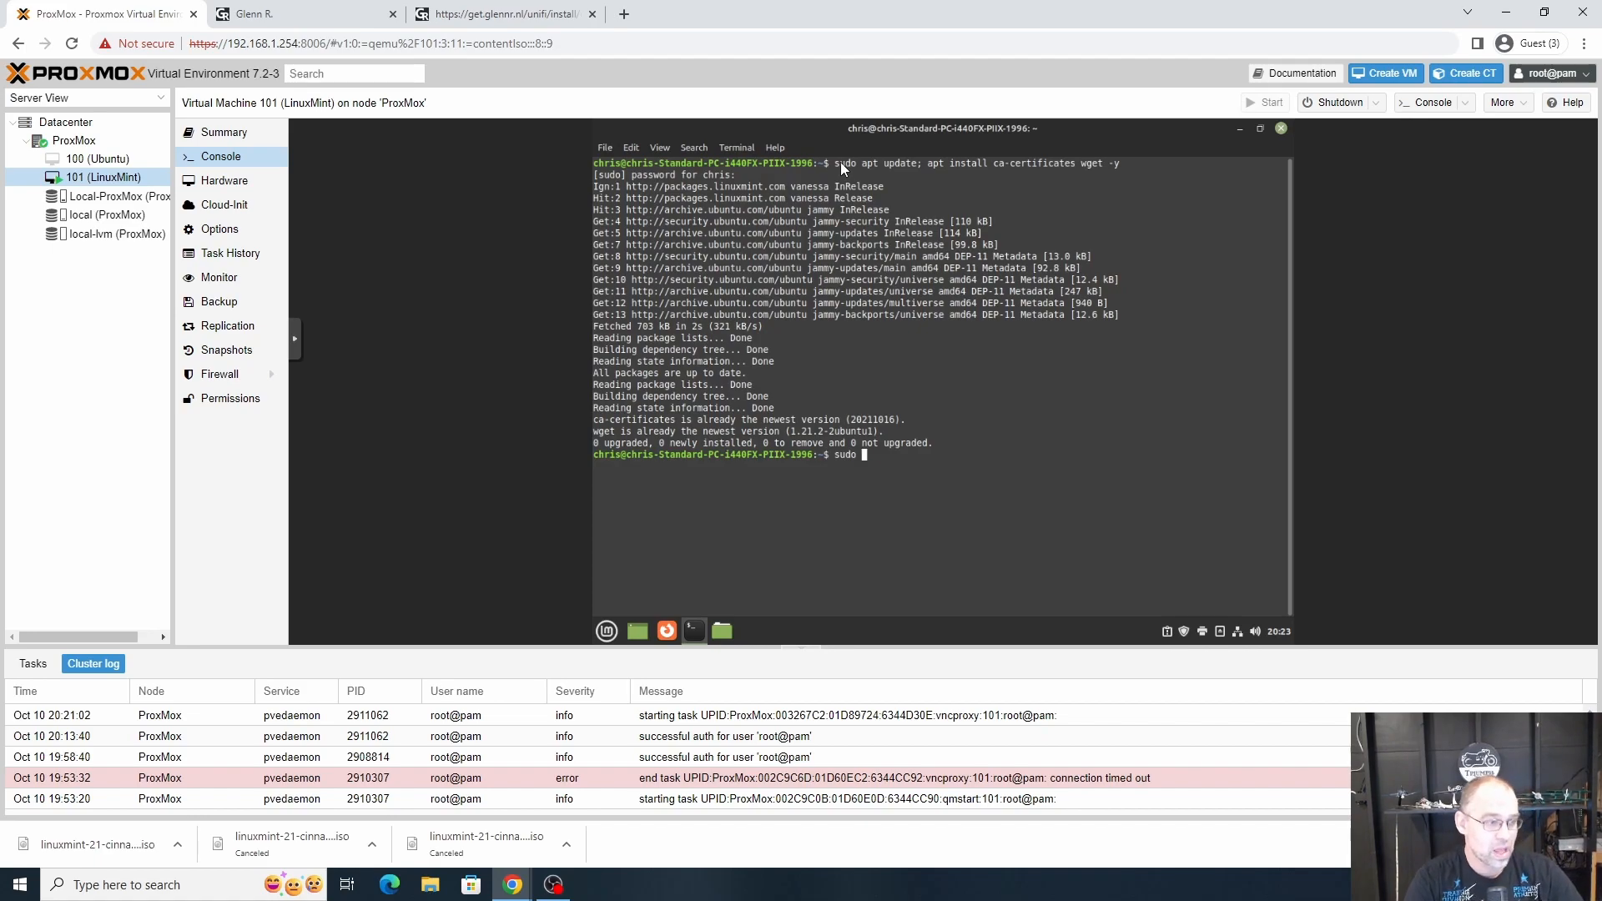
pyautogui.write('wget')
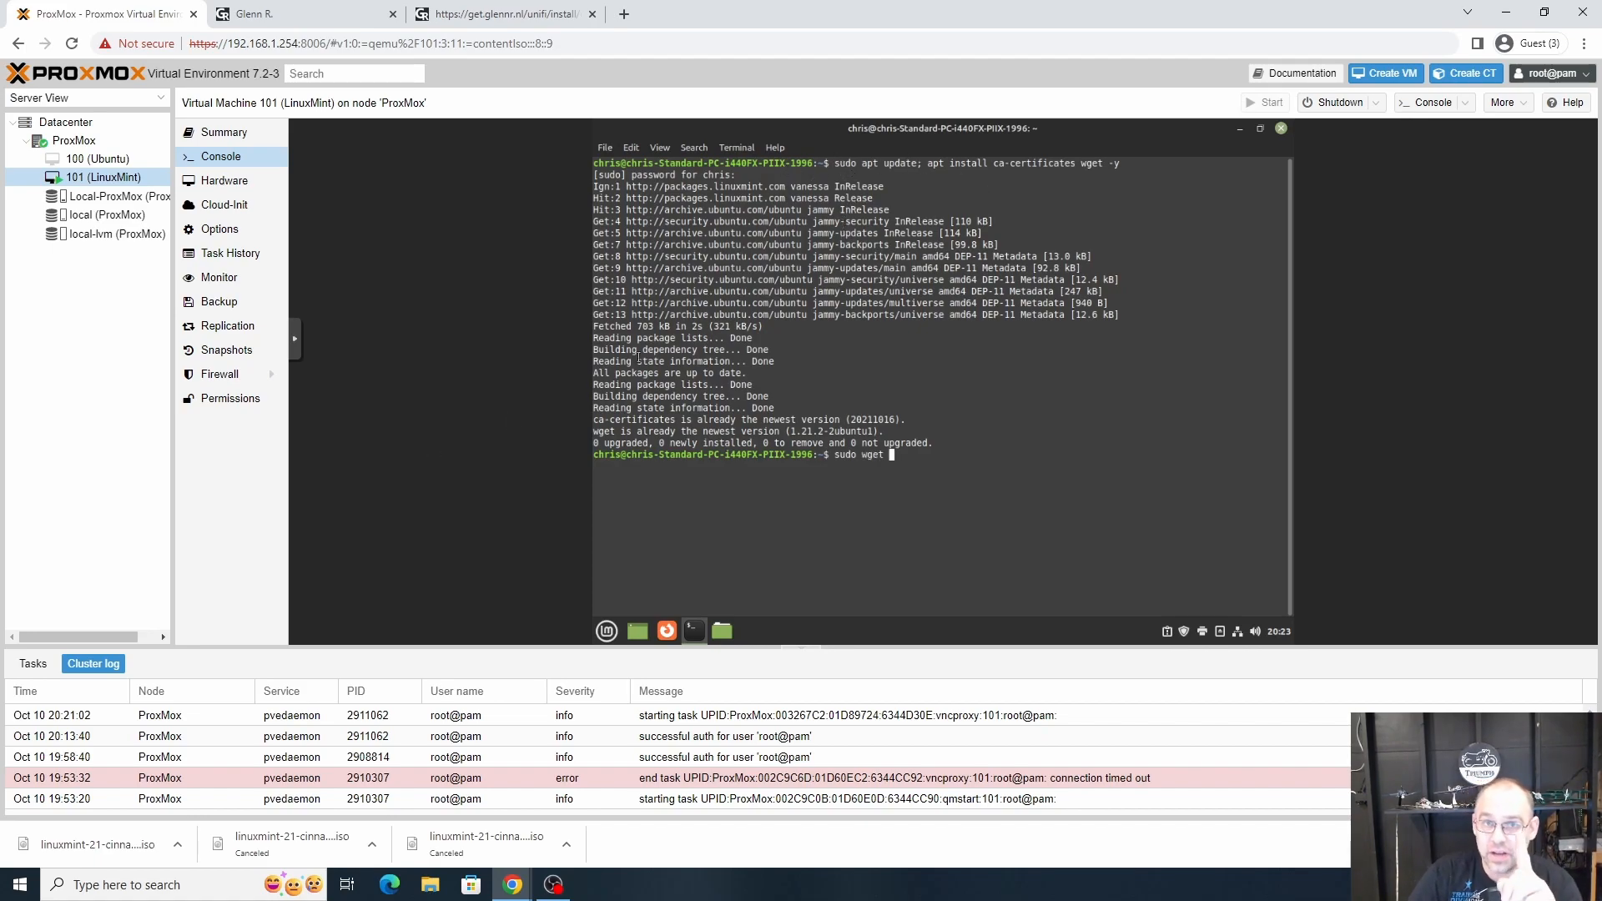
pyautogui.moveTo(887, 454)
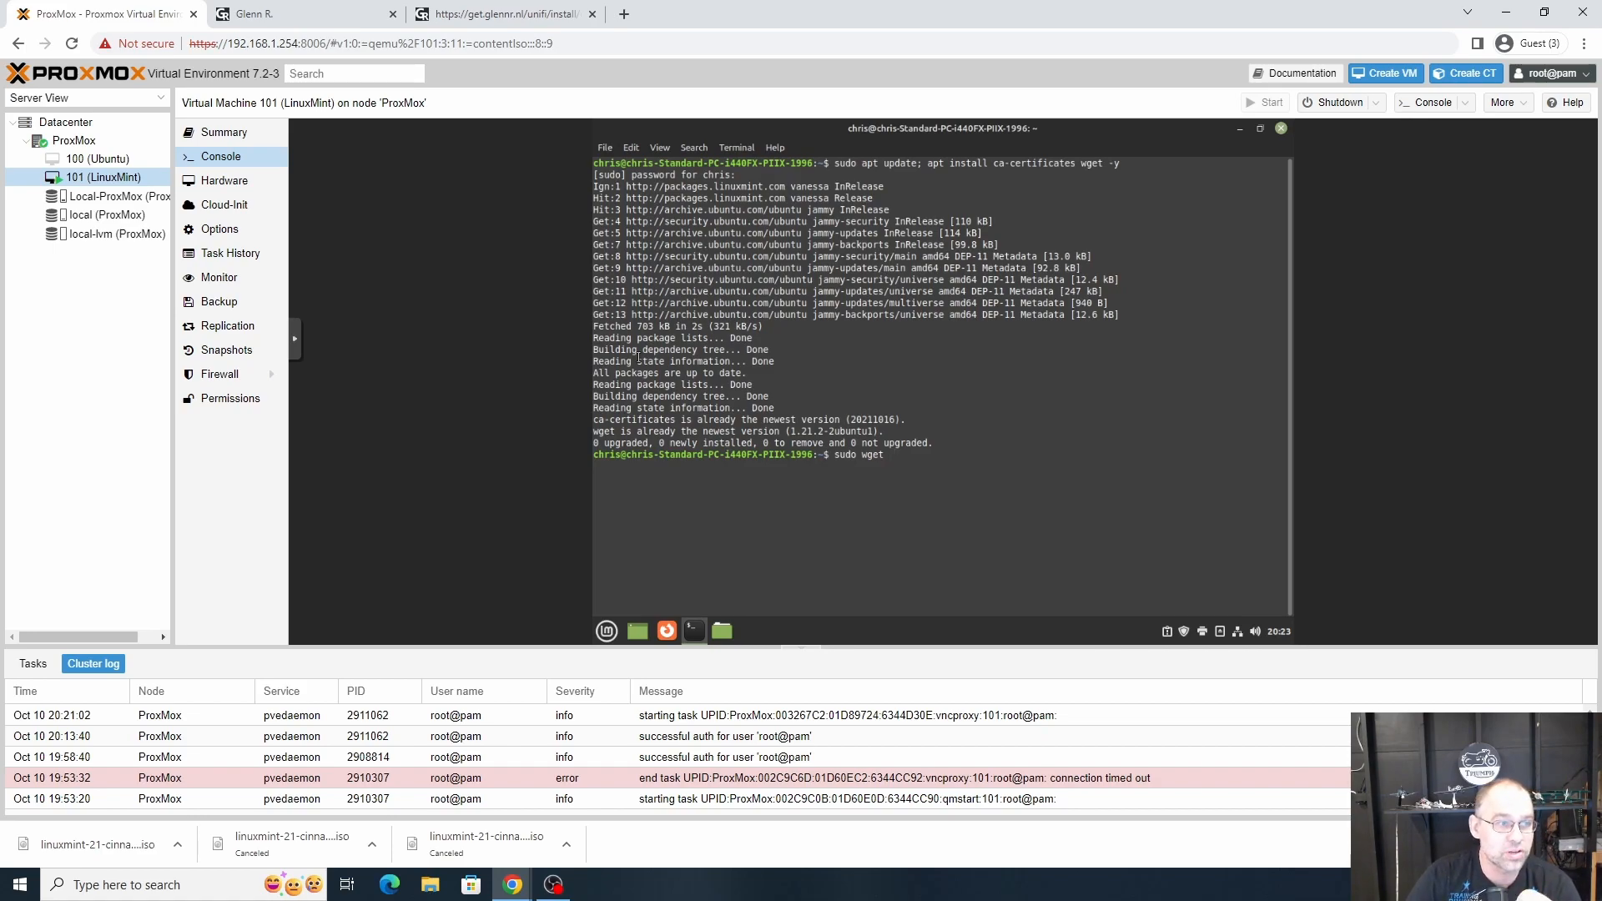
pyautogui.click(298, 13)
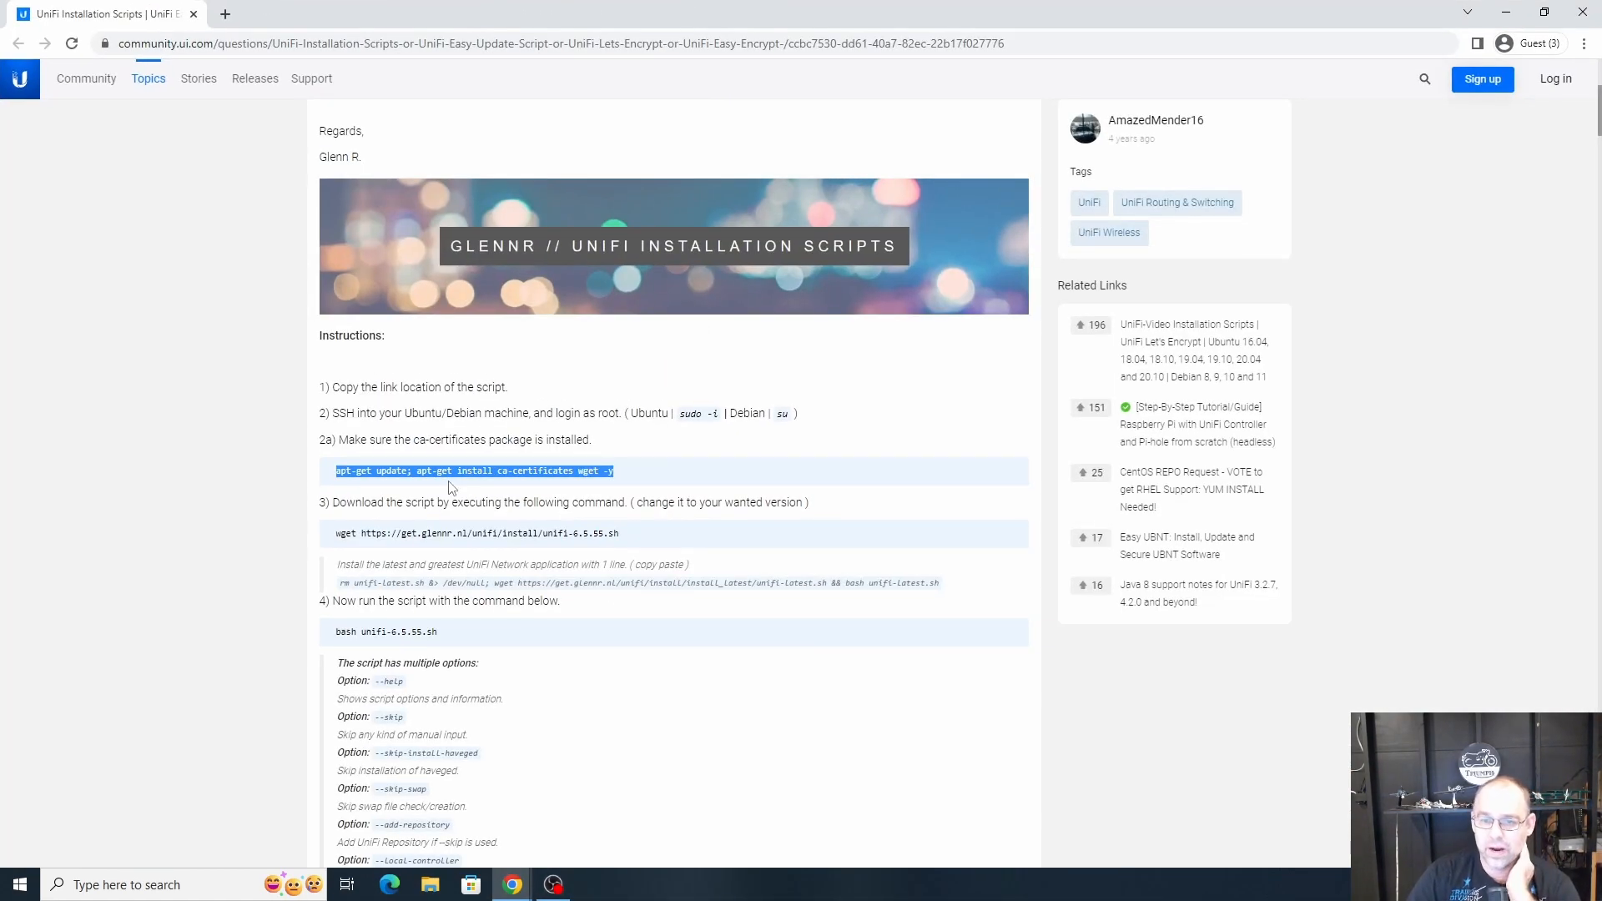
pyautogui.doubleClick(438, 470)
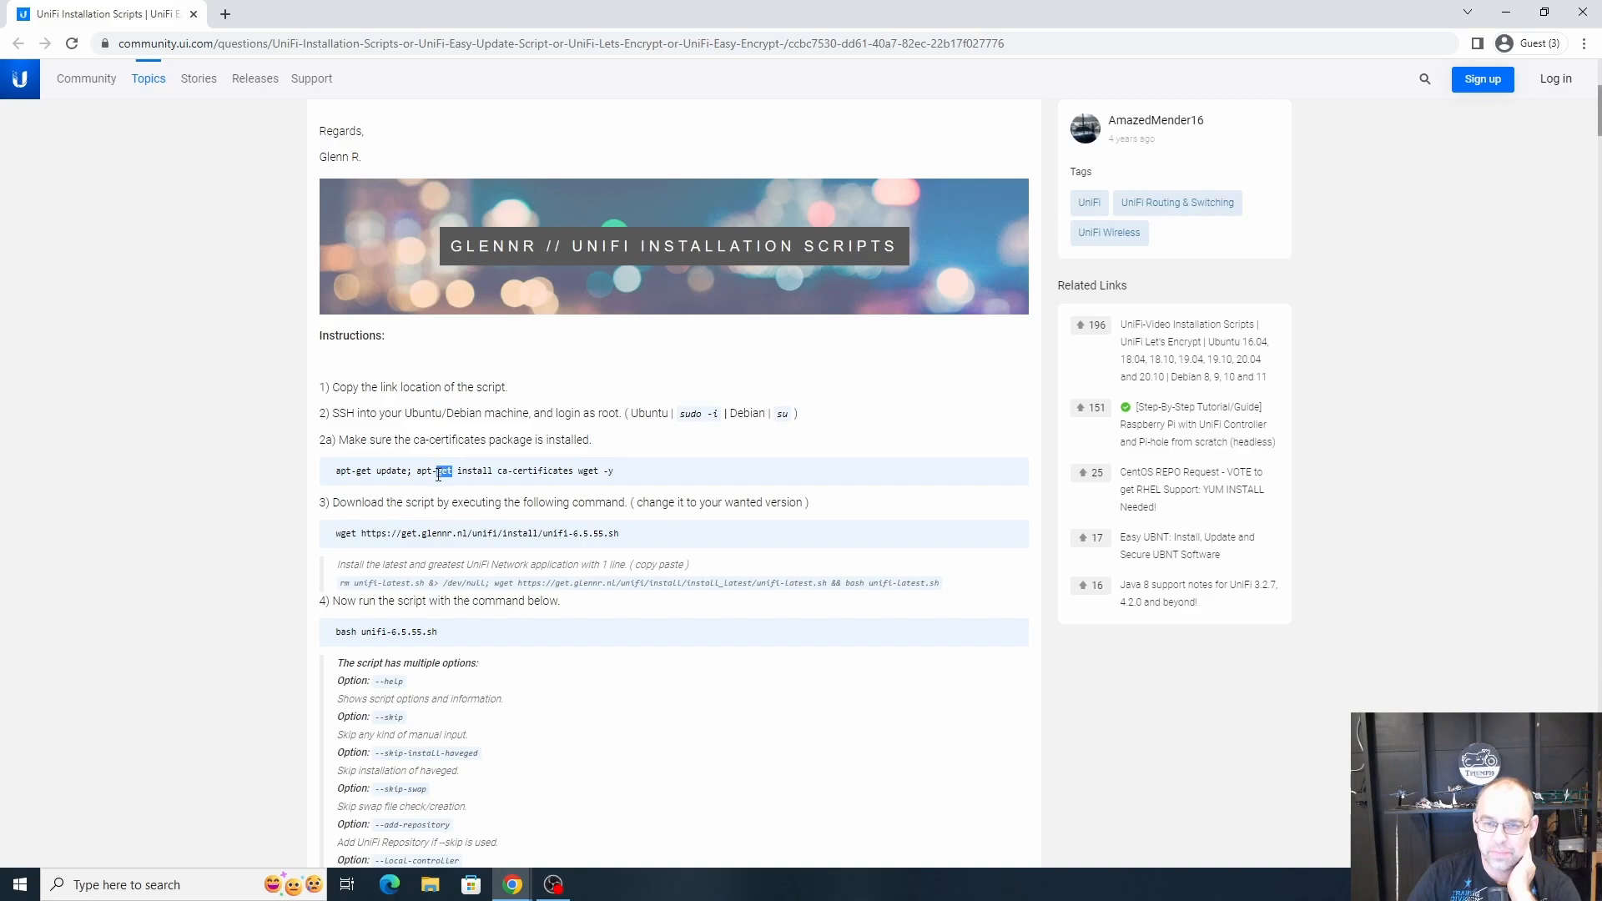
pyautogui.click(439, 471)
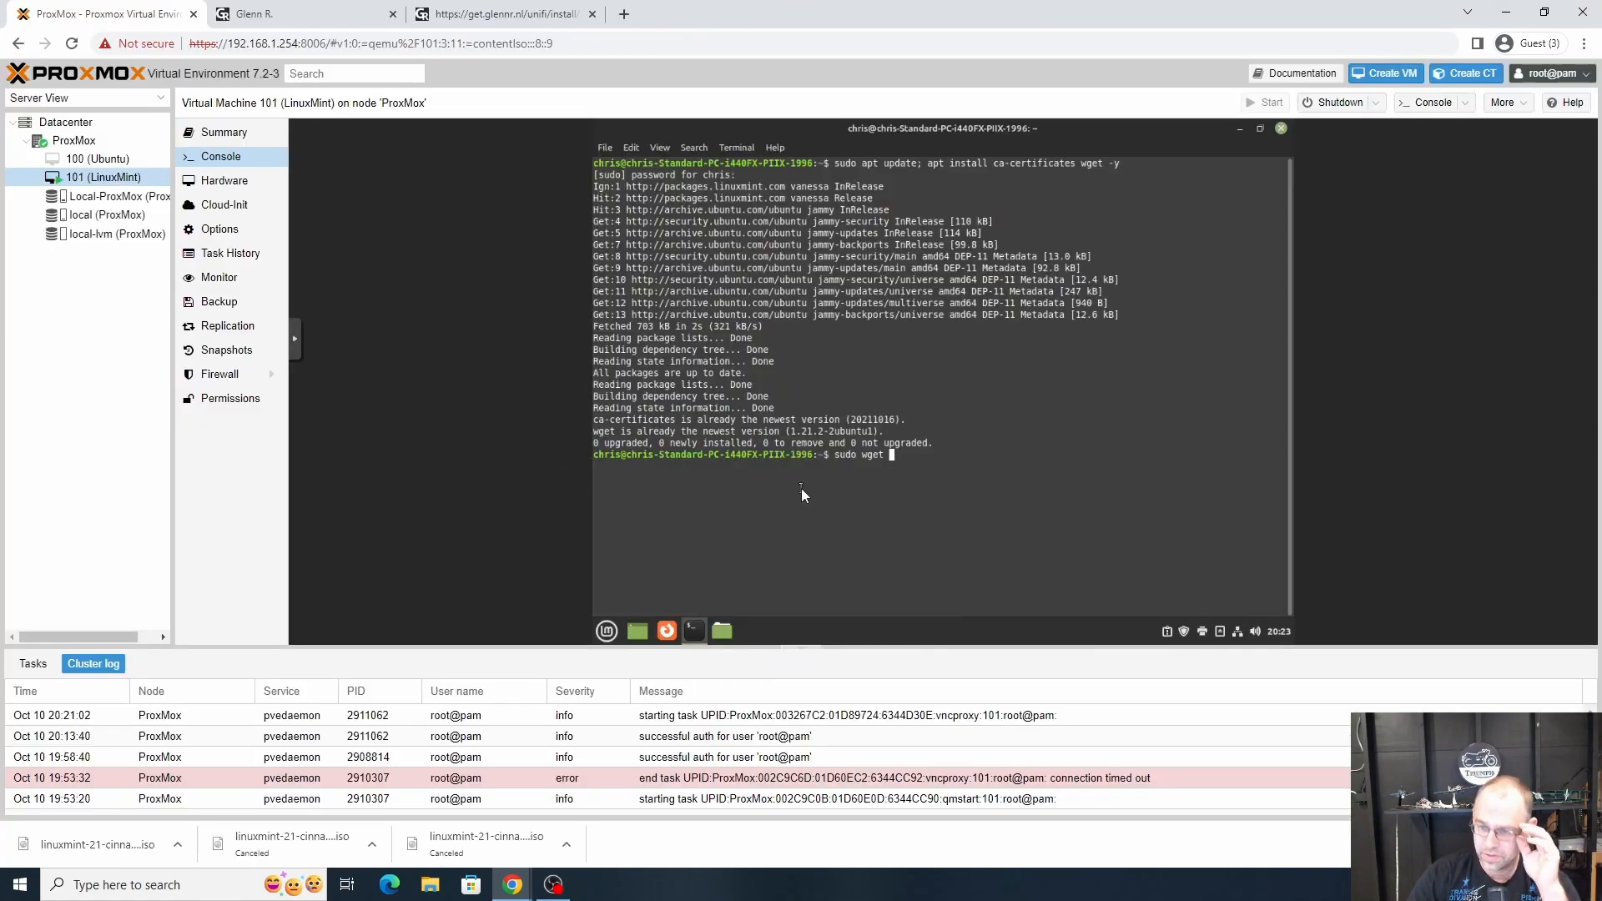
pyautogui.moveTo(895, 462)
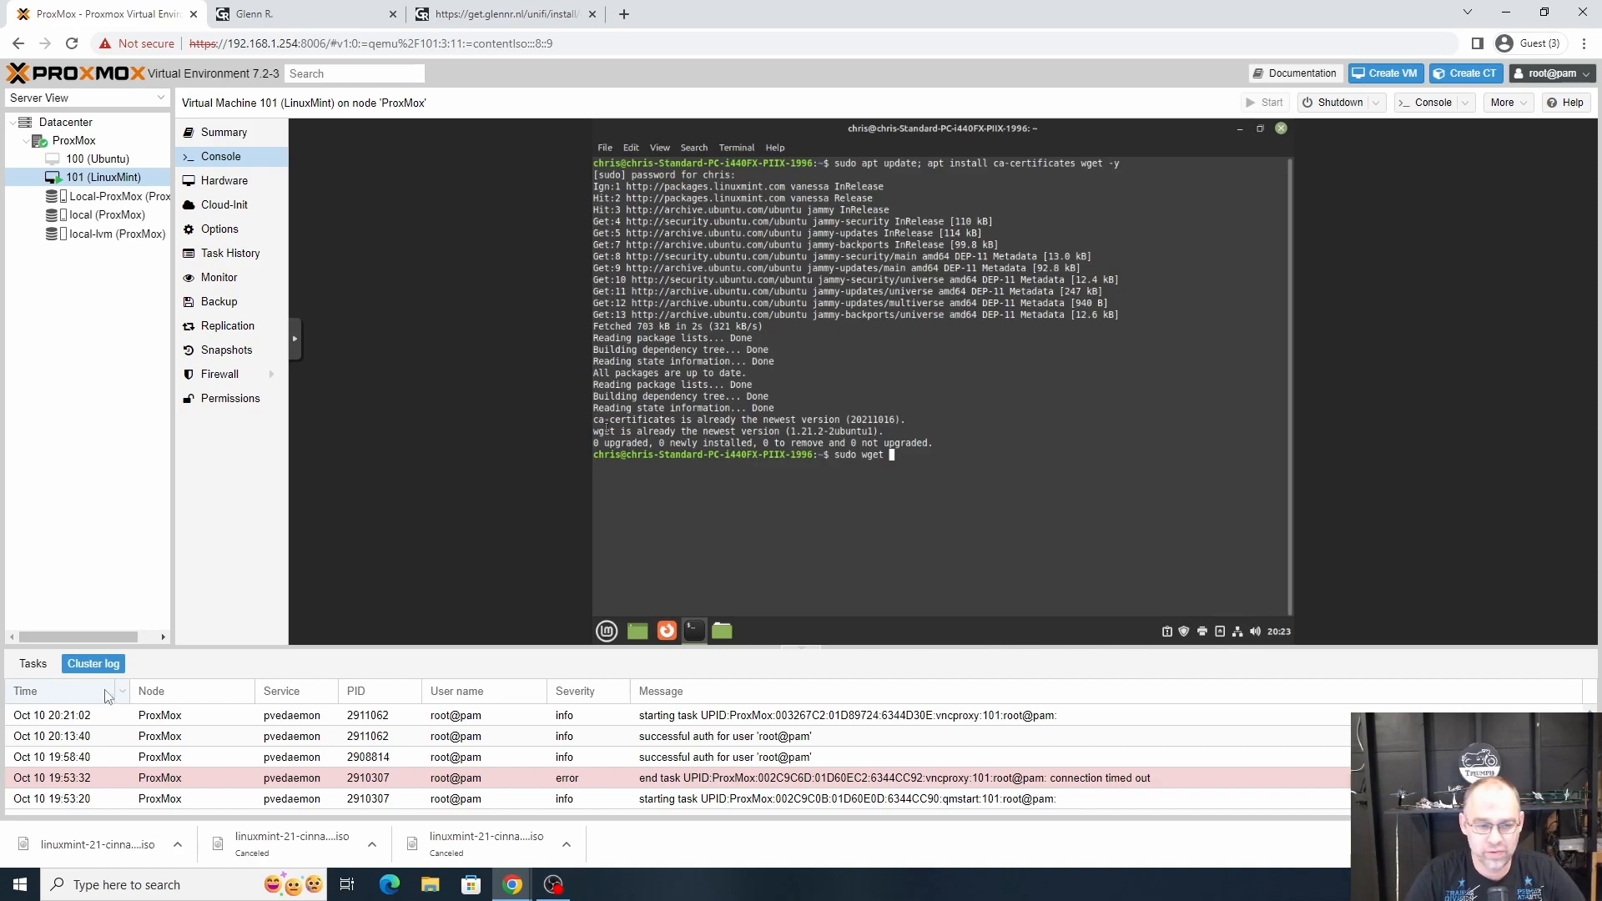
pyautogui.click(302, 13)
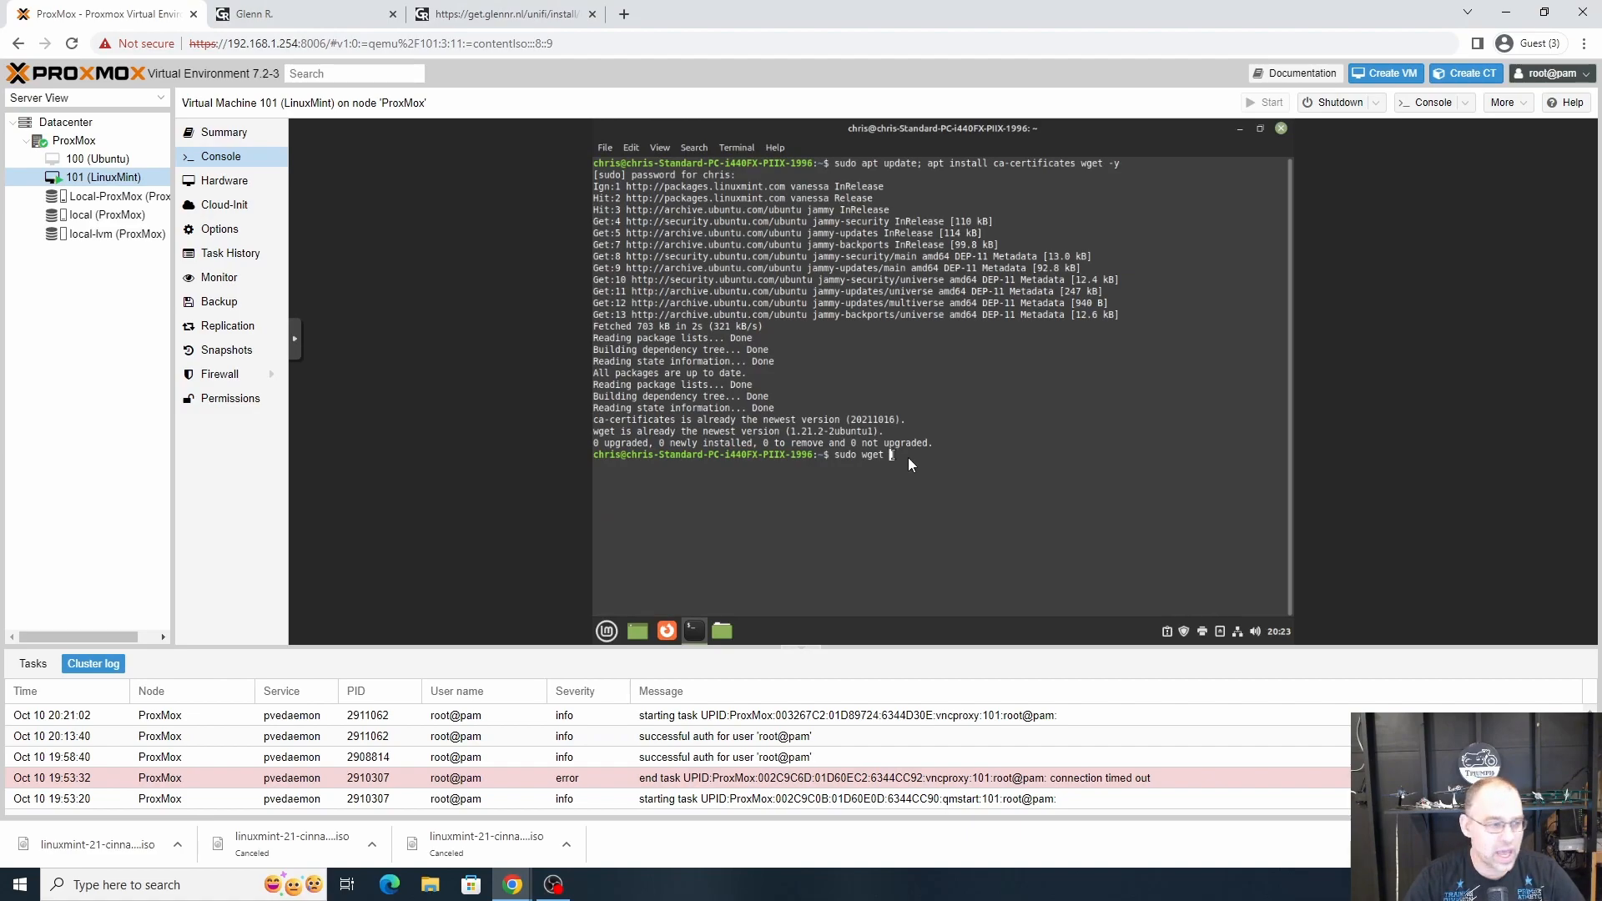
pyautogui.write('https://')
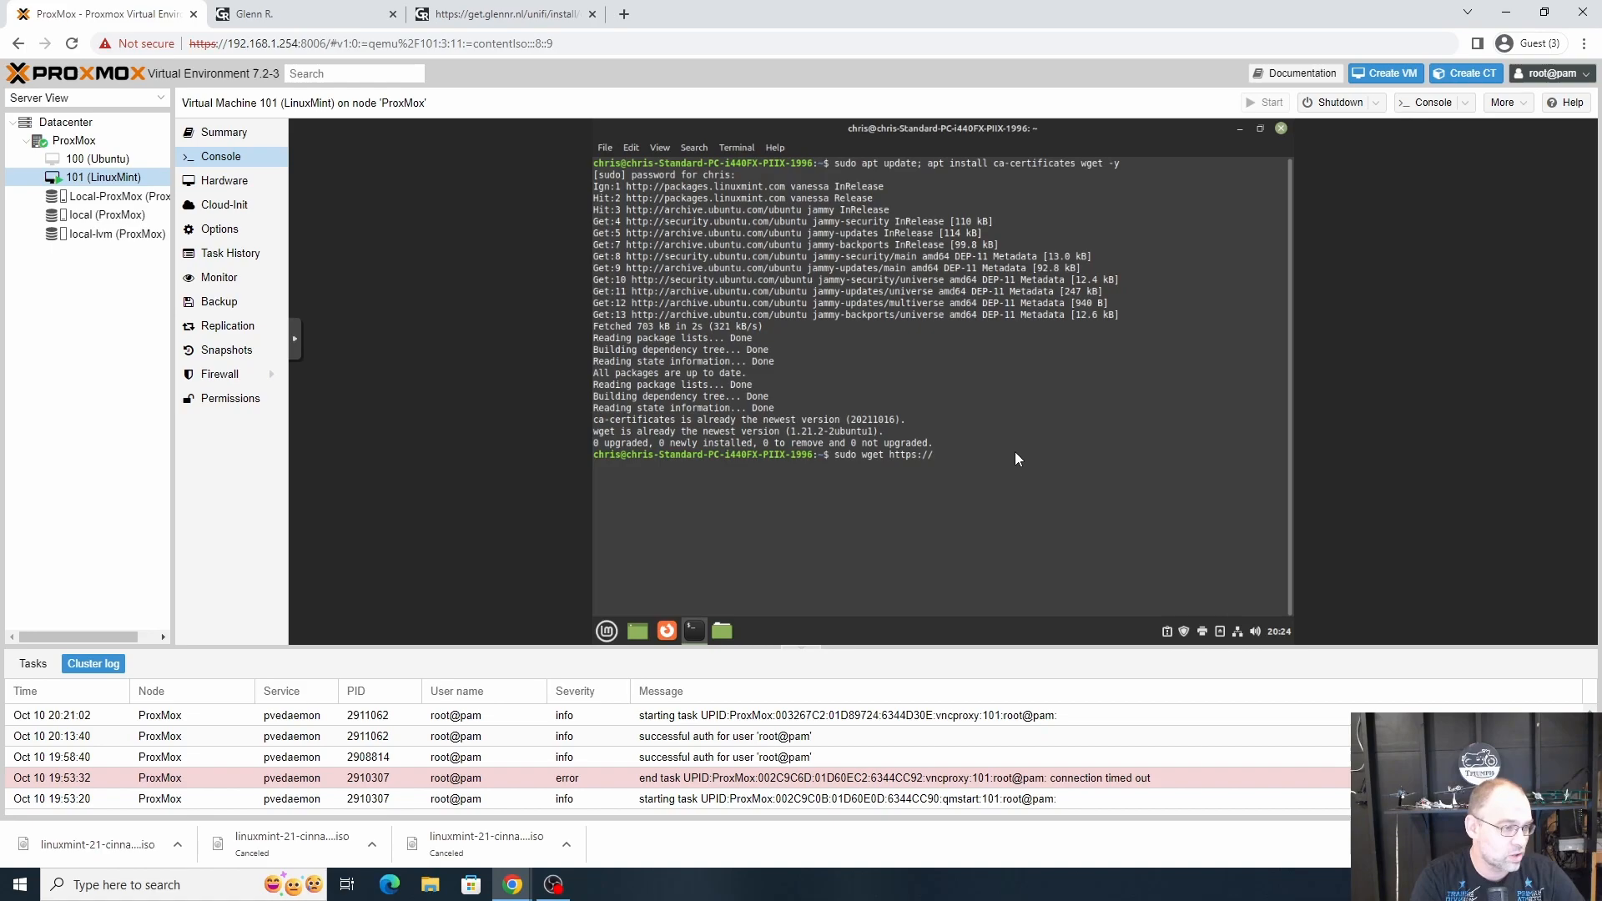
pyautogui.write('get.')
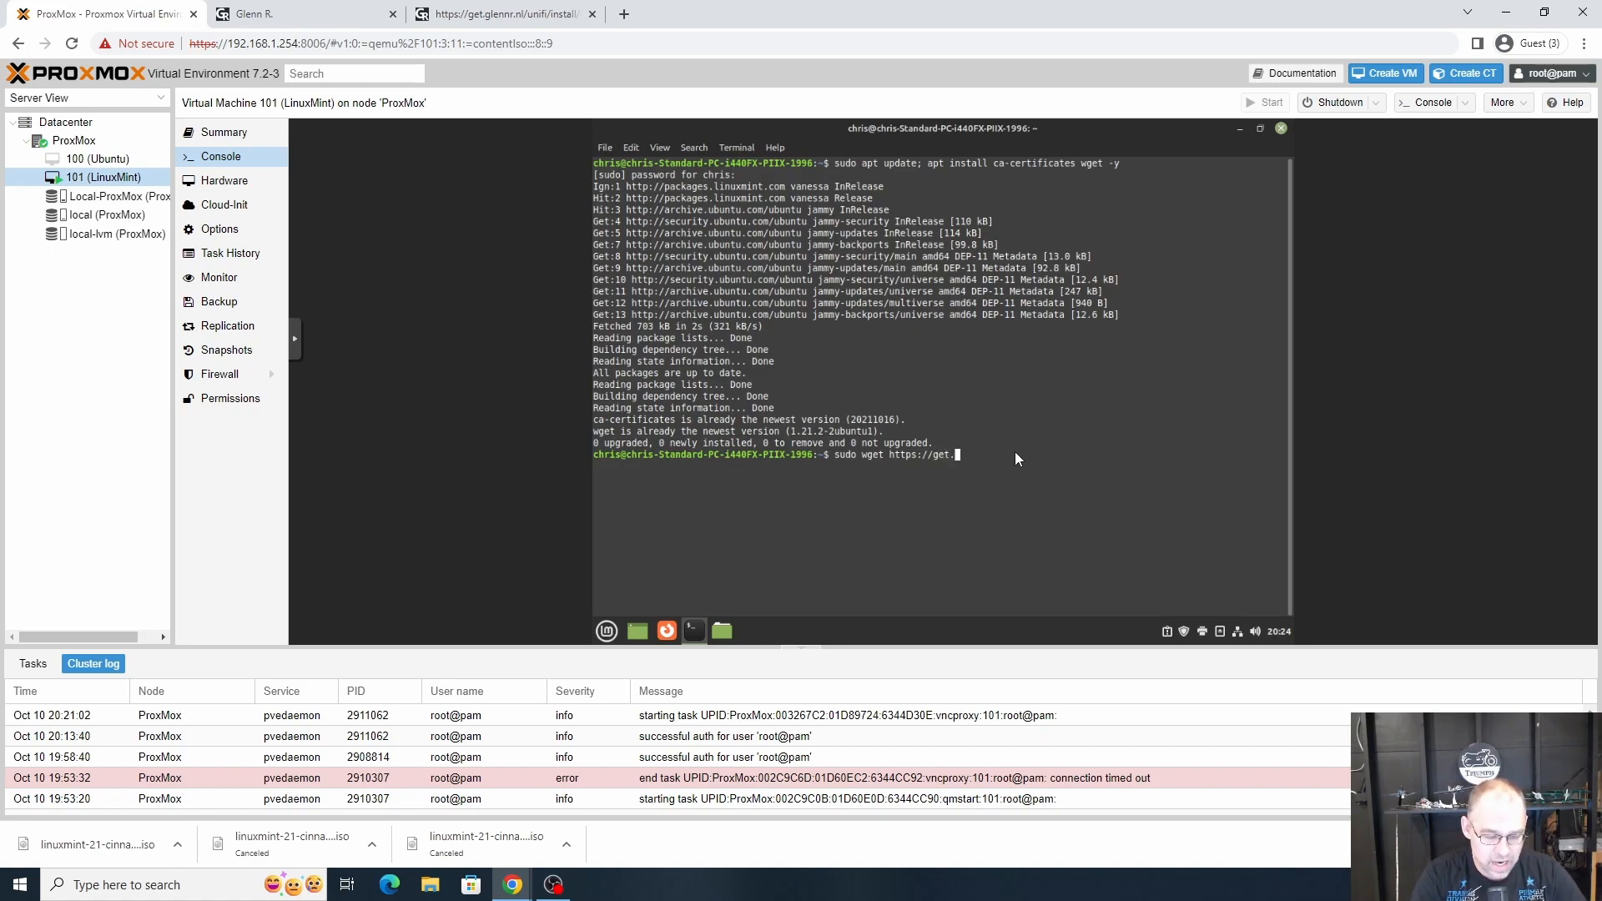
pyautogui.write('glennr')
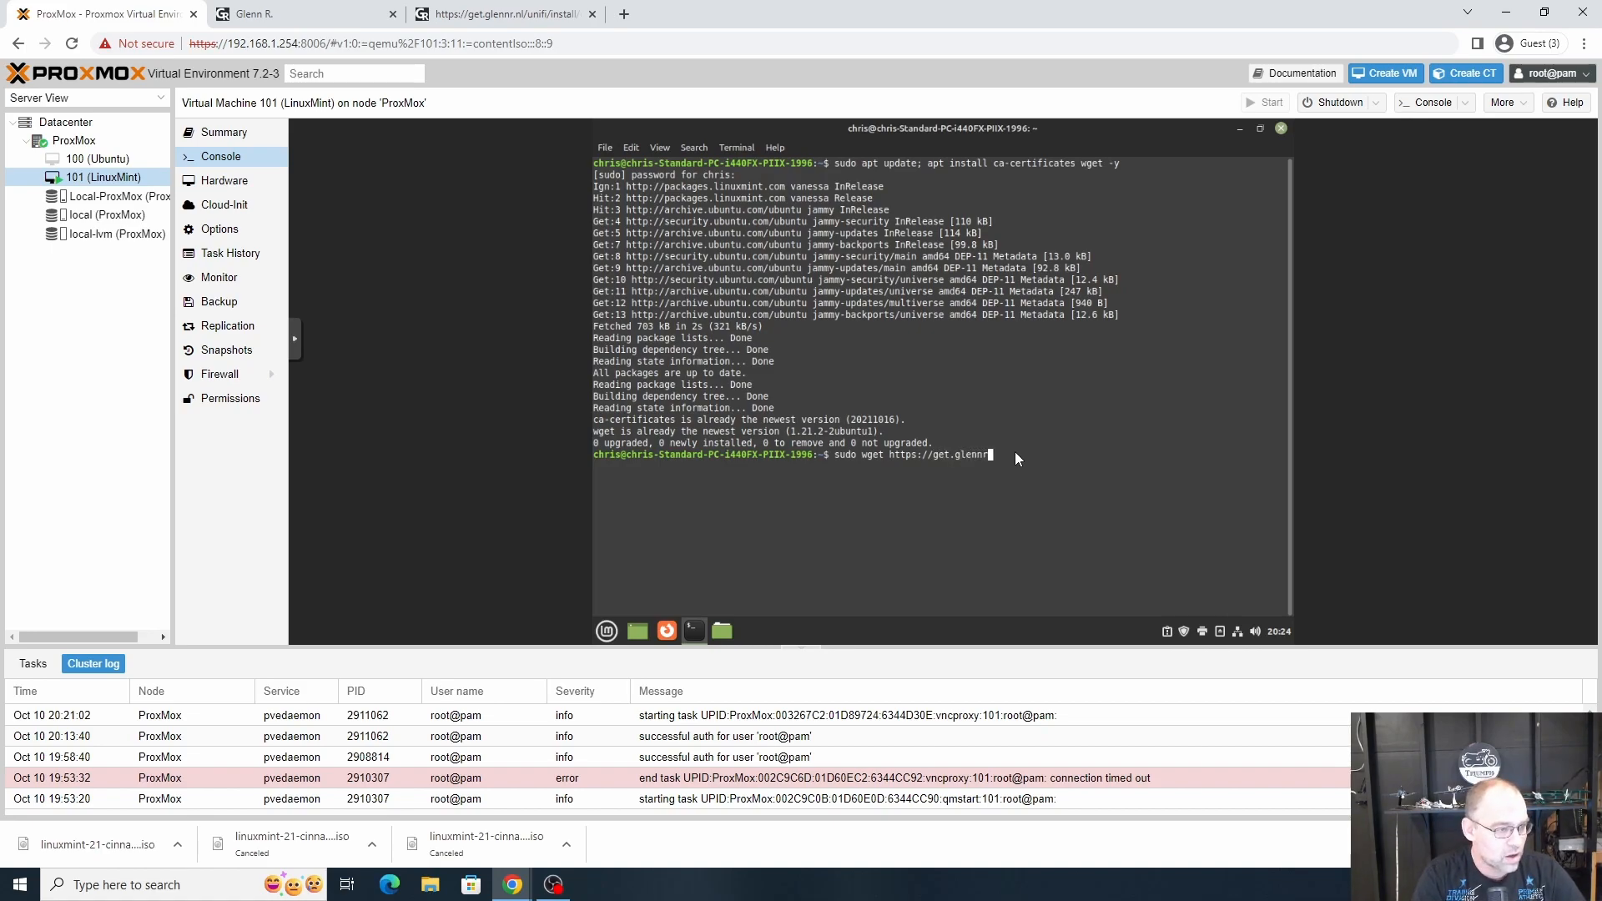
pyautogui.write('.nl')
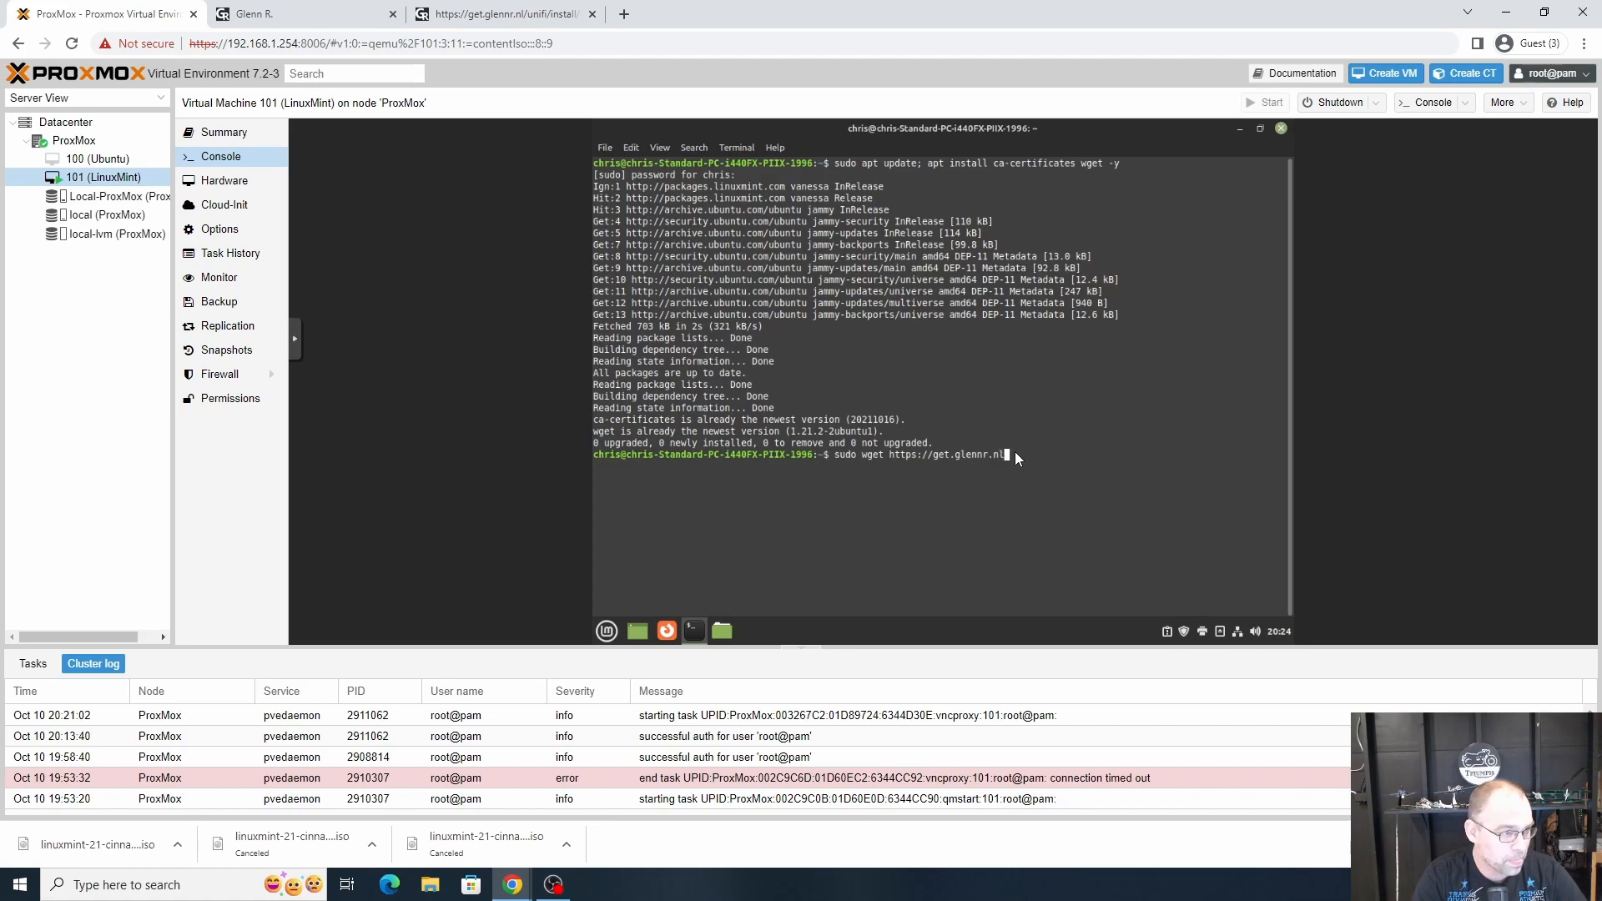
pyautogui.write('unif')
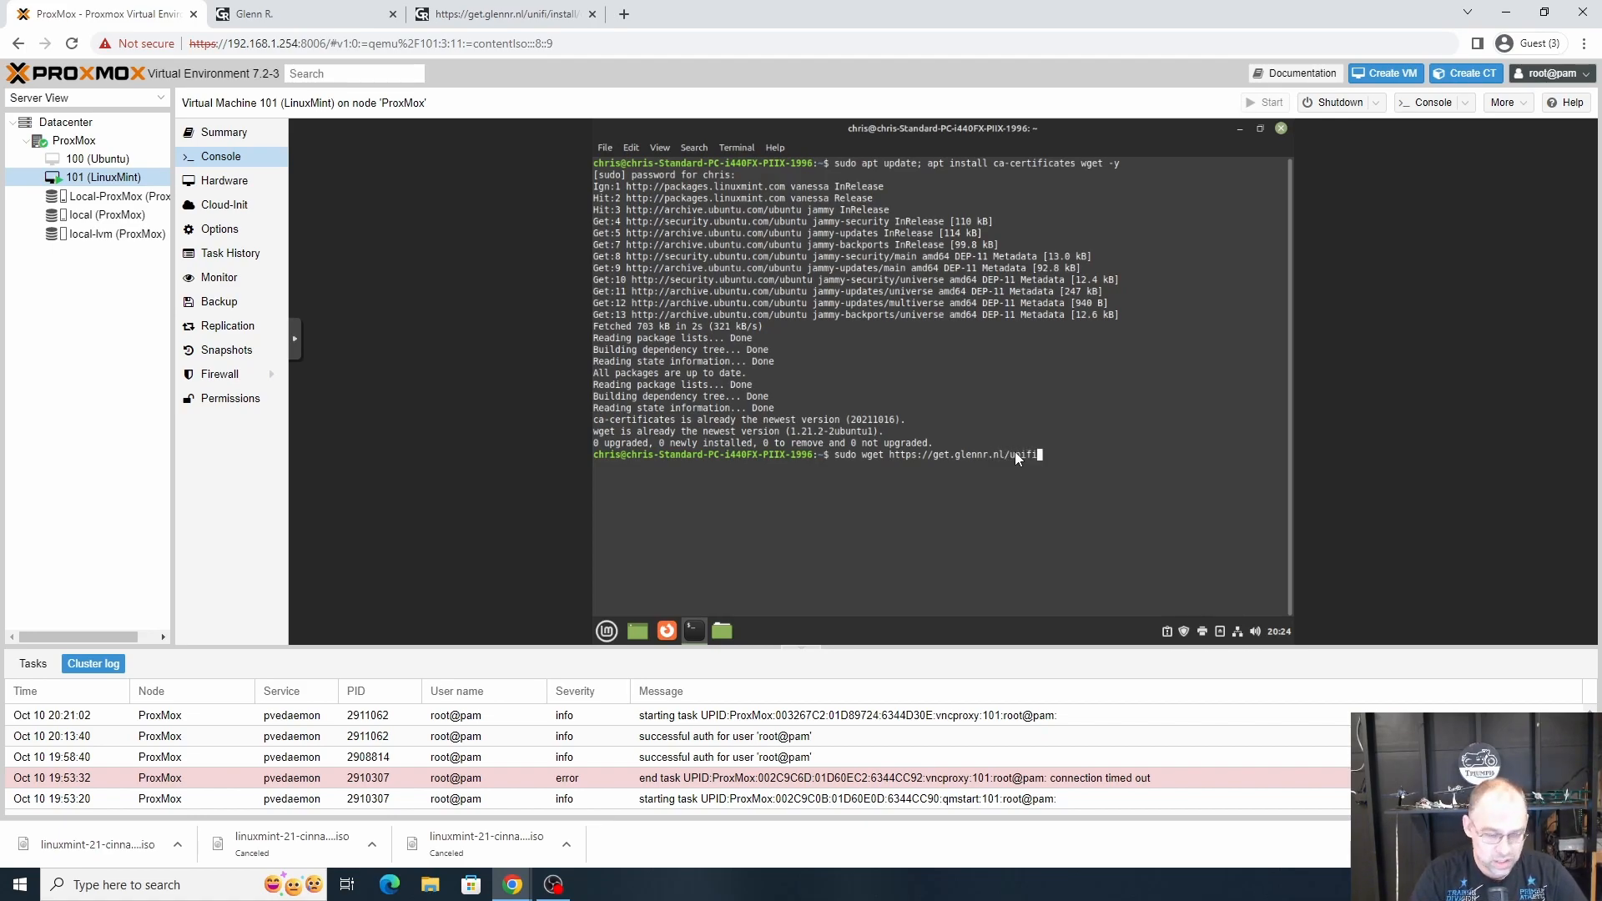
pyautogui.write('install')
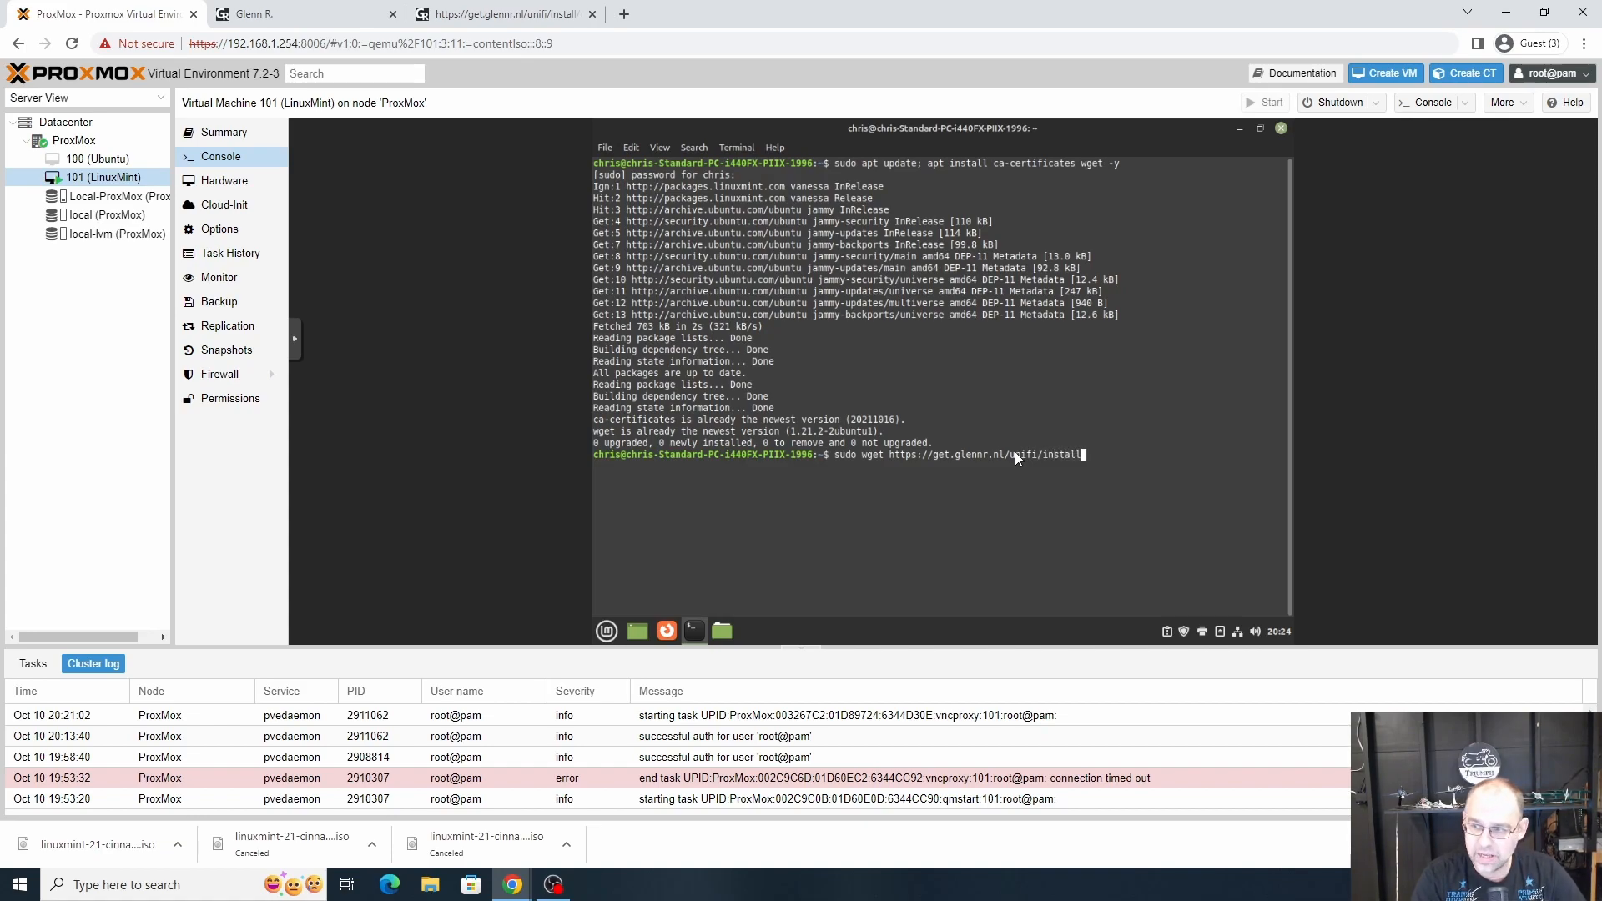
pyautogui.write('/')
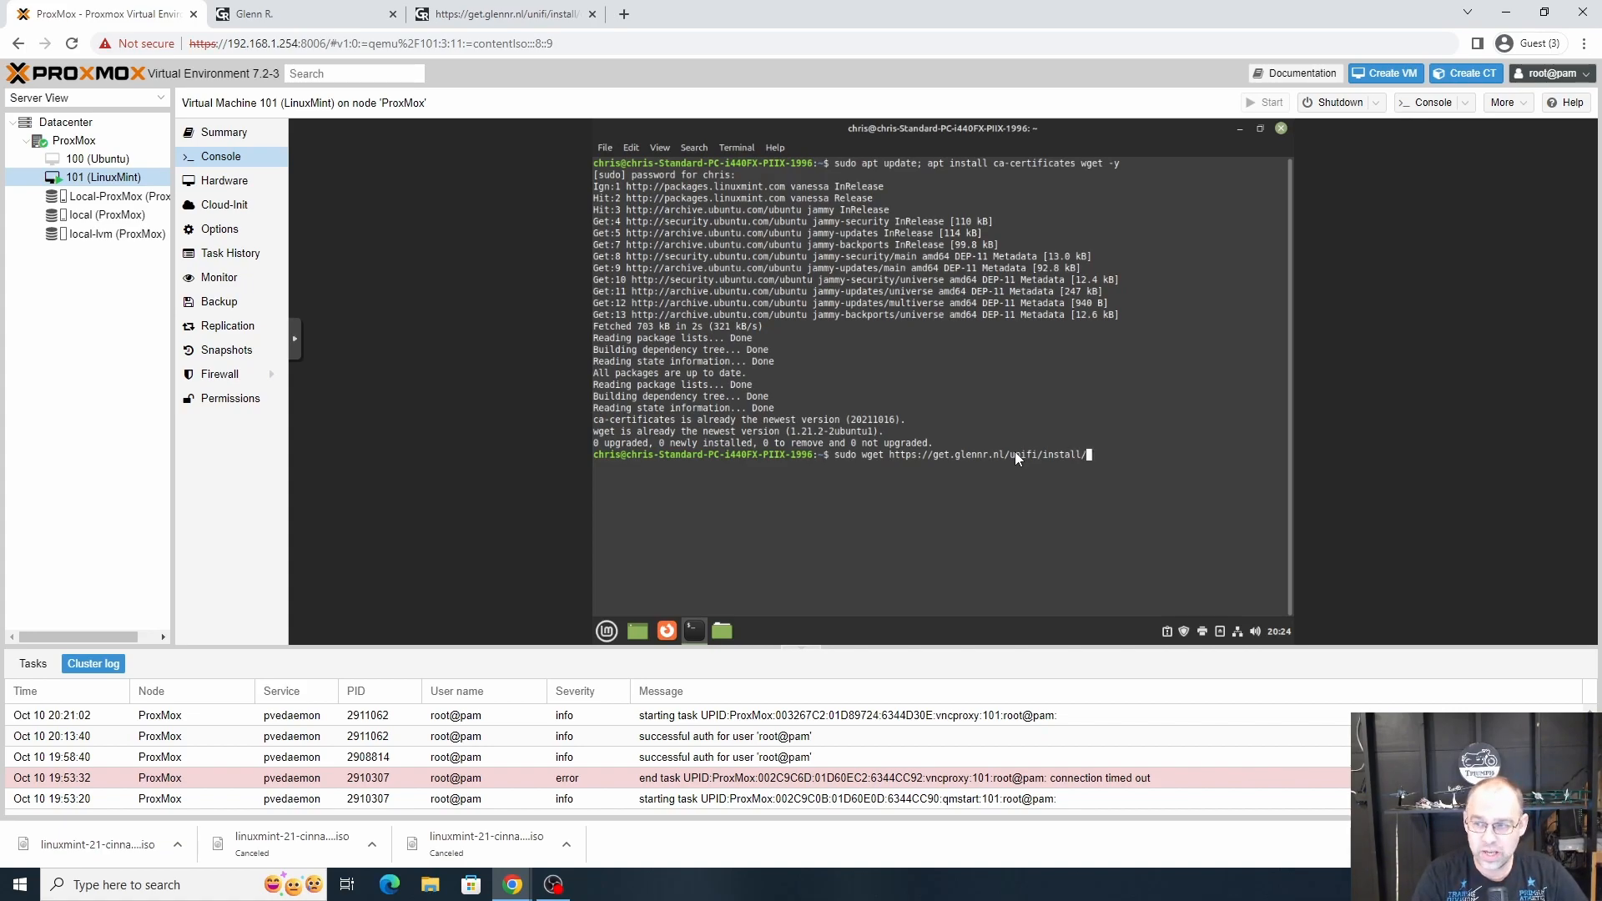
pyautogui.write('unifi')
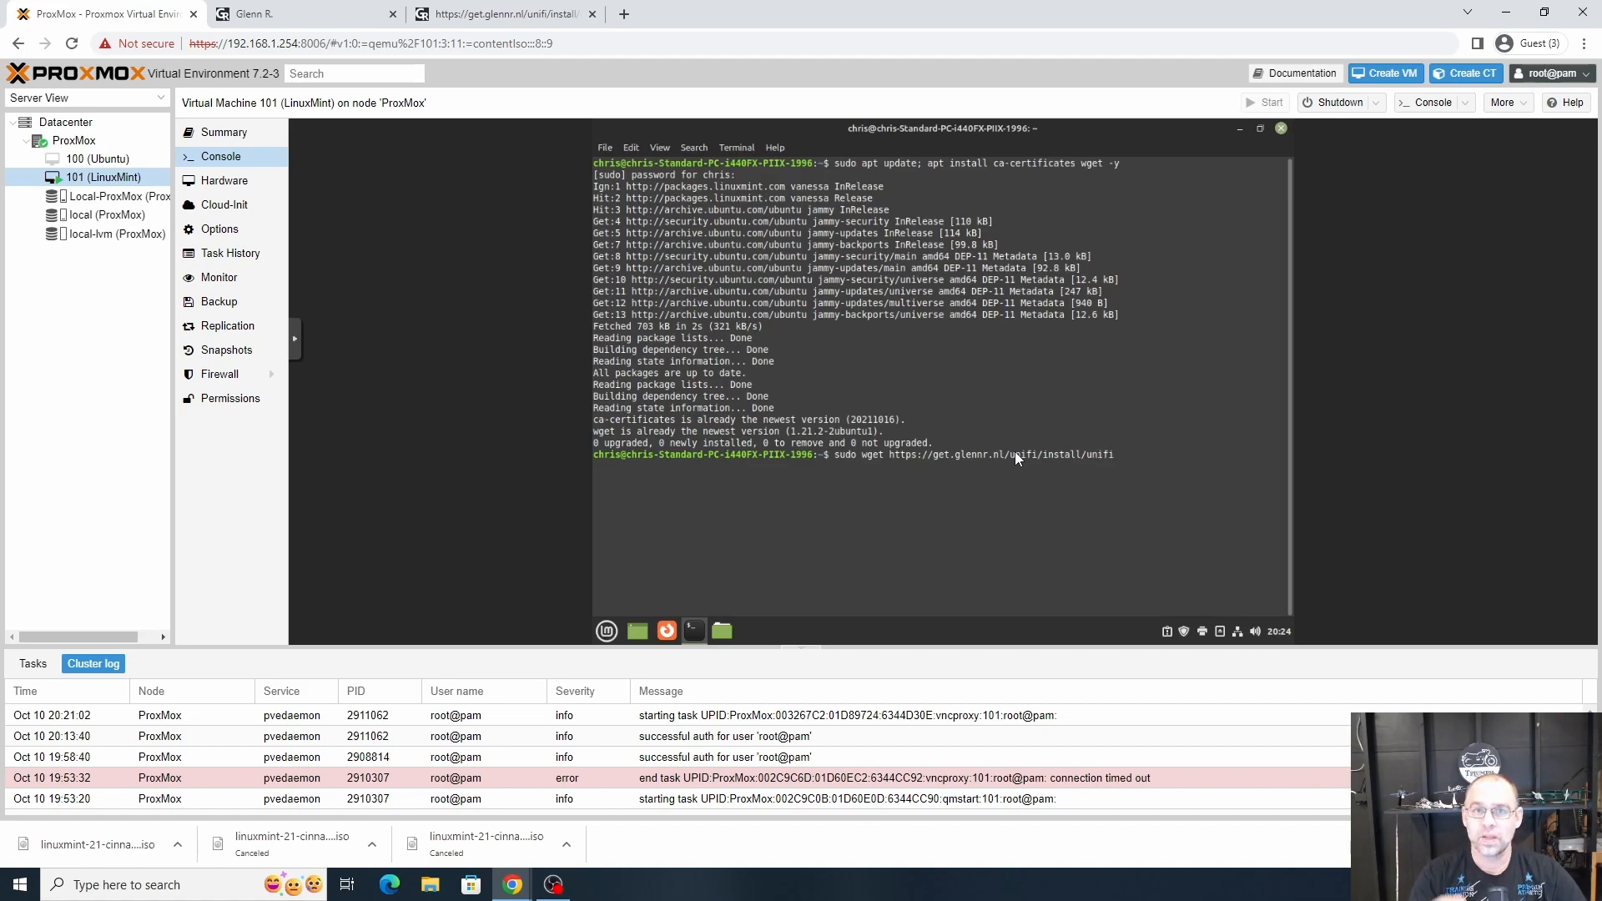
pyautogui.moveTo(1071, 320)
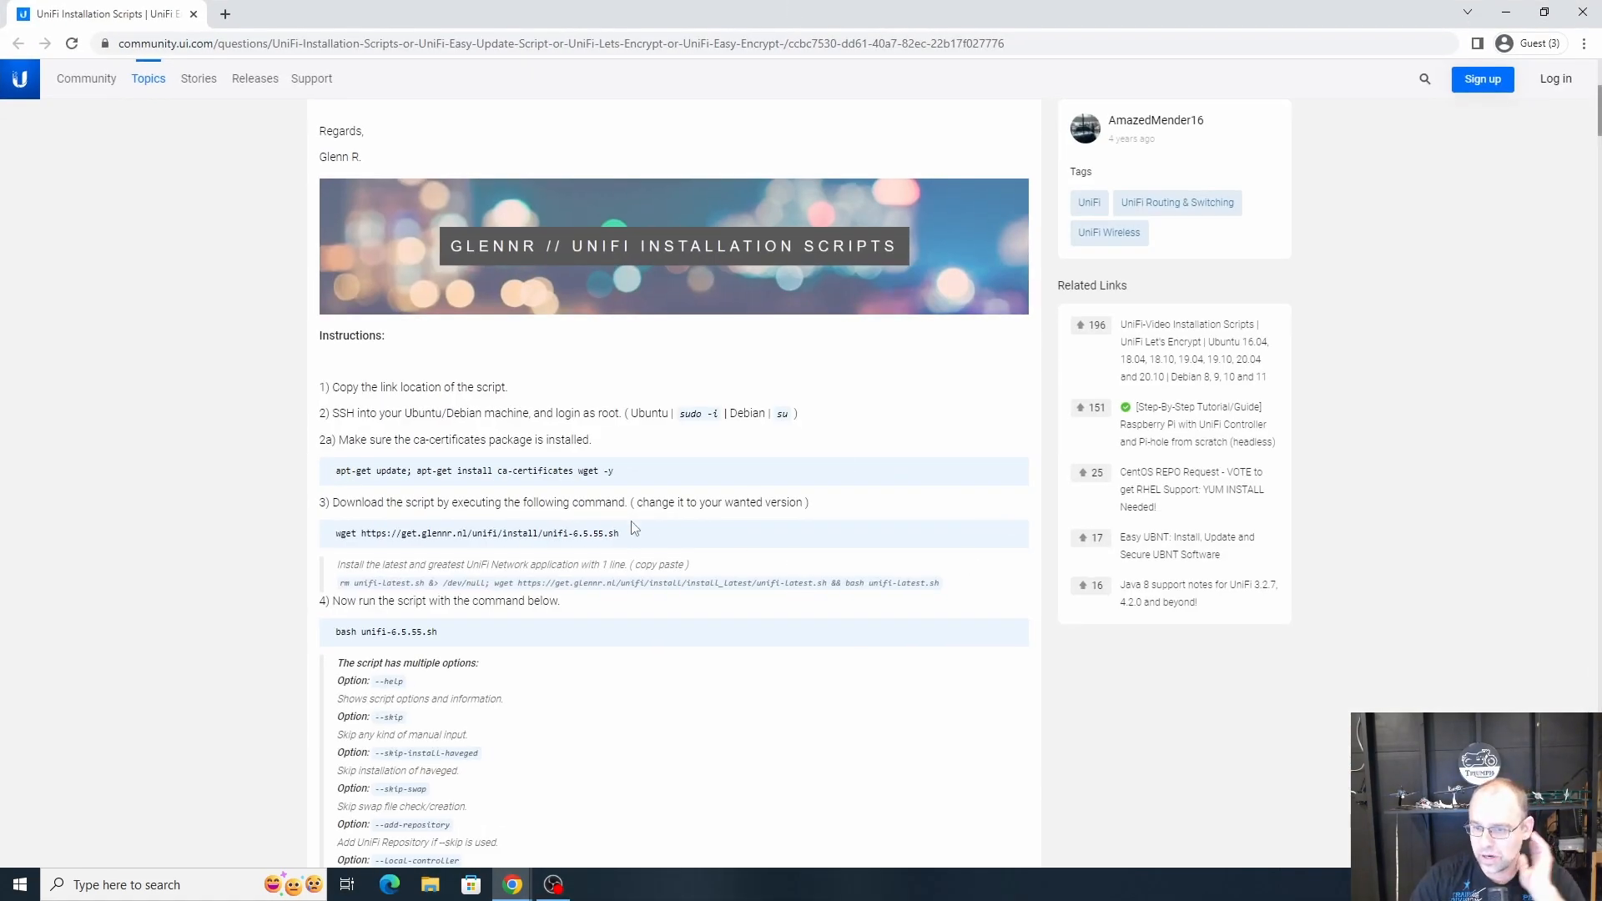
pyautogui.doubleClick(587, 534)
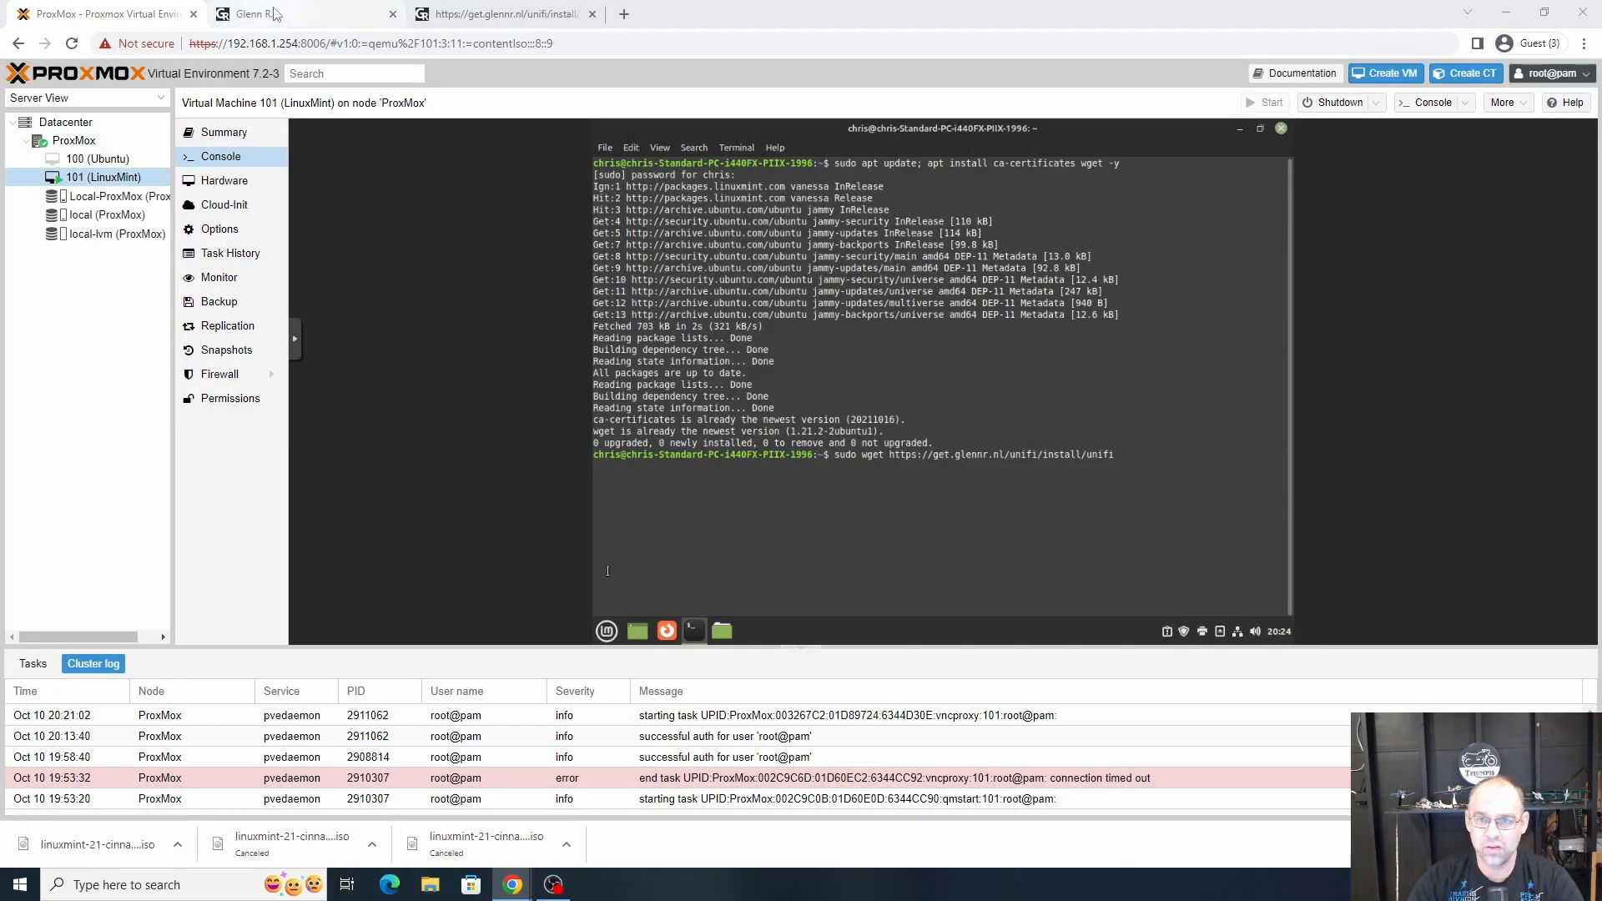
# Step: Finish the URL as unifi-7.2.94.sh after checking the version list and download the script
pyautogui.click(253, 13)
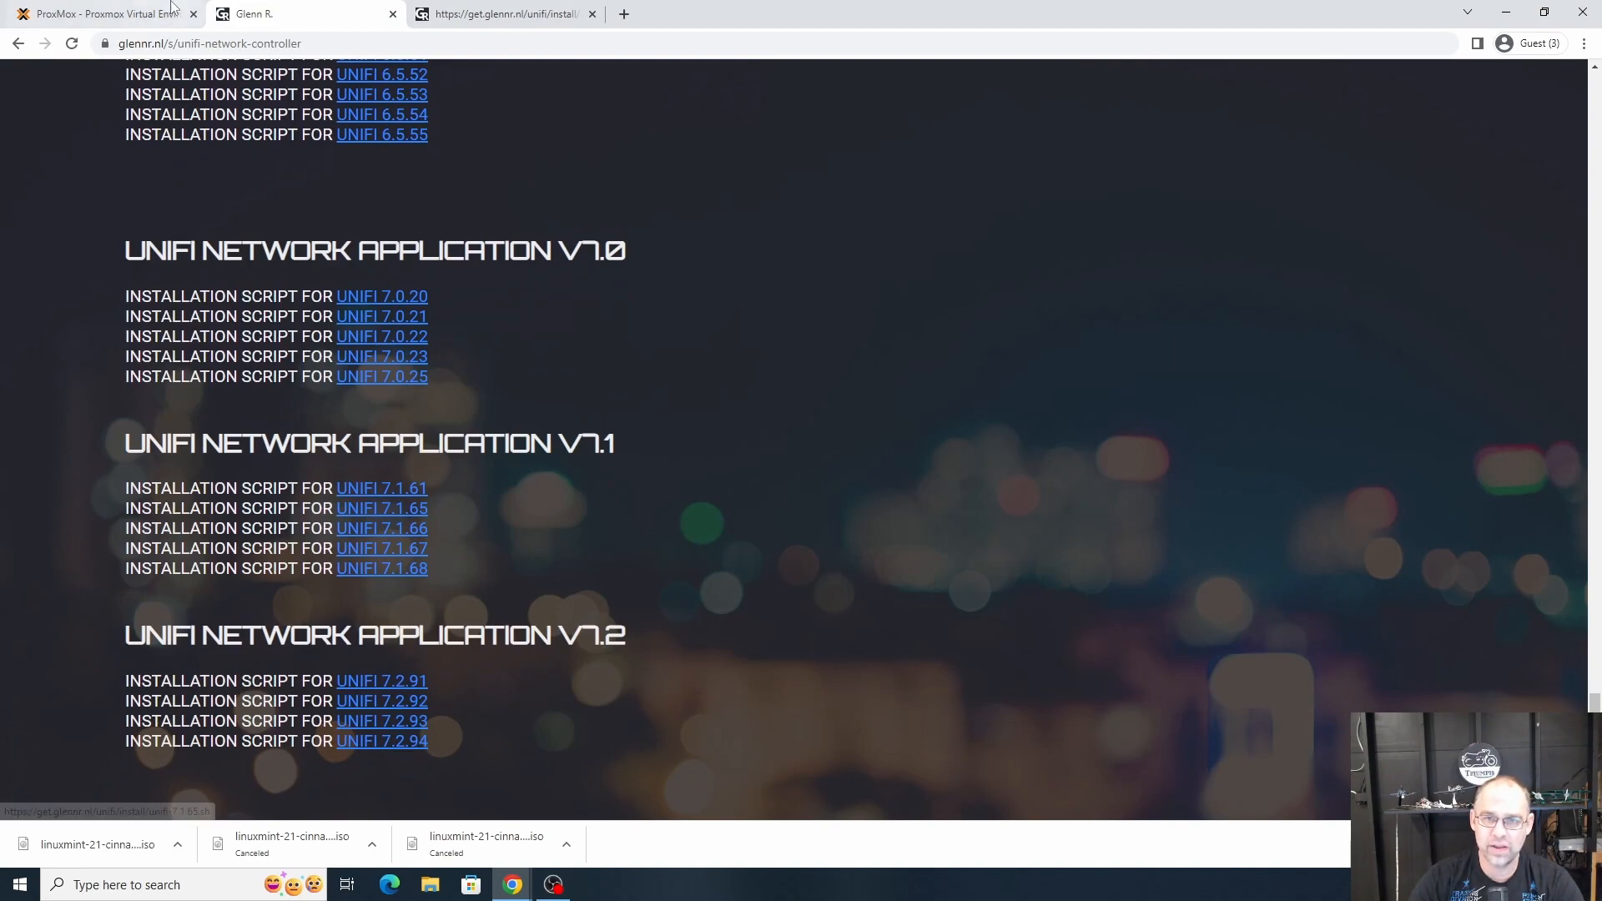
pyautogui.click(102, 13)
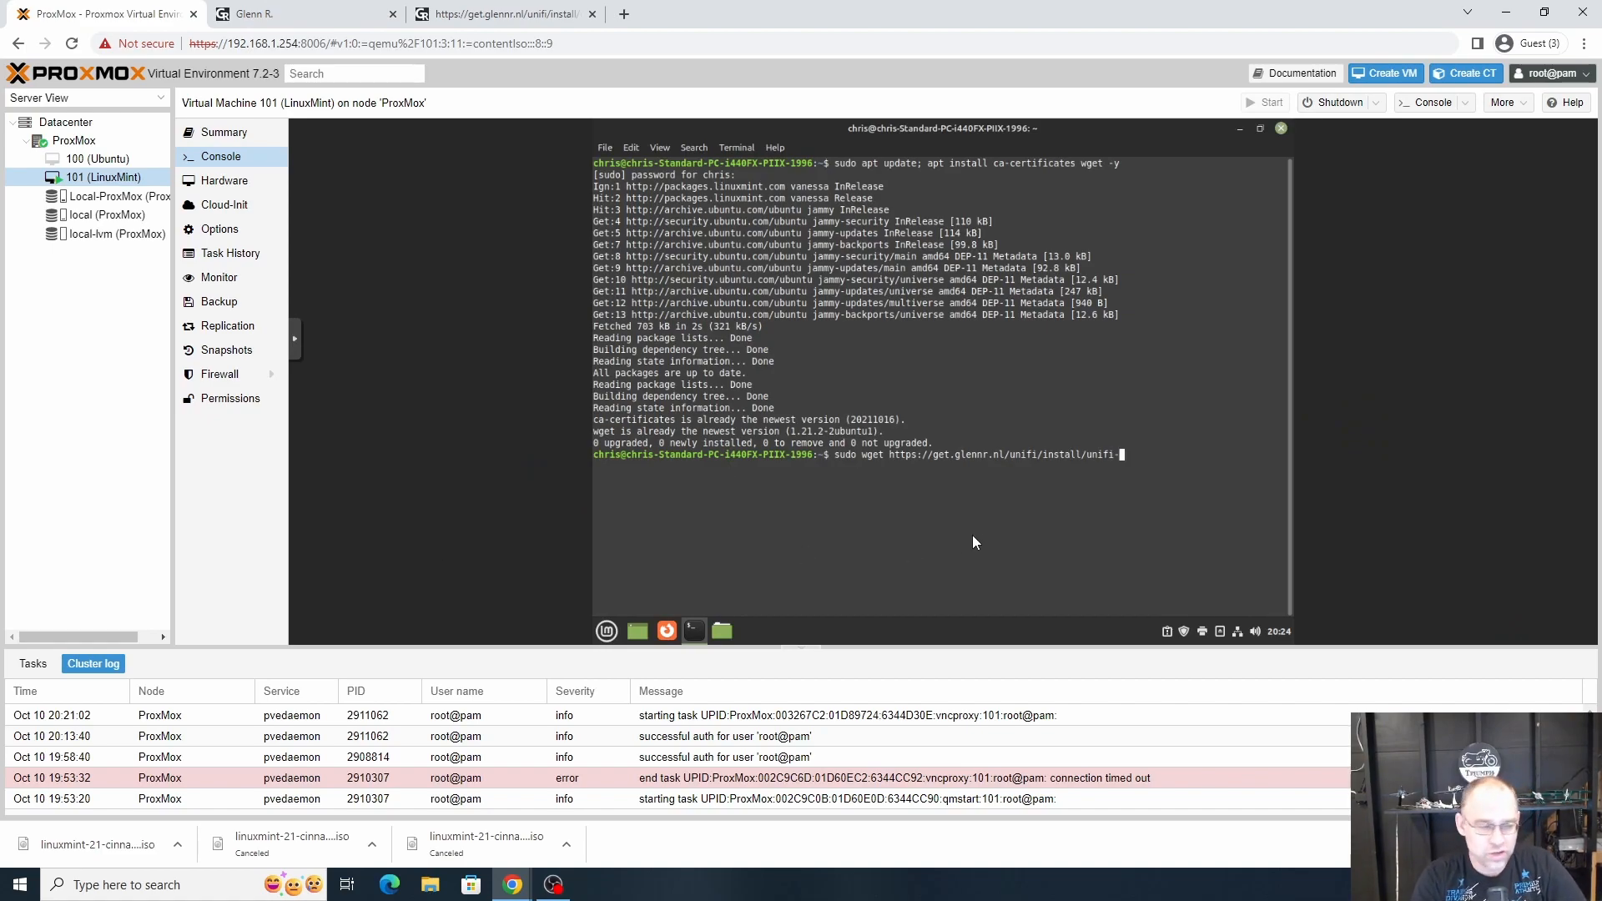
pyautogui.write('7')
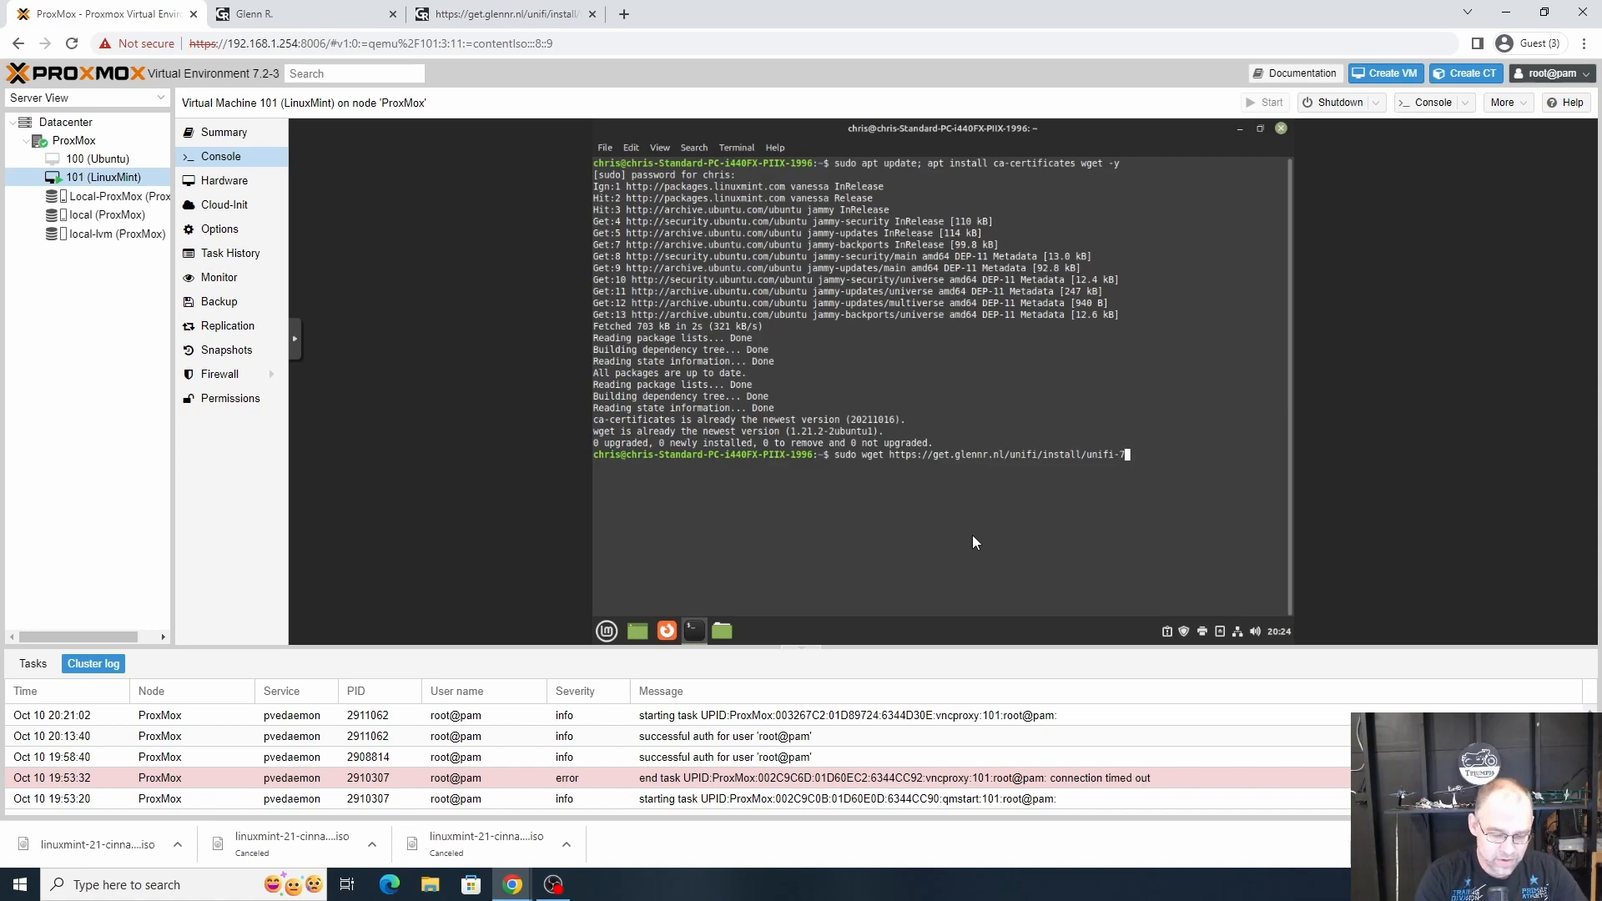
pyautogui.write('2.9')
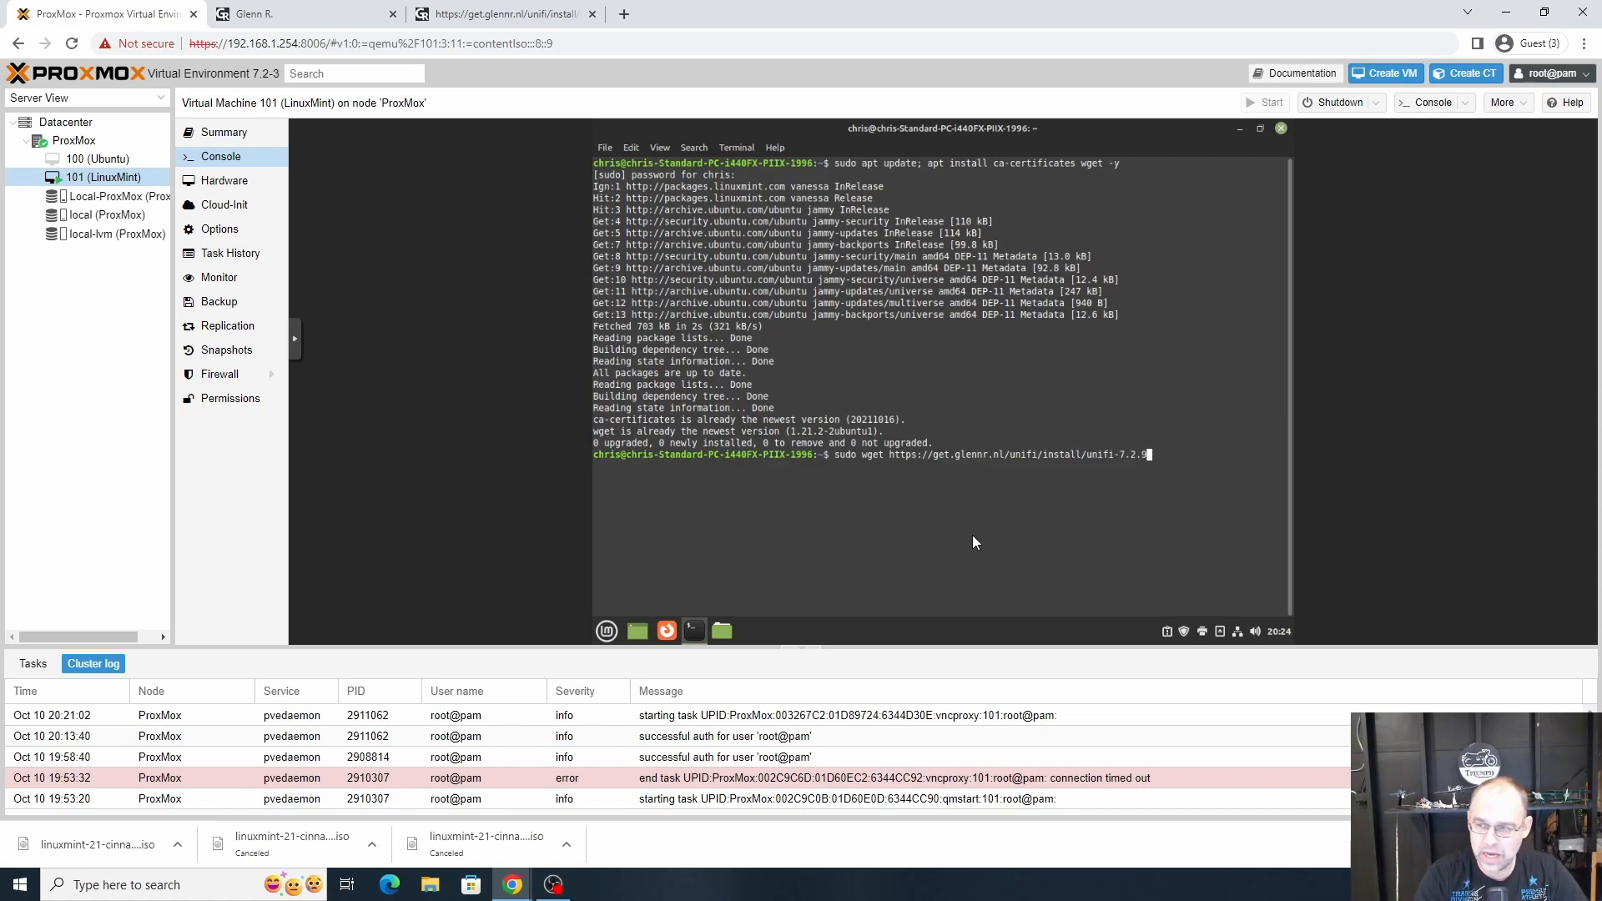
pyautogui.moveTo(930, 264)
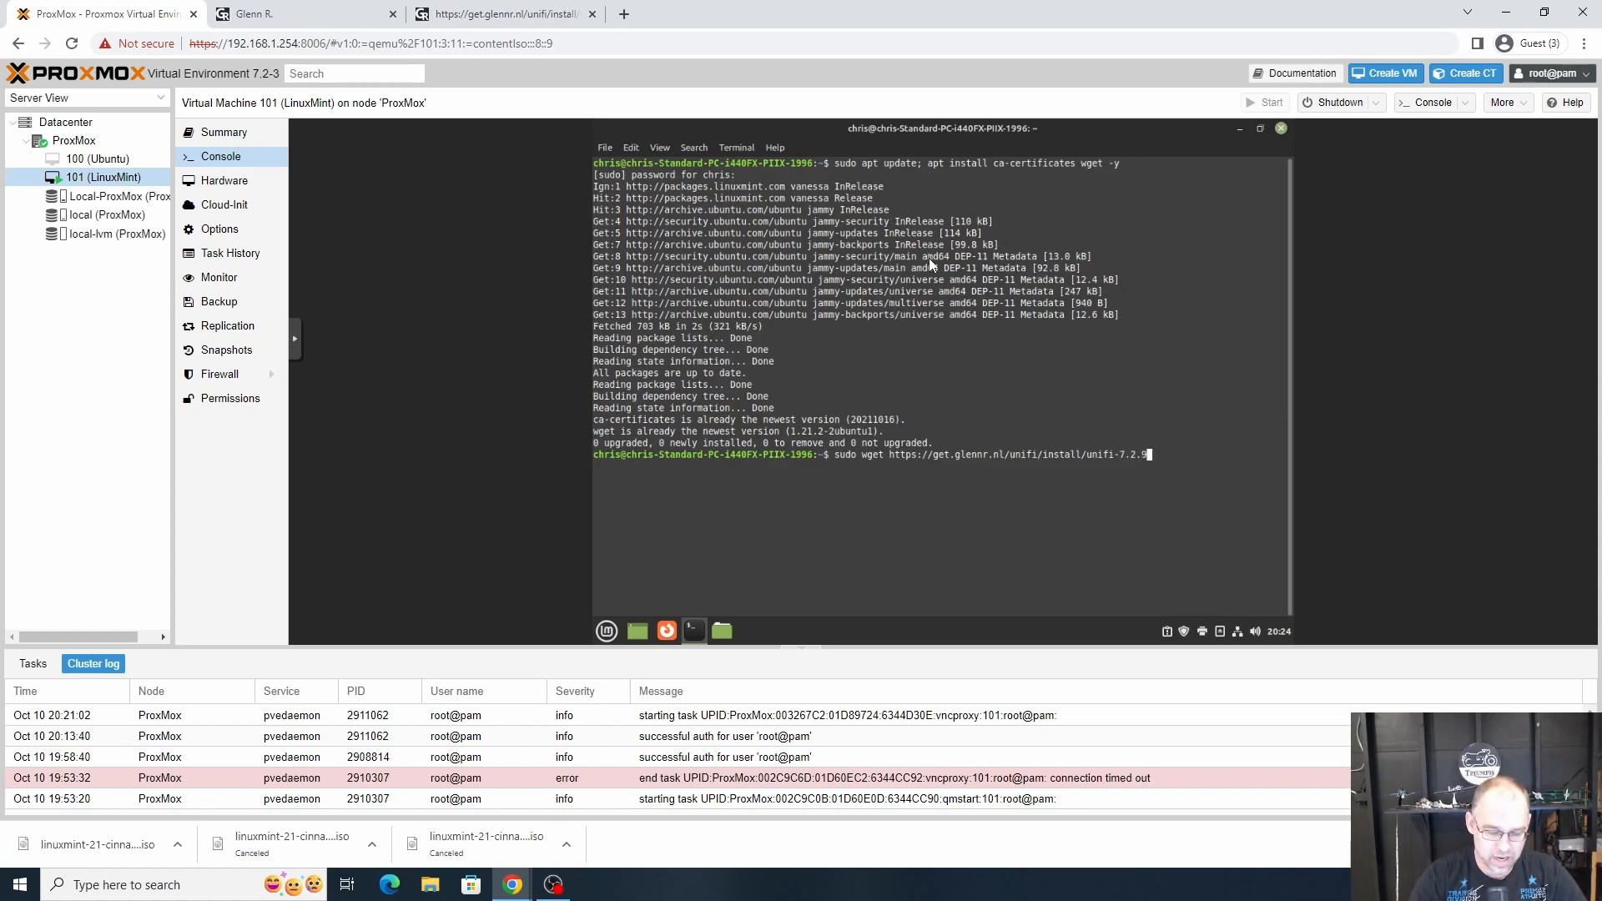
pyautogui.click(252, 14)
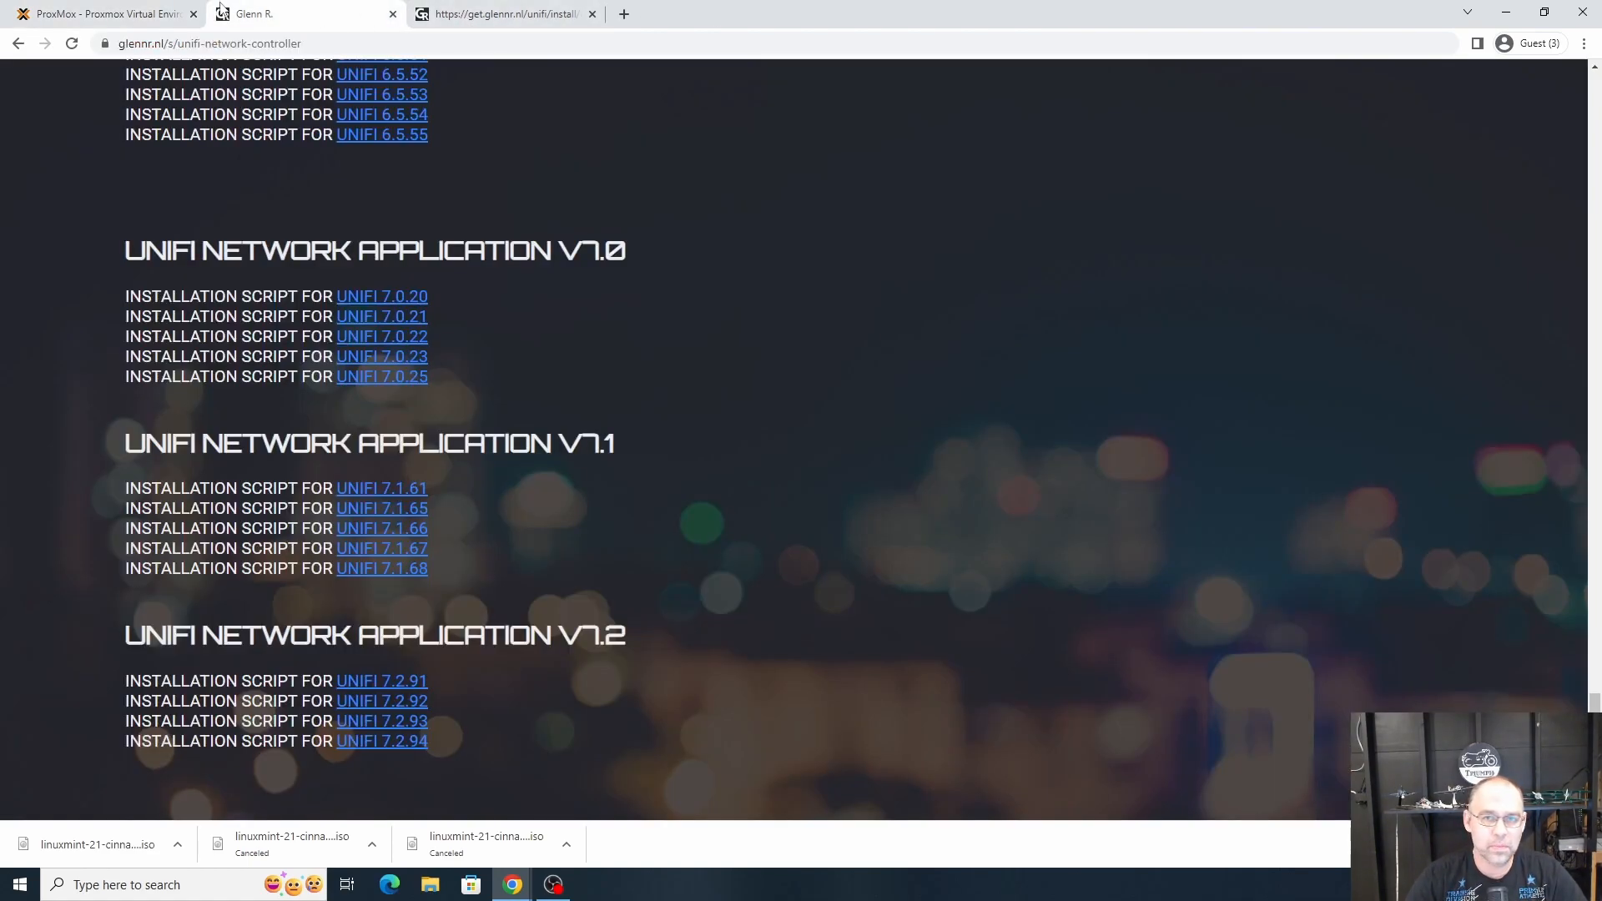
pyautogui.click(102, 14)
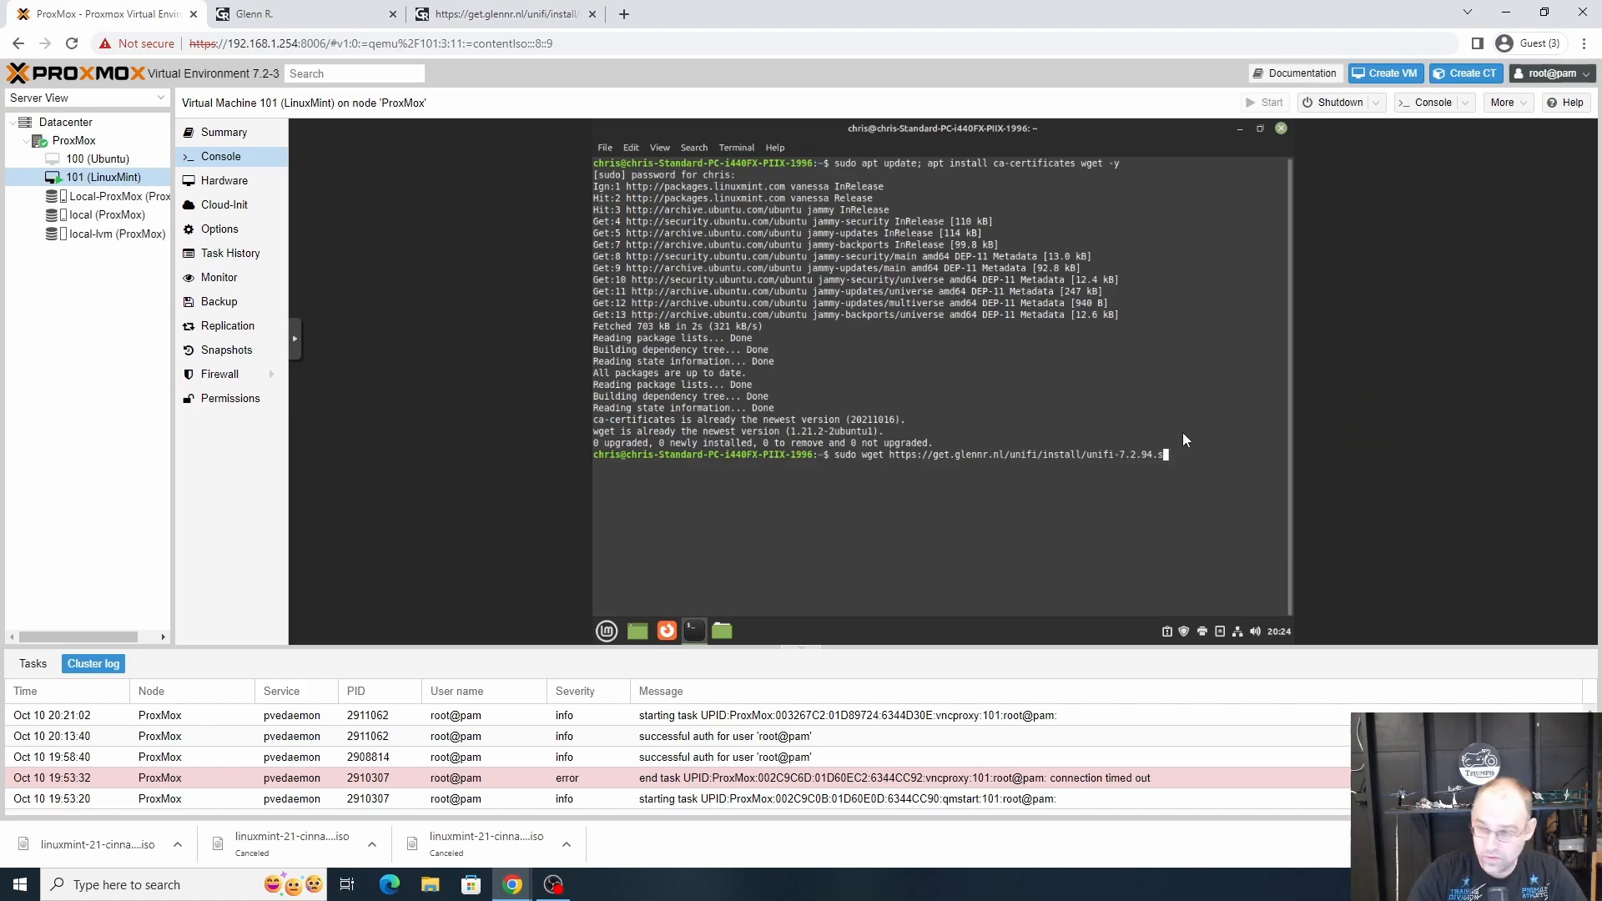
pyautogui.press('Return')
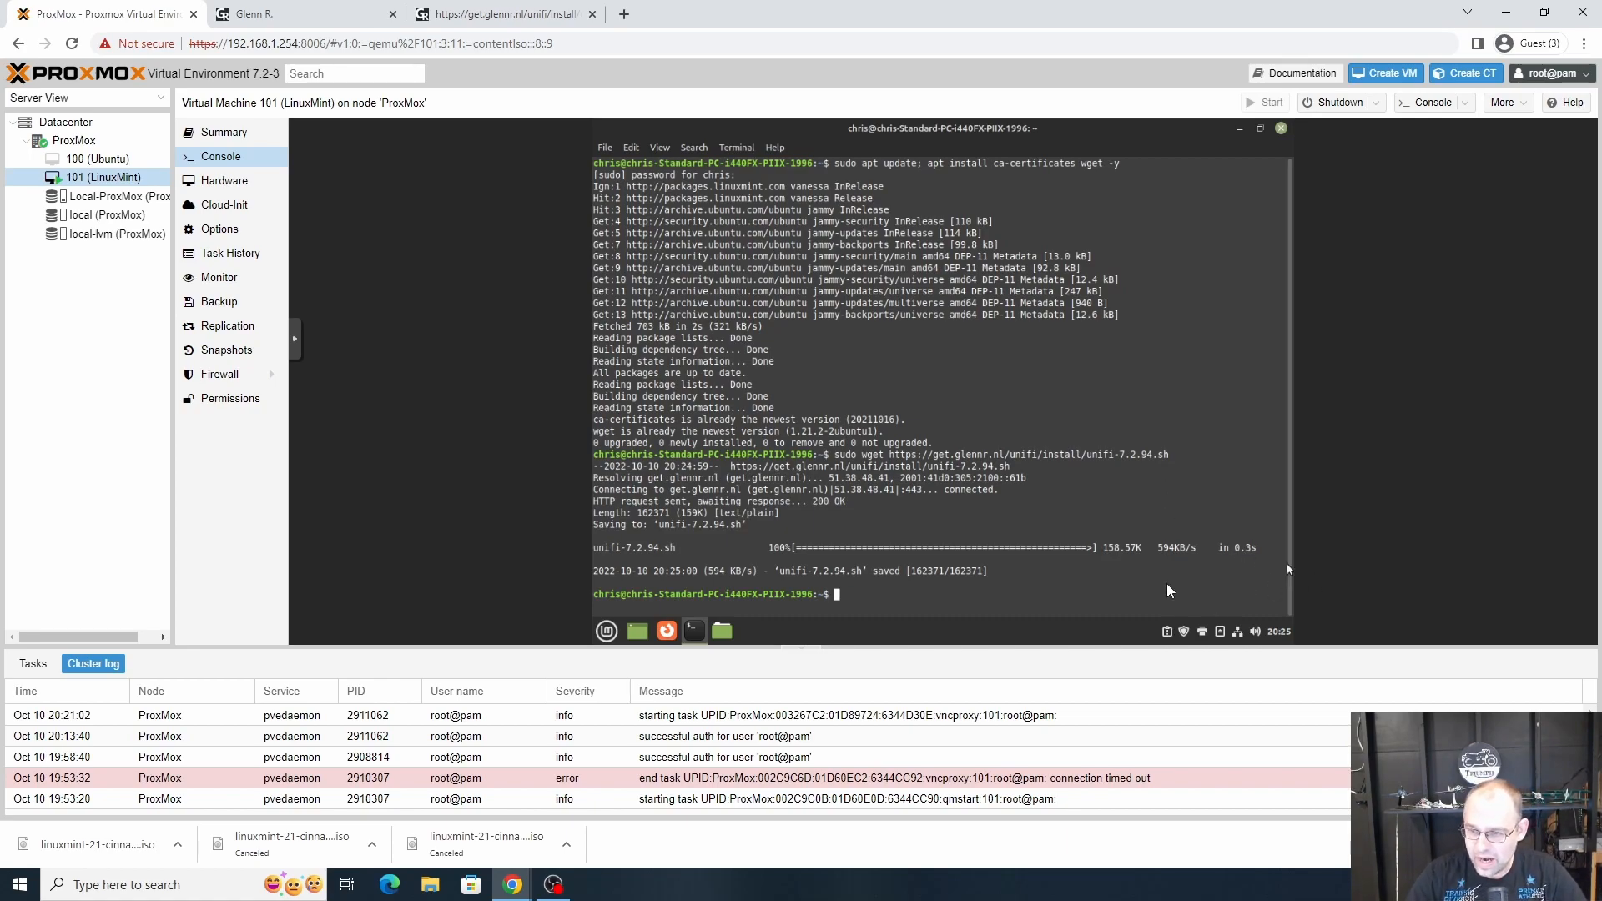
pyautogui.doubleClick(636, 547)
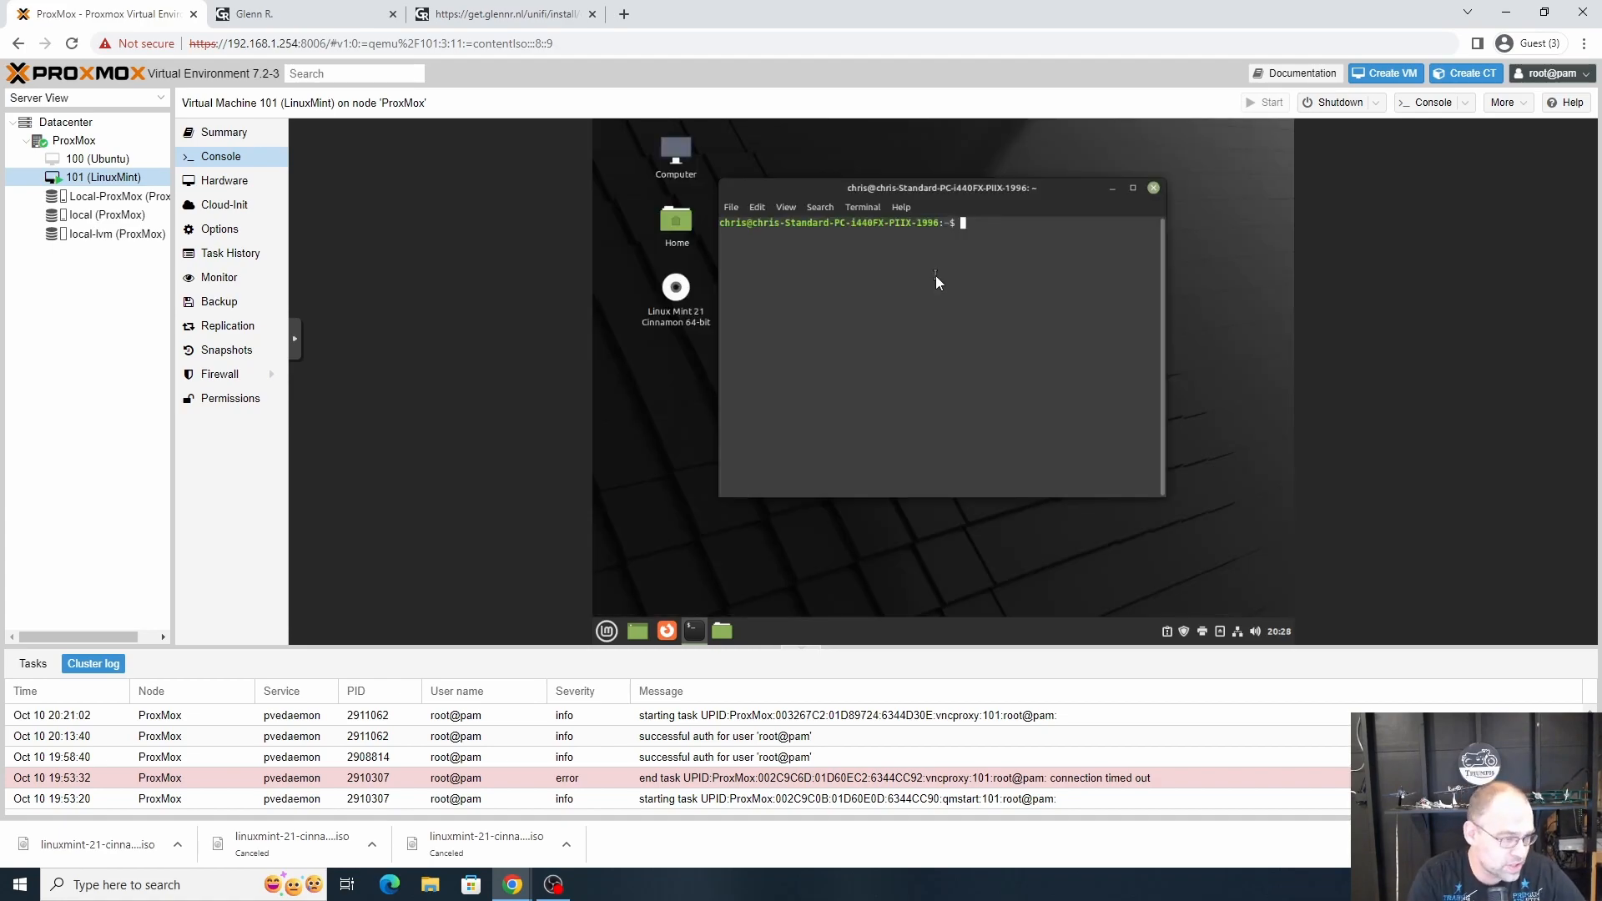
# Step: Type bash unifi-7.2.94 at the prompt without running it
pyautogui.write('bash')
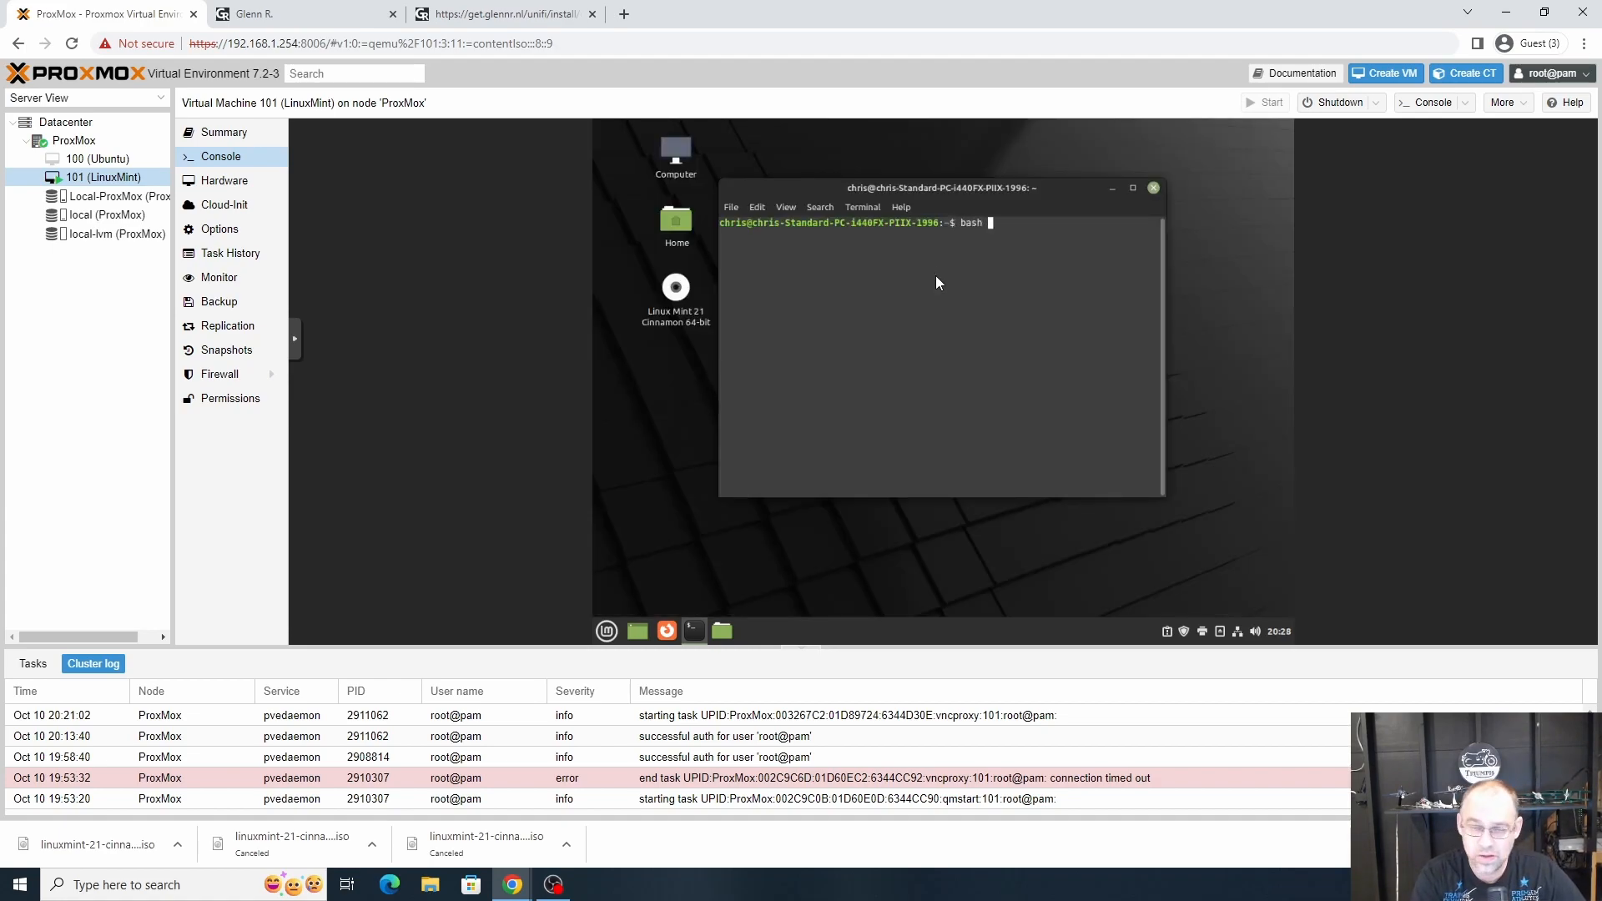
pyautogui.write('unifi')
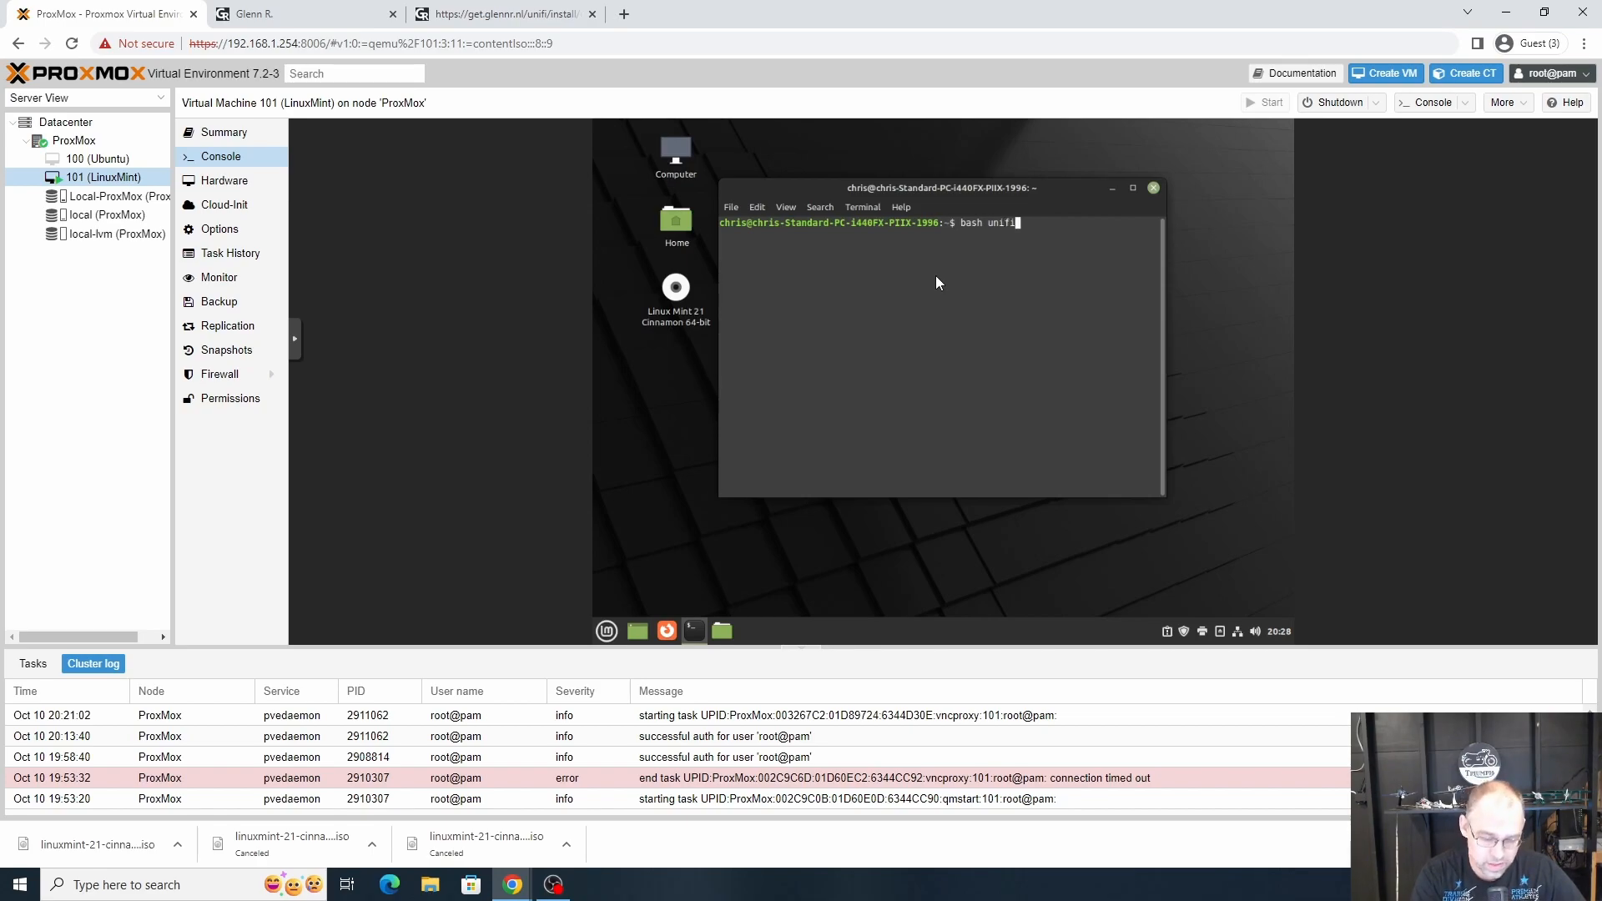
pyautogui.write('-7/')
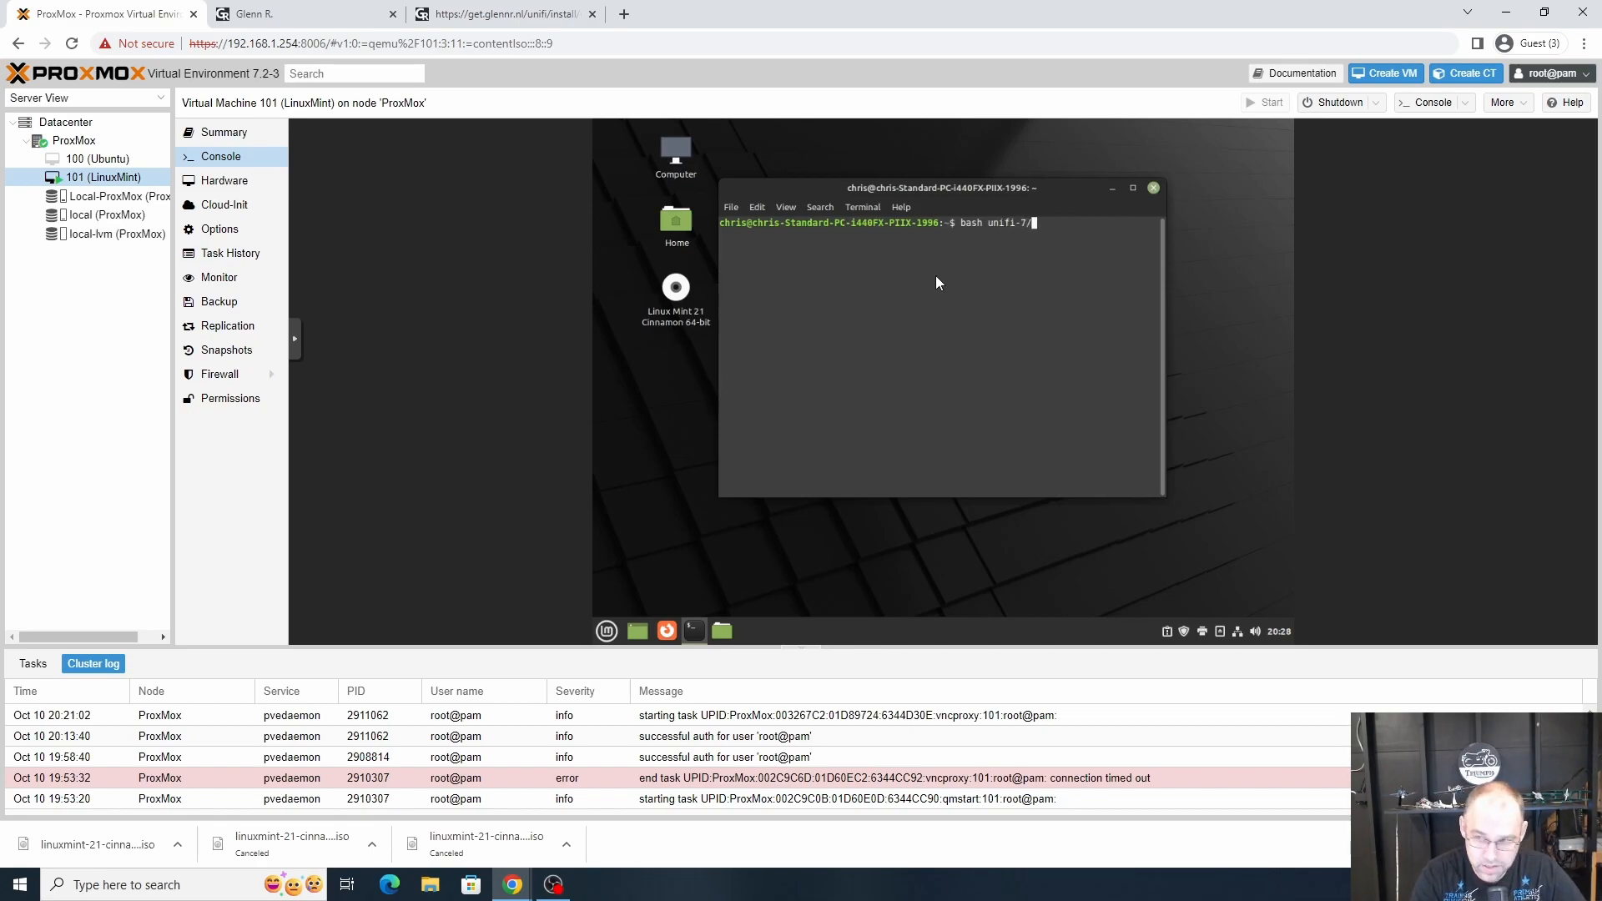
pyautogui.write('.2')
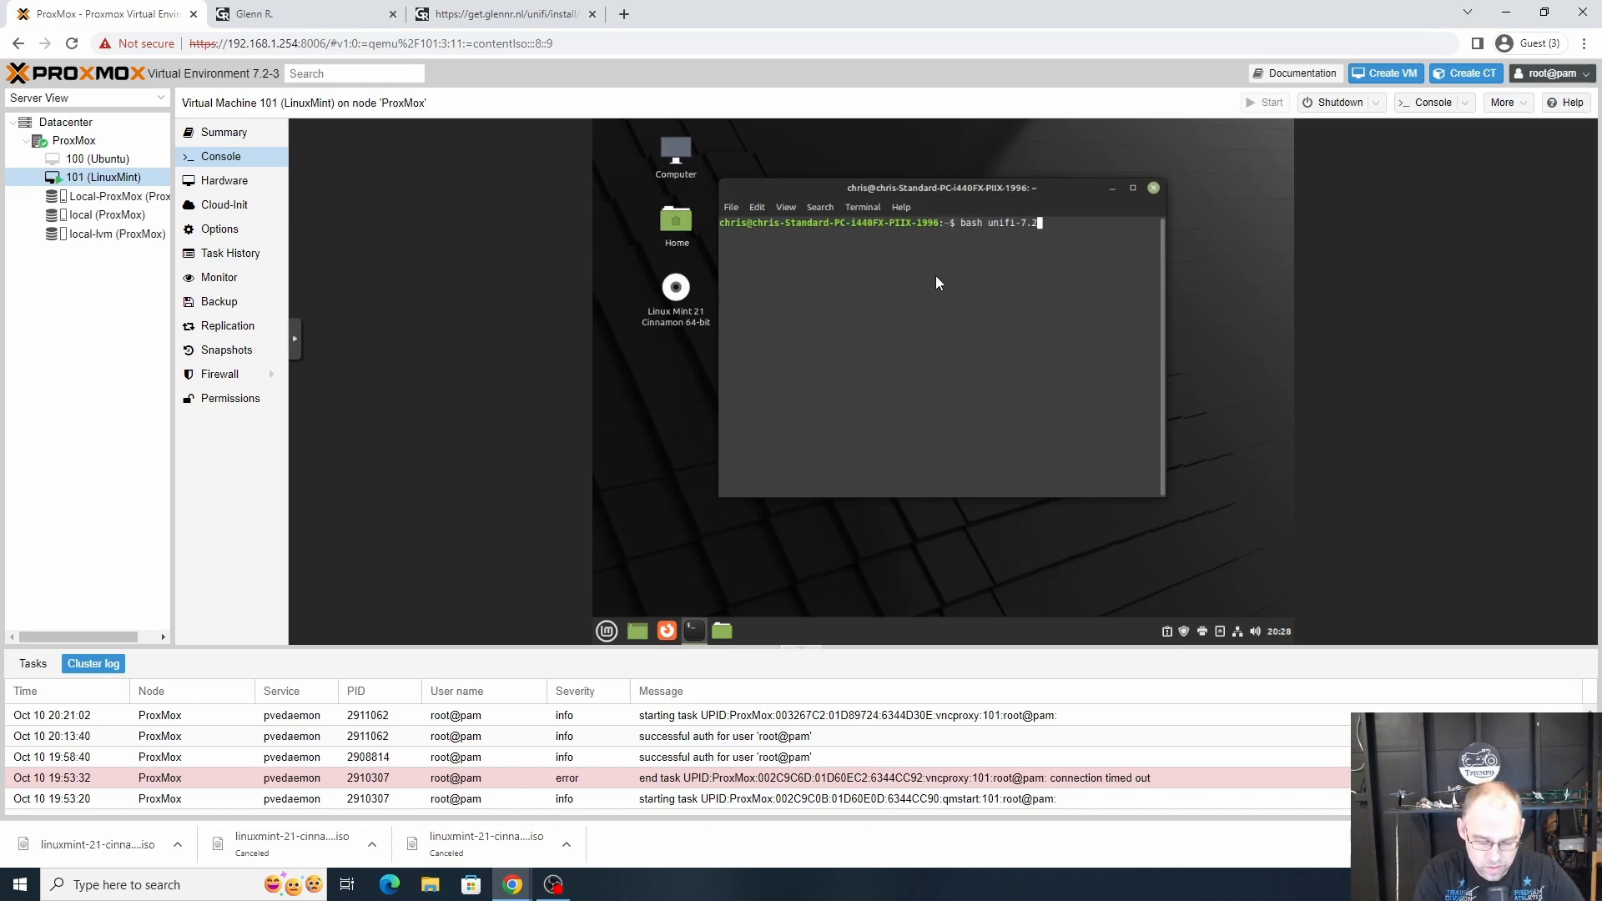
pyautogui.write('94')
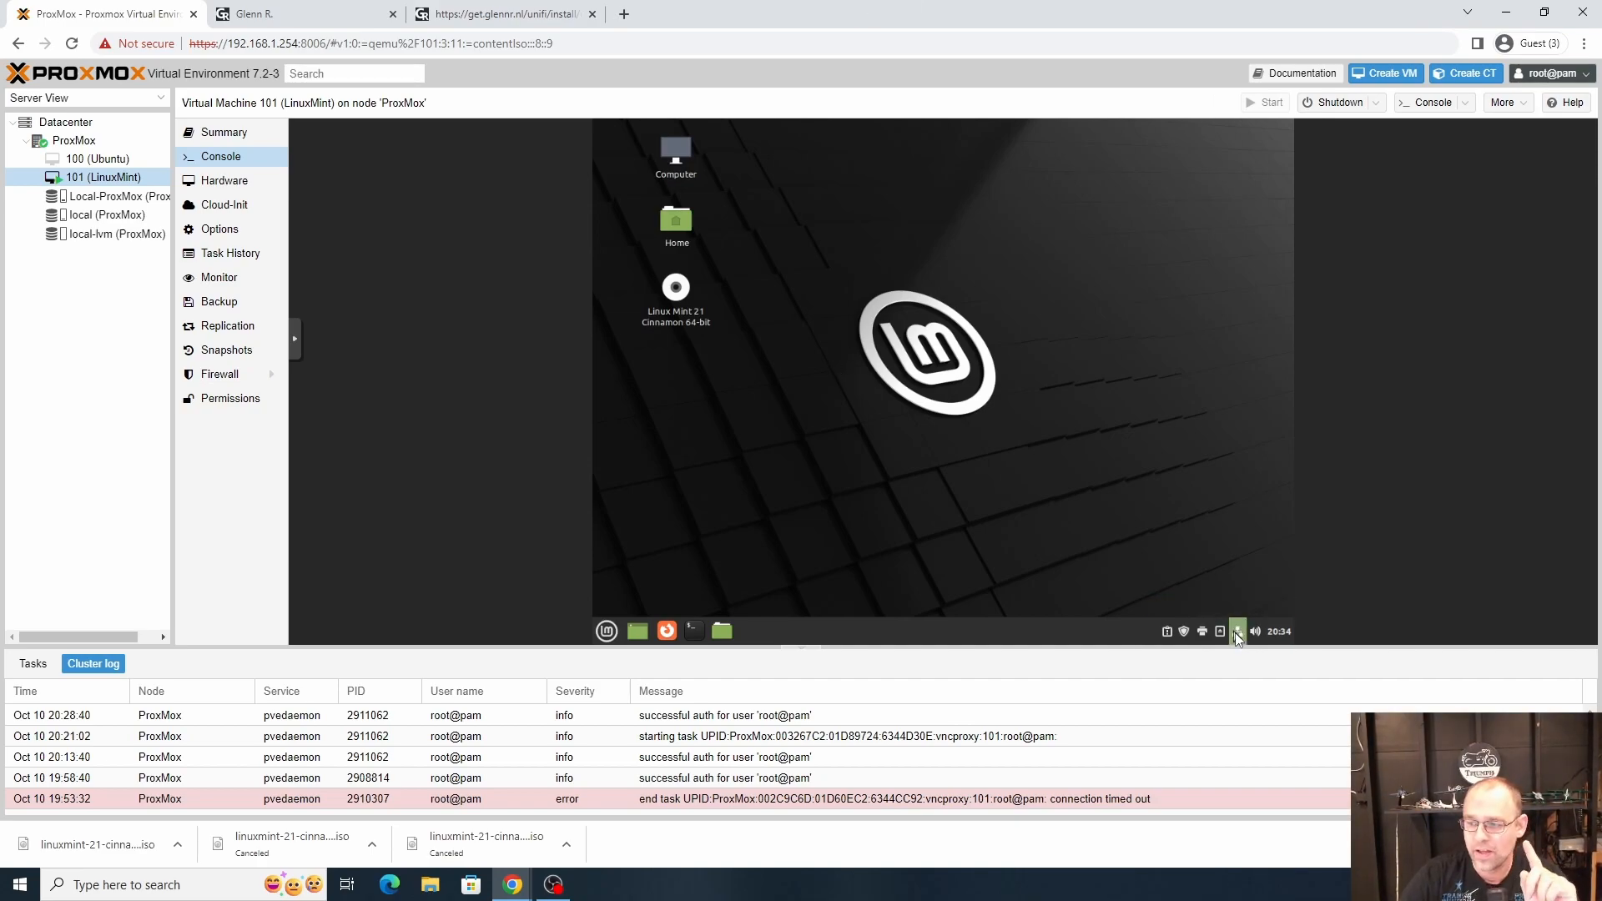
pyautogui.moveTo(949, 541)
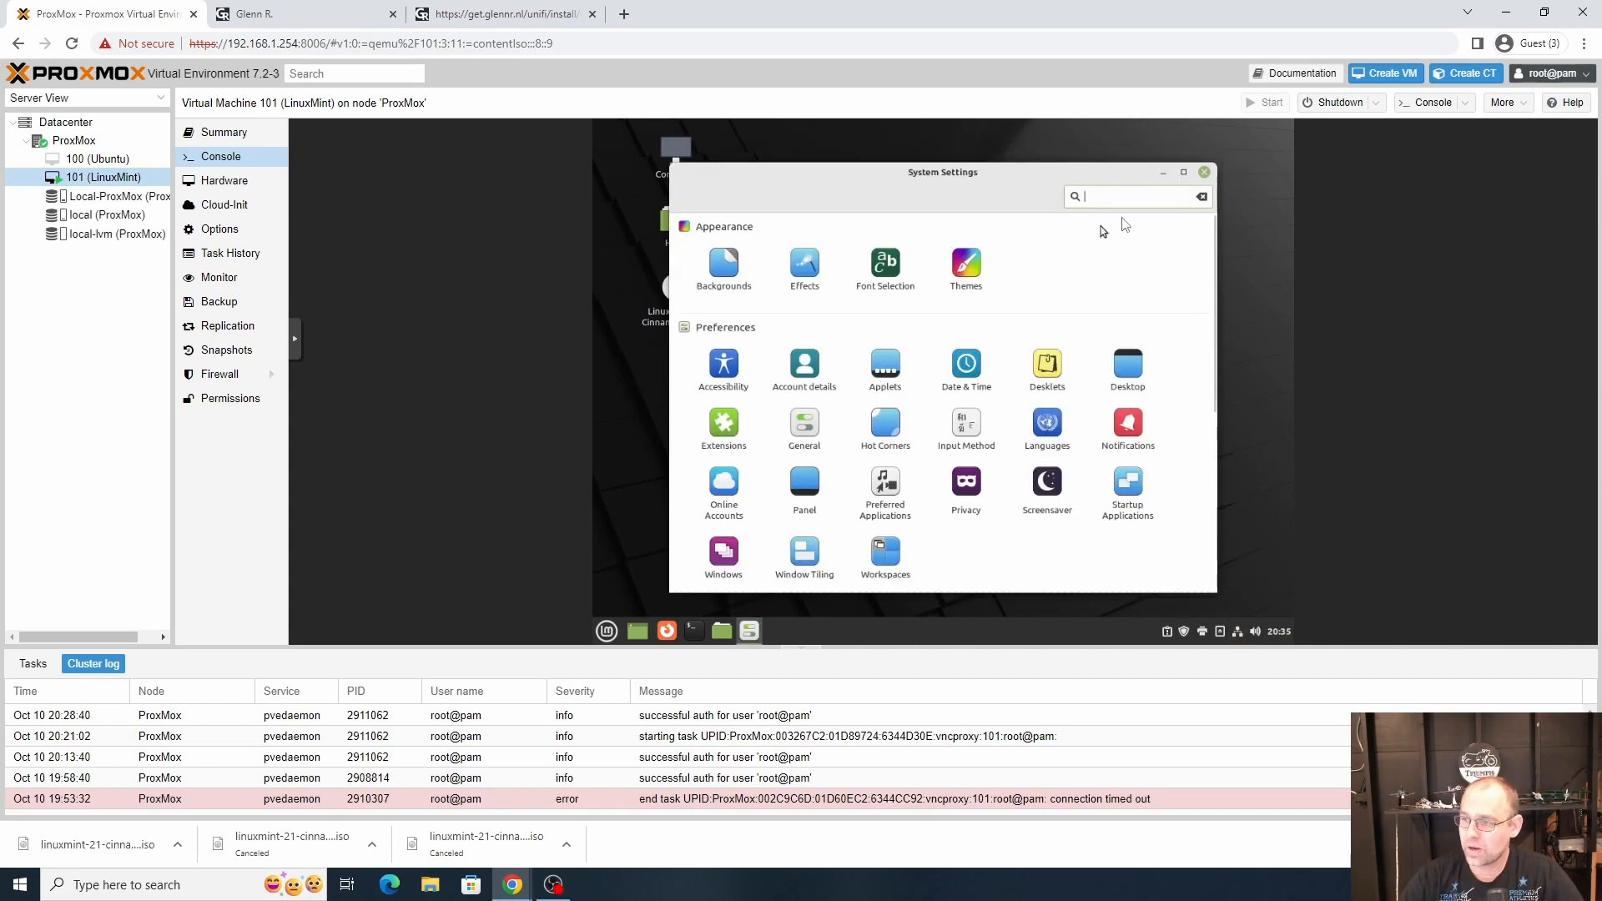
# Step: Open the wired connection's IPv4 settings and switch addressing to Manual
pyautogui.click(1183, 172)
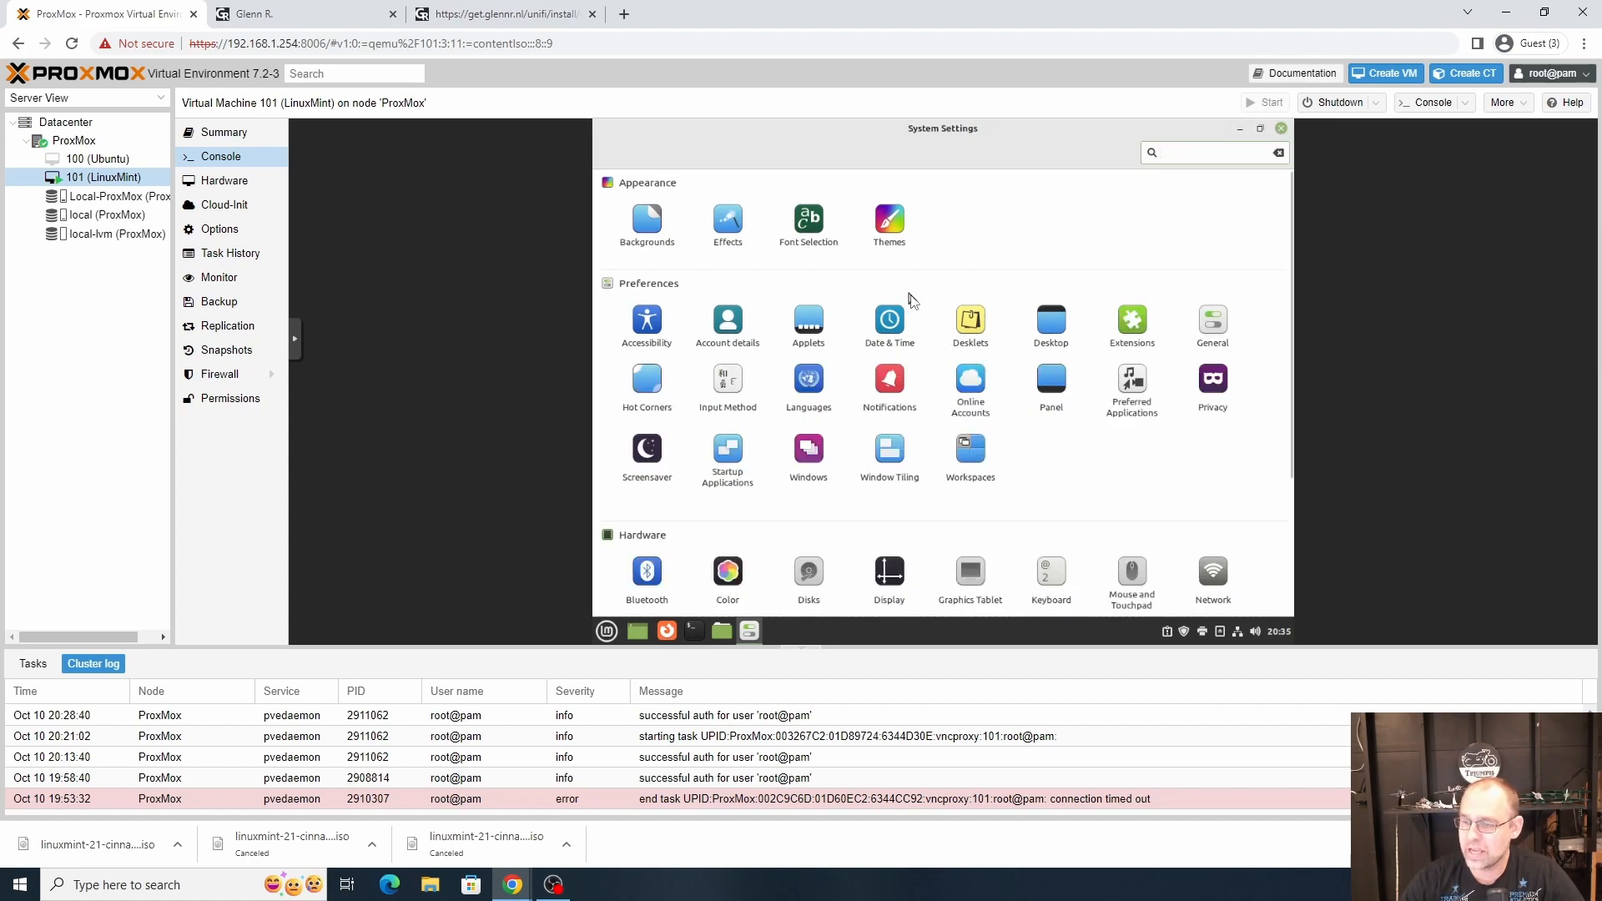
pyautogui.scroll(-3)
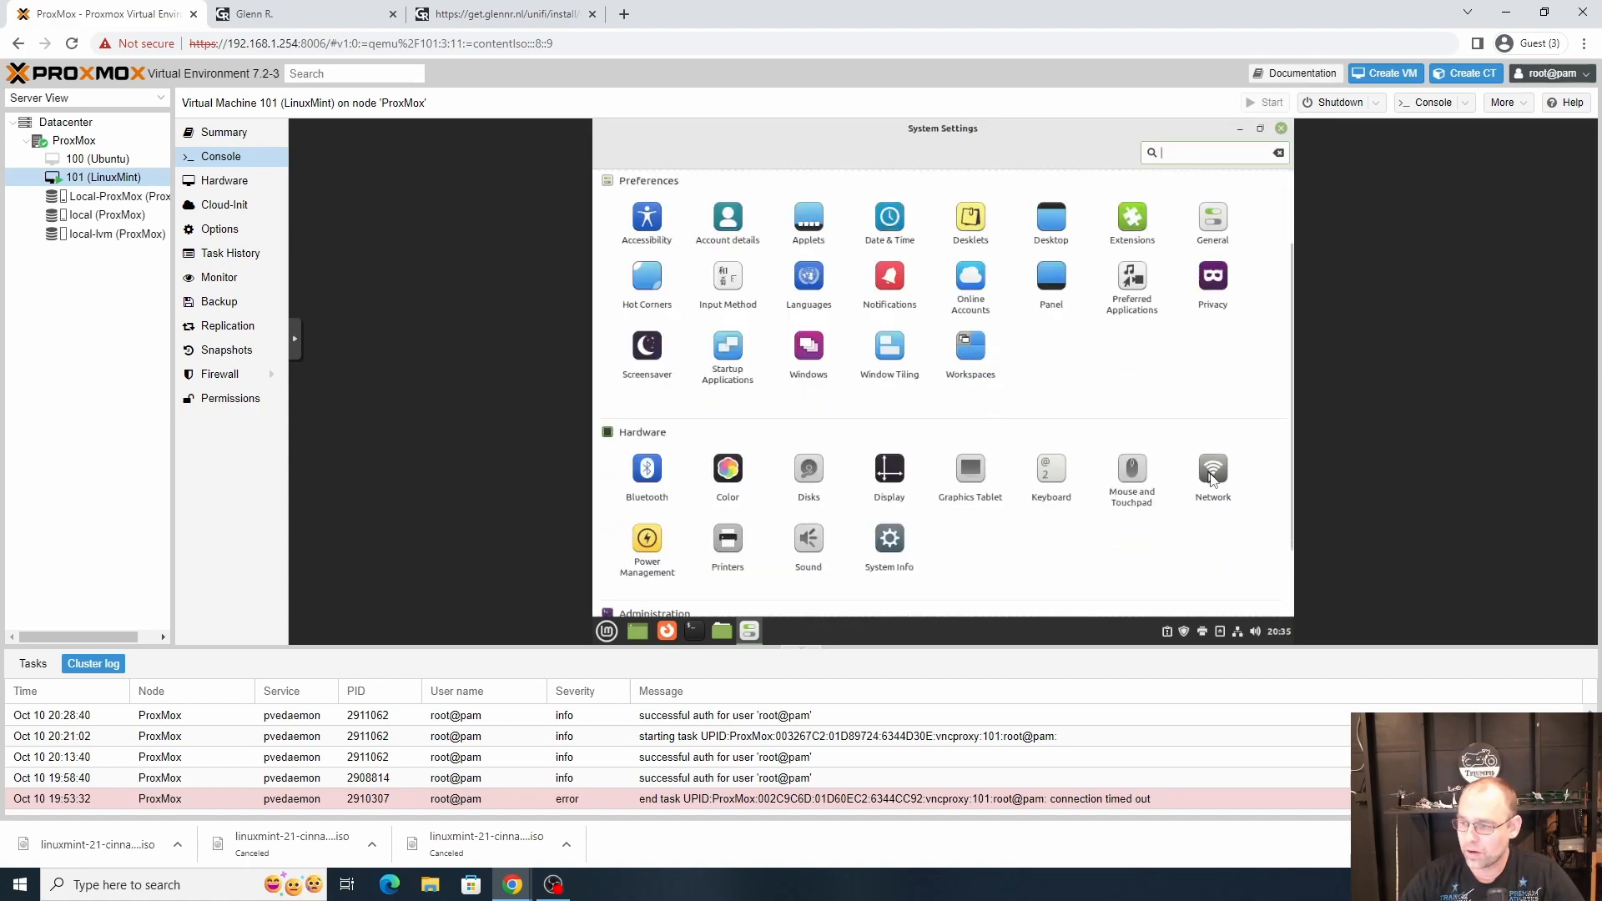
pyautogui.click(1212, 471)
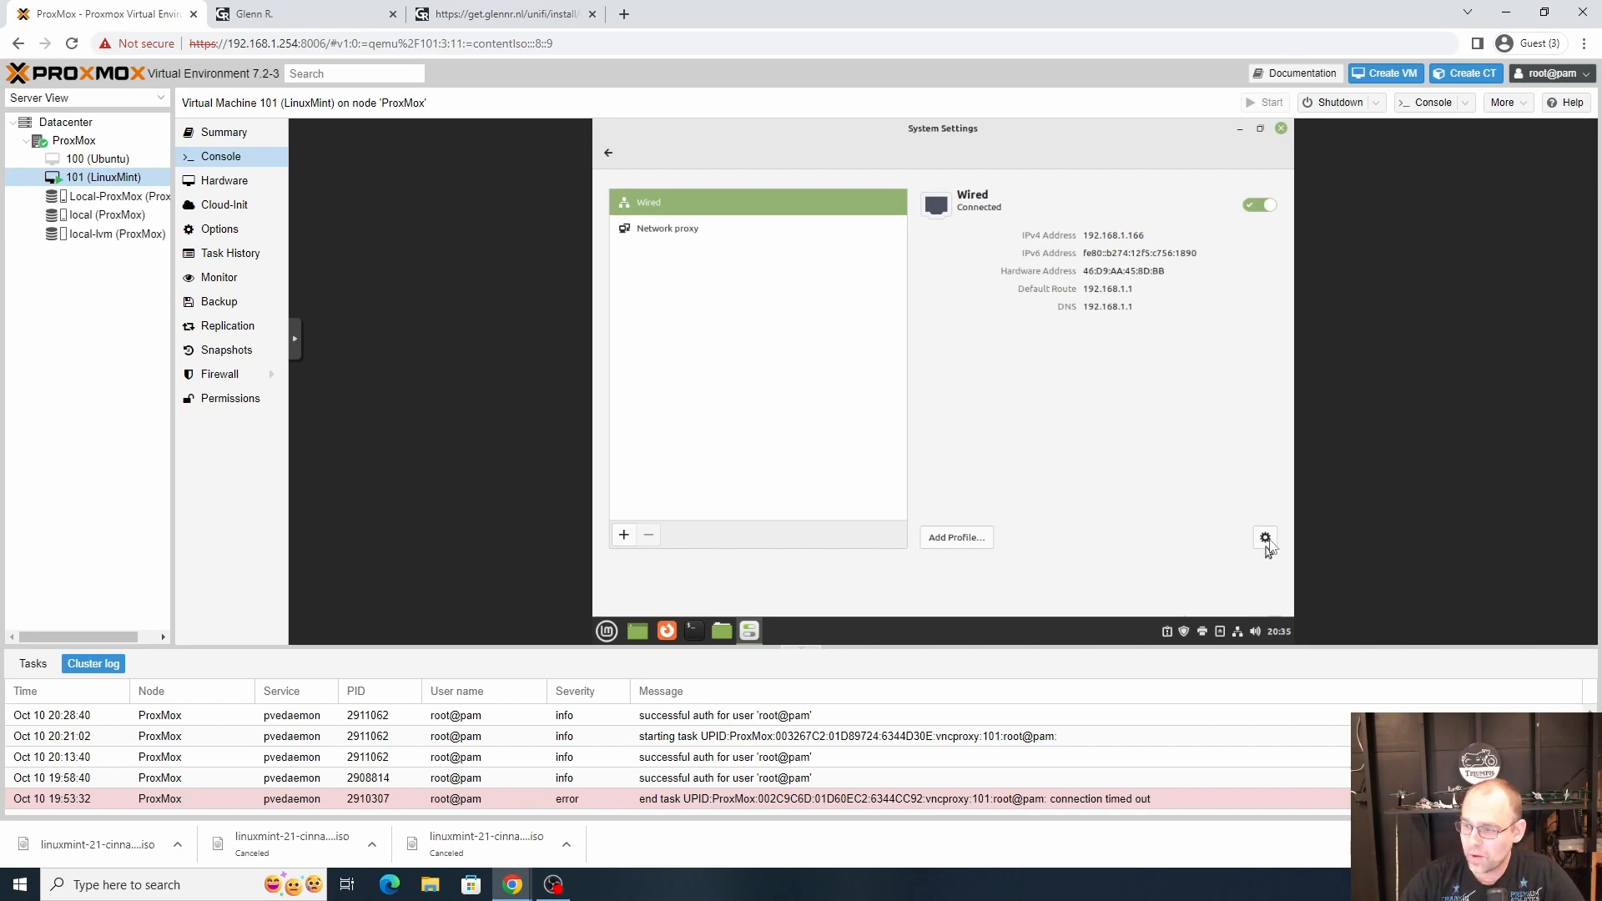
pyautogui.moveTo(873, 444)
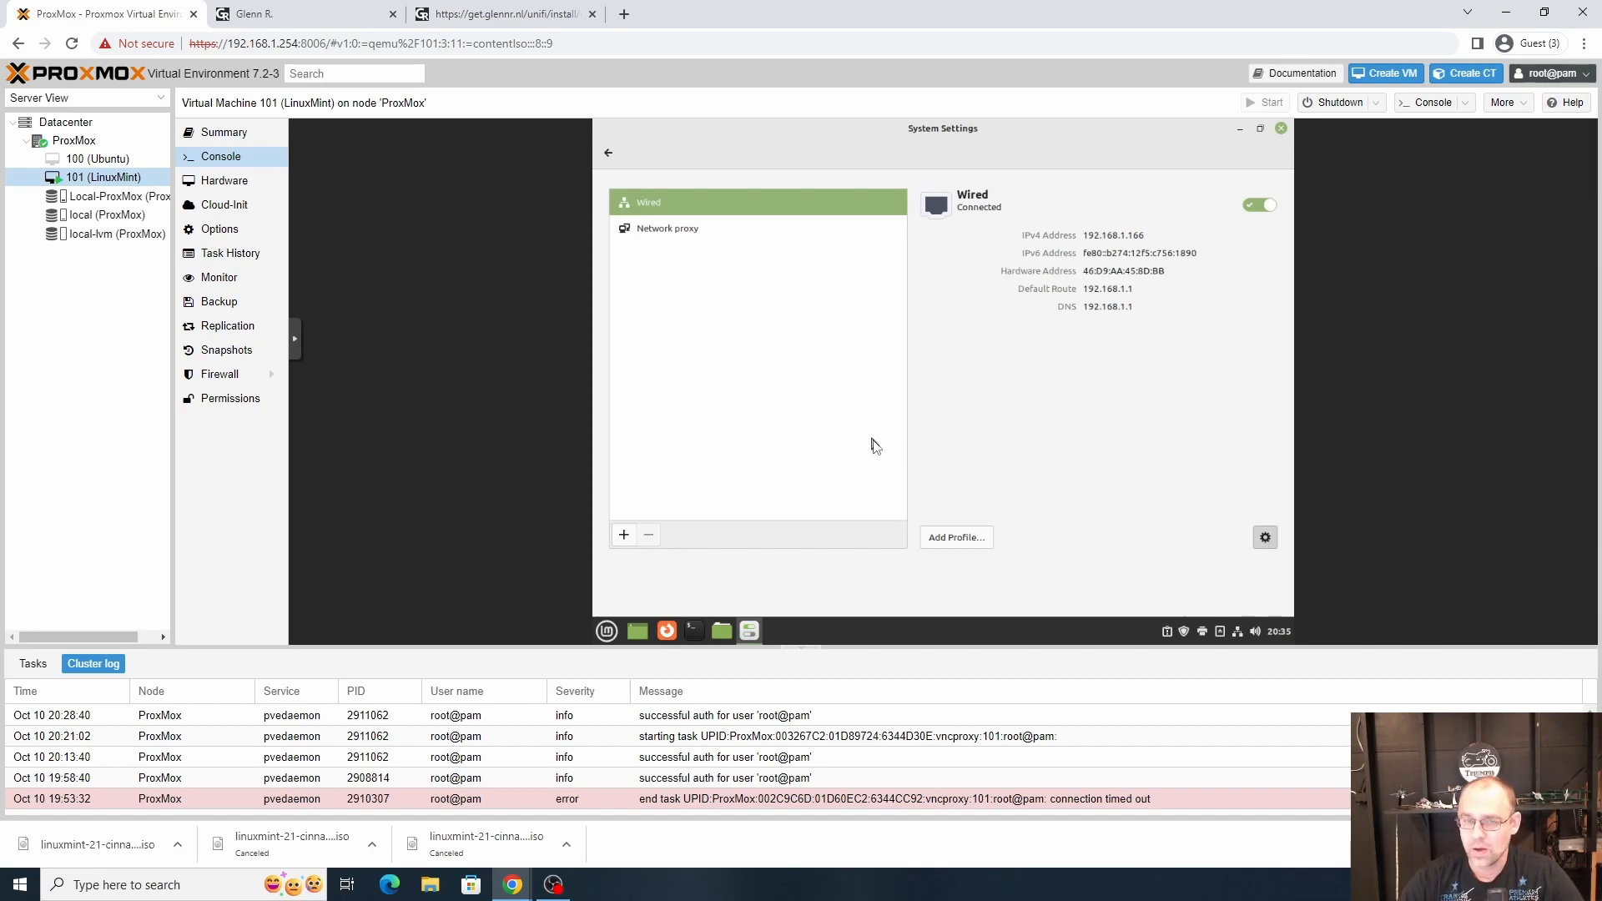
pyautogui.click(1265, 536)
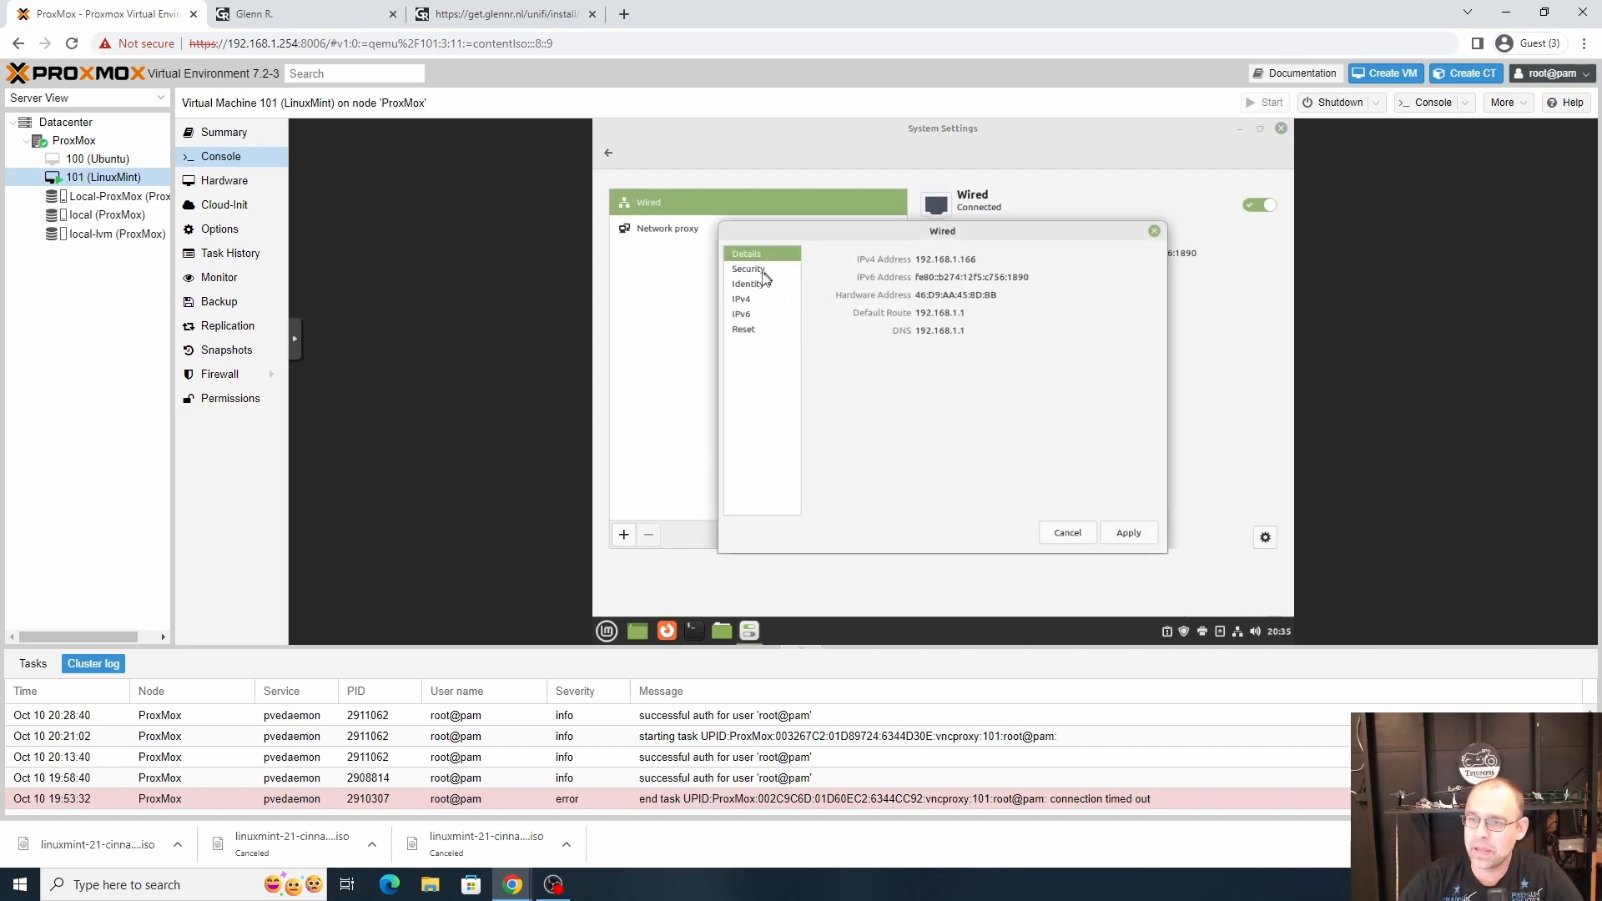
pyautogui.click(741, 299)
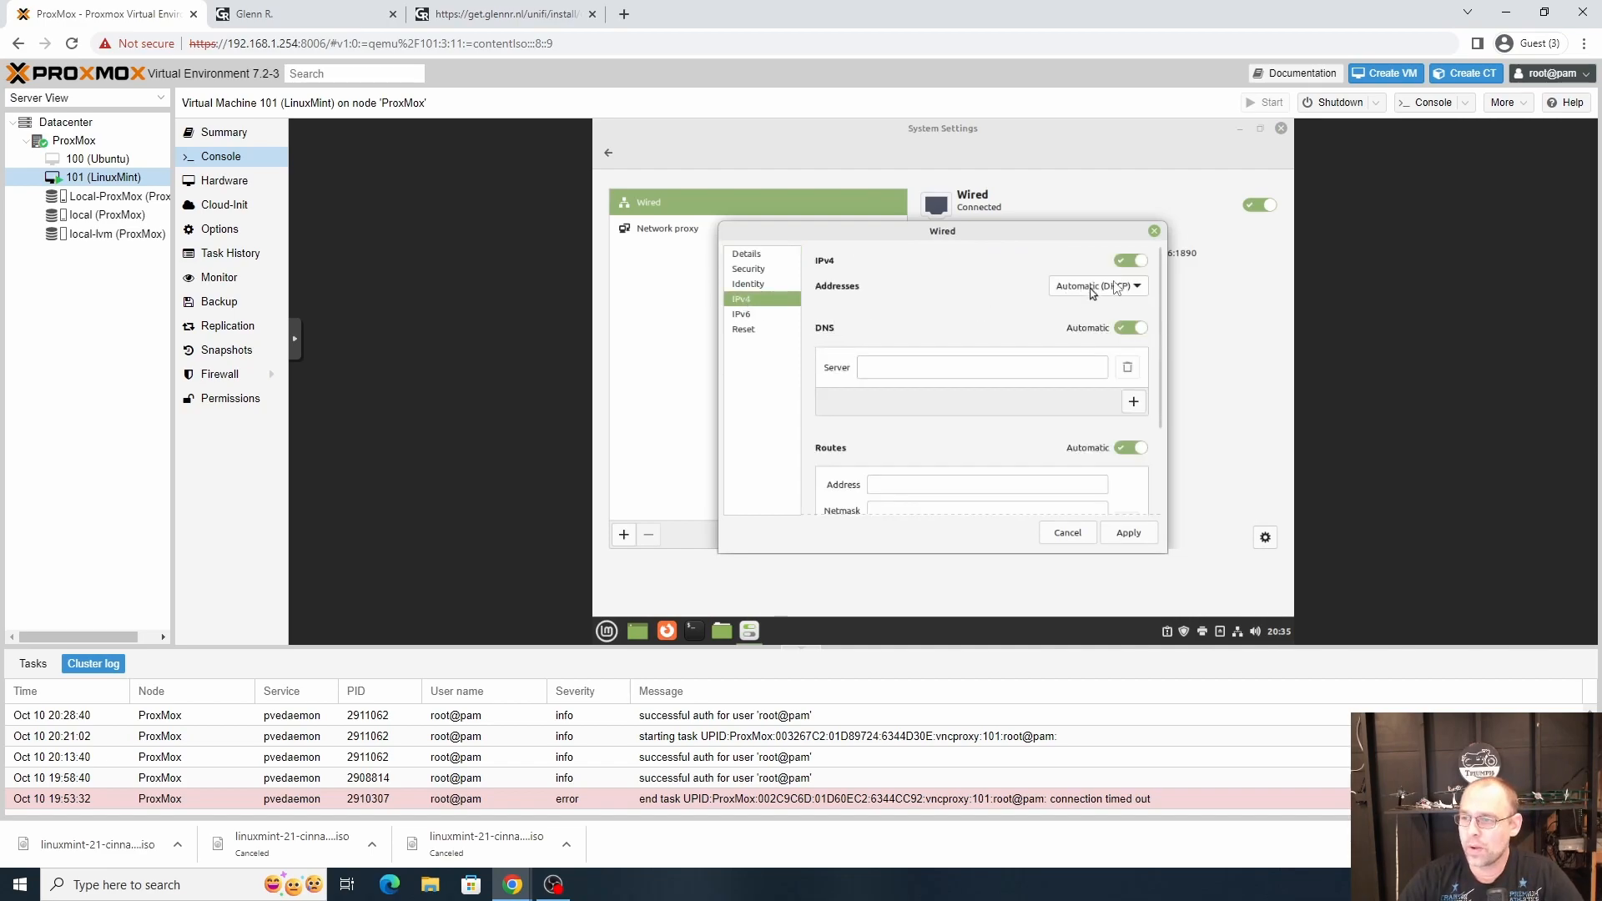
pyautogui.click(1097, 286)
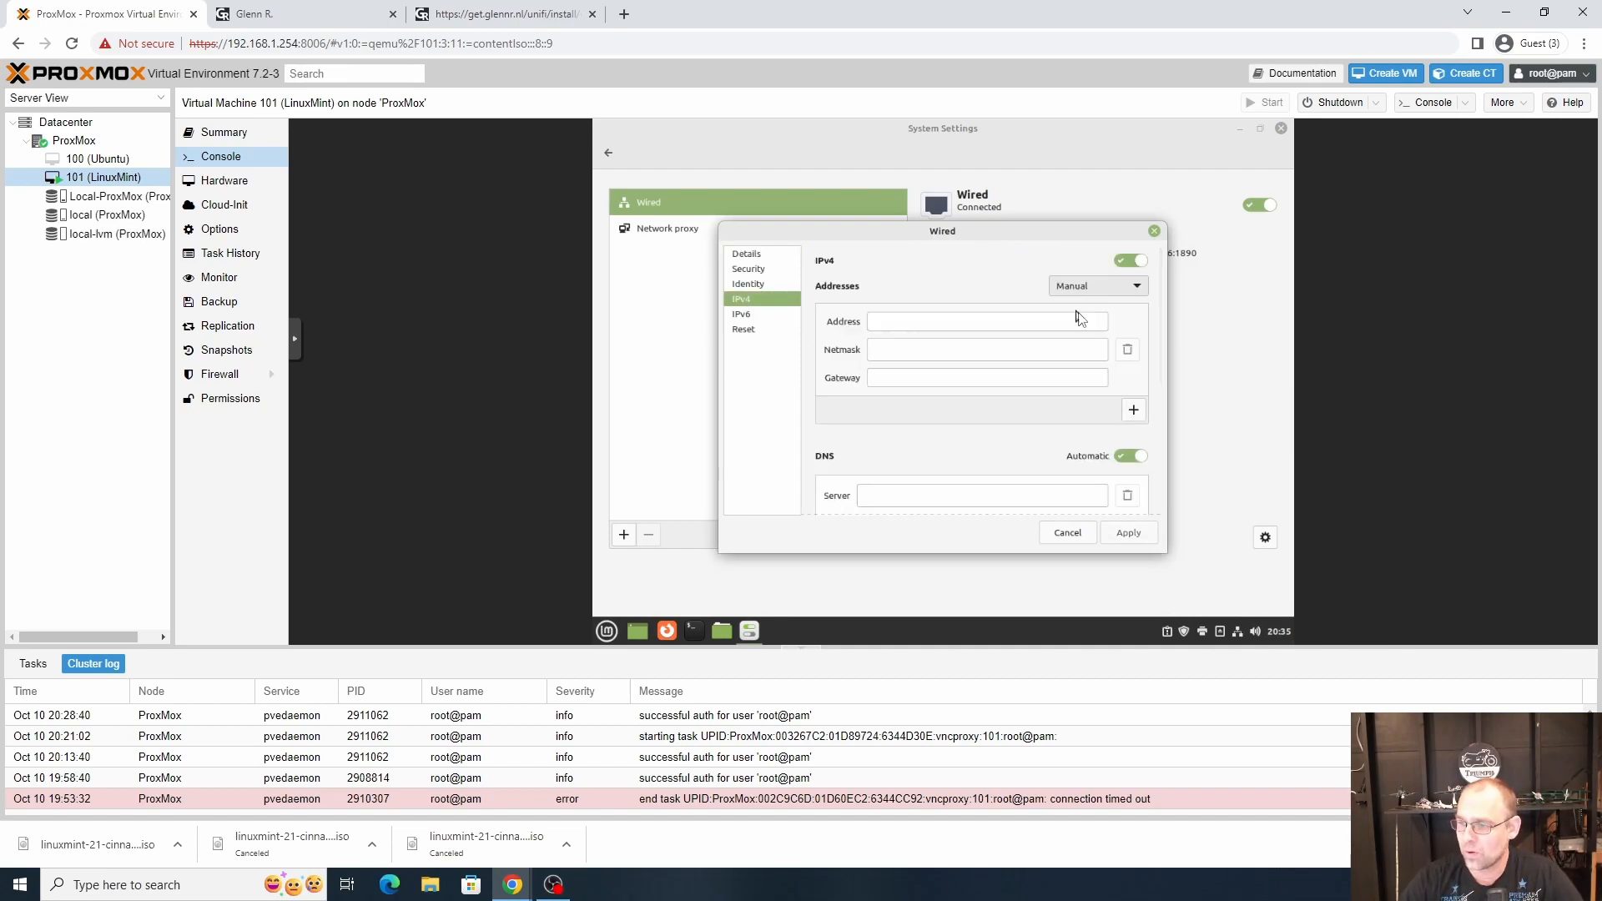
# Step: Apply address 192.168.1.10, netmask 255.255.255.0, gateway and DNS 192.168.1.1 with automatic DNS off
pyautogui.click(987, 320)
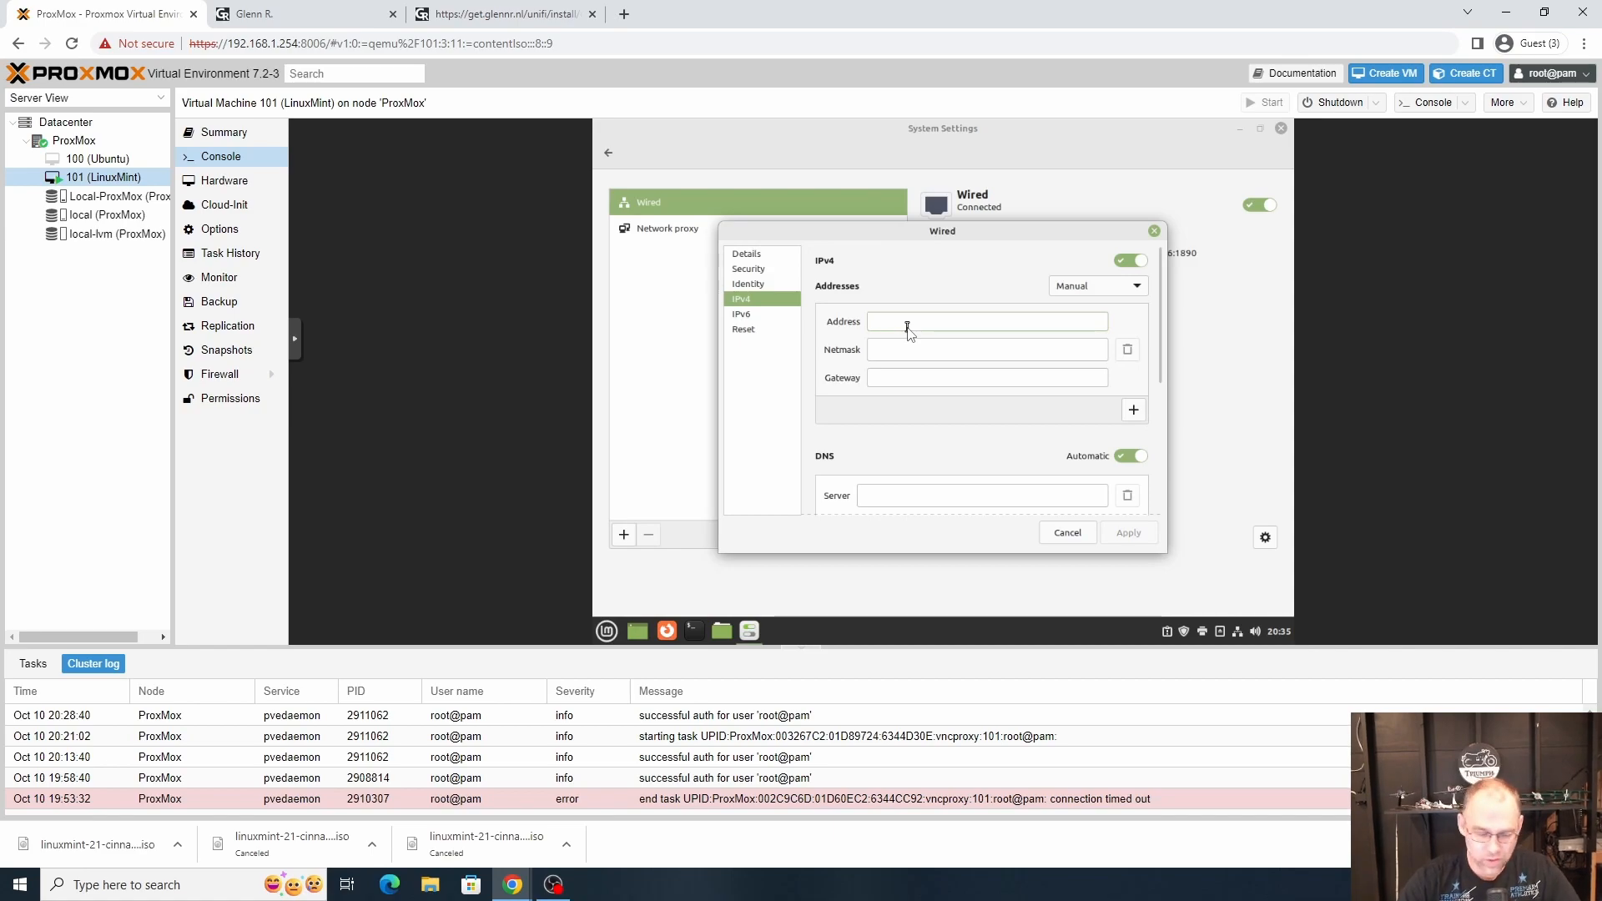
pyautogui.write('192.168.1.10')
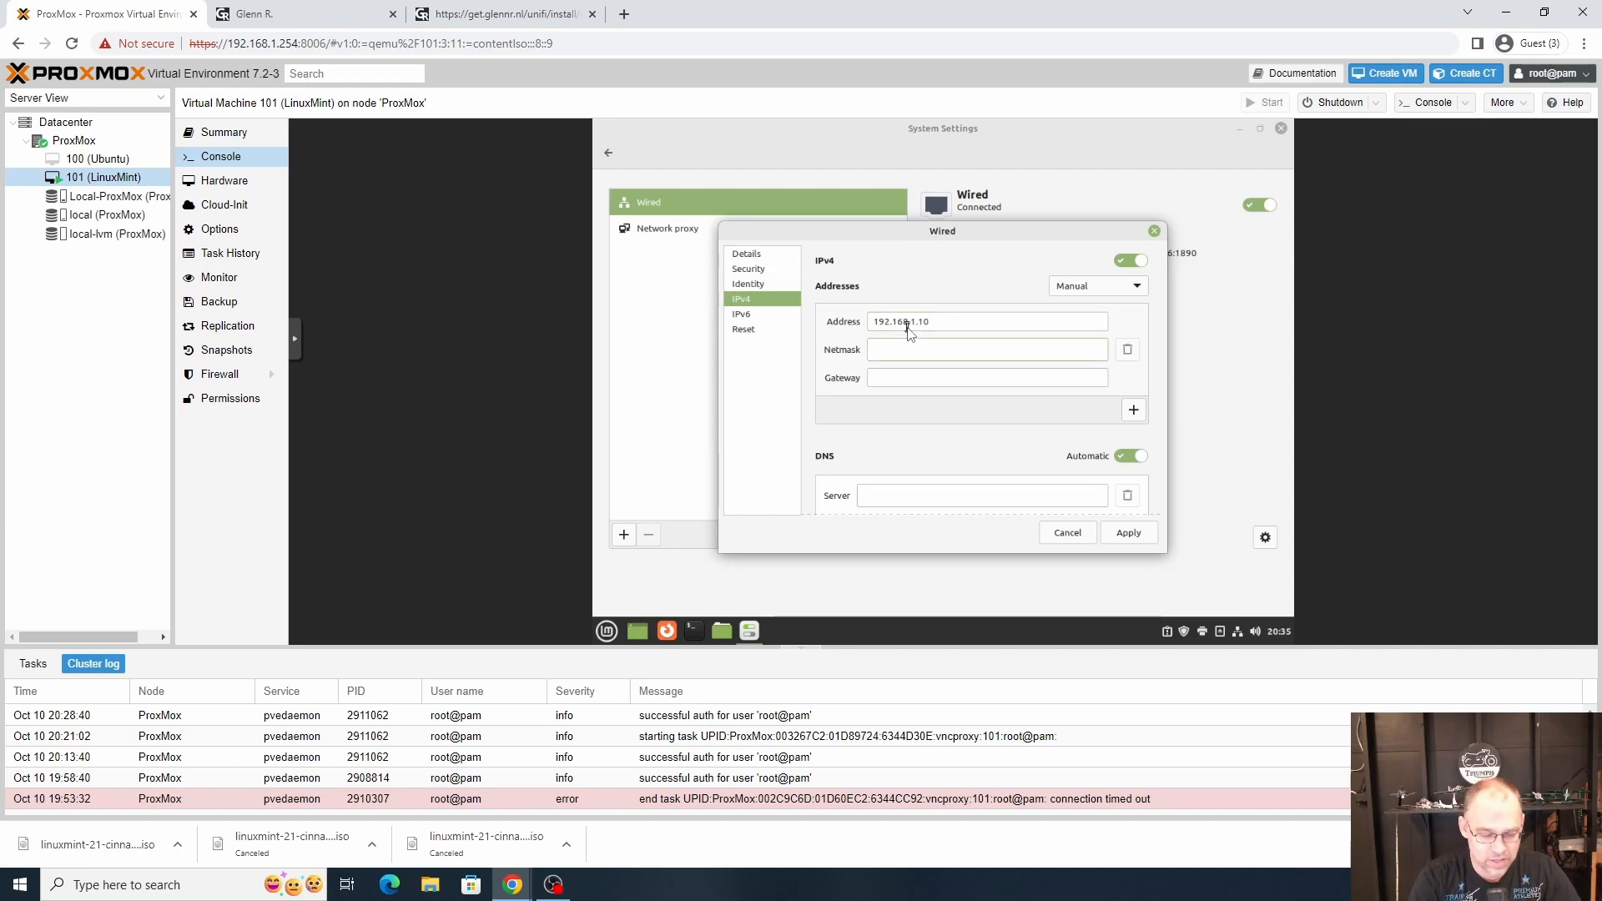
pyautogui.write('255.255.255.0')
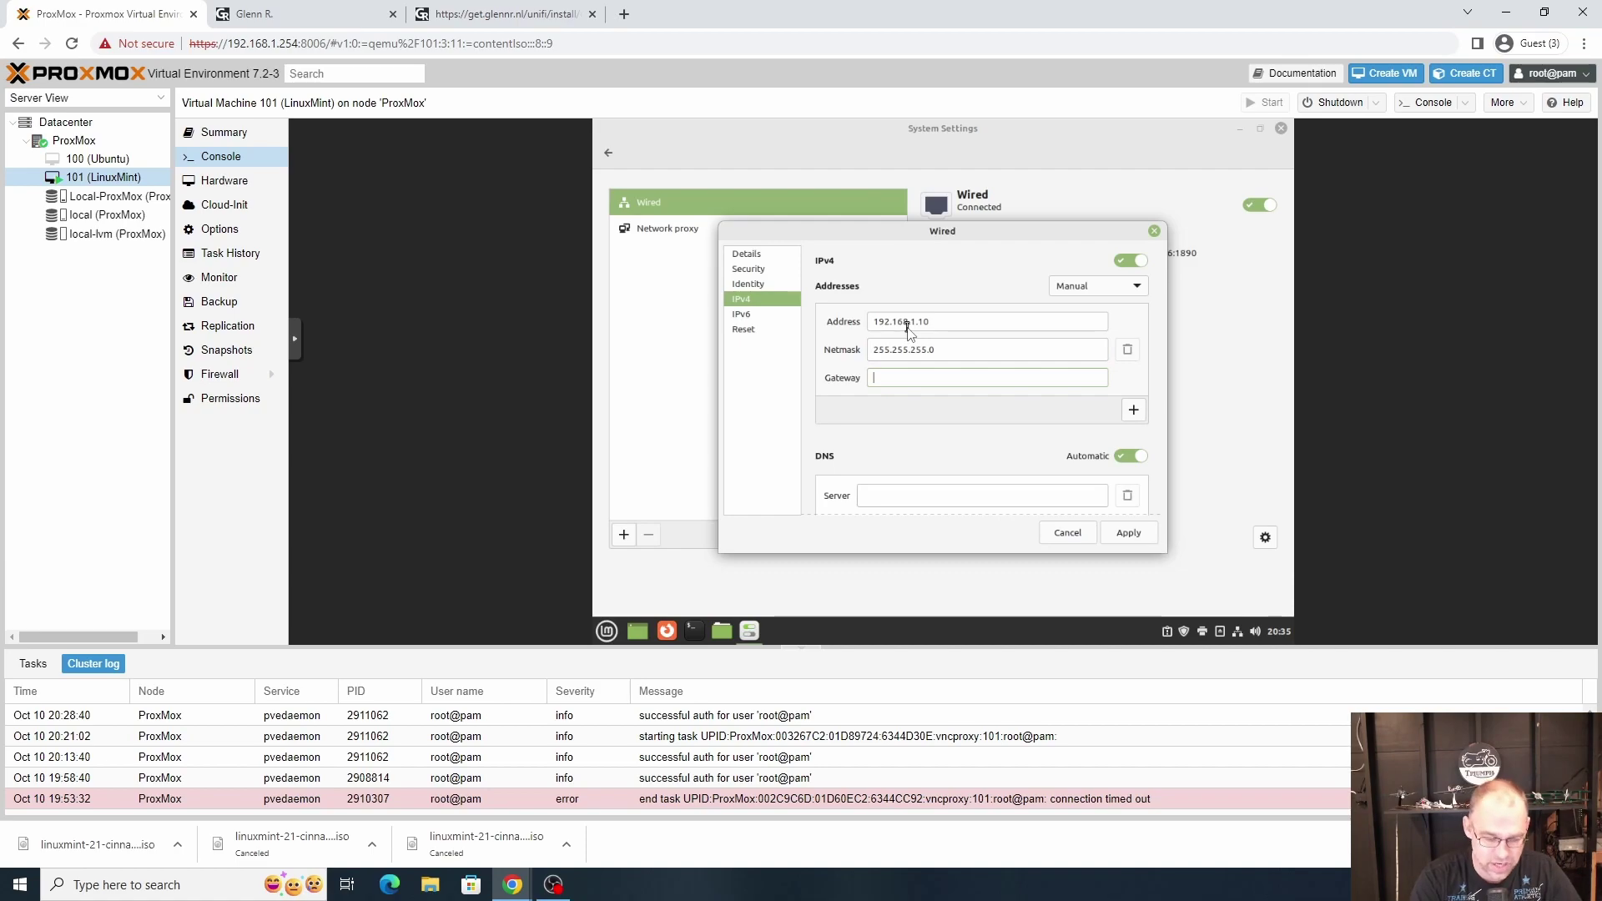
pyautogui.write('192.168.1,1')
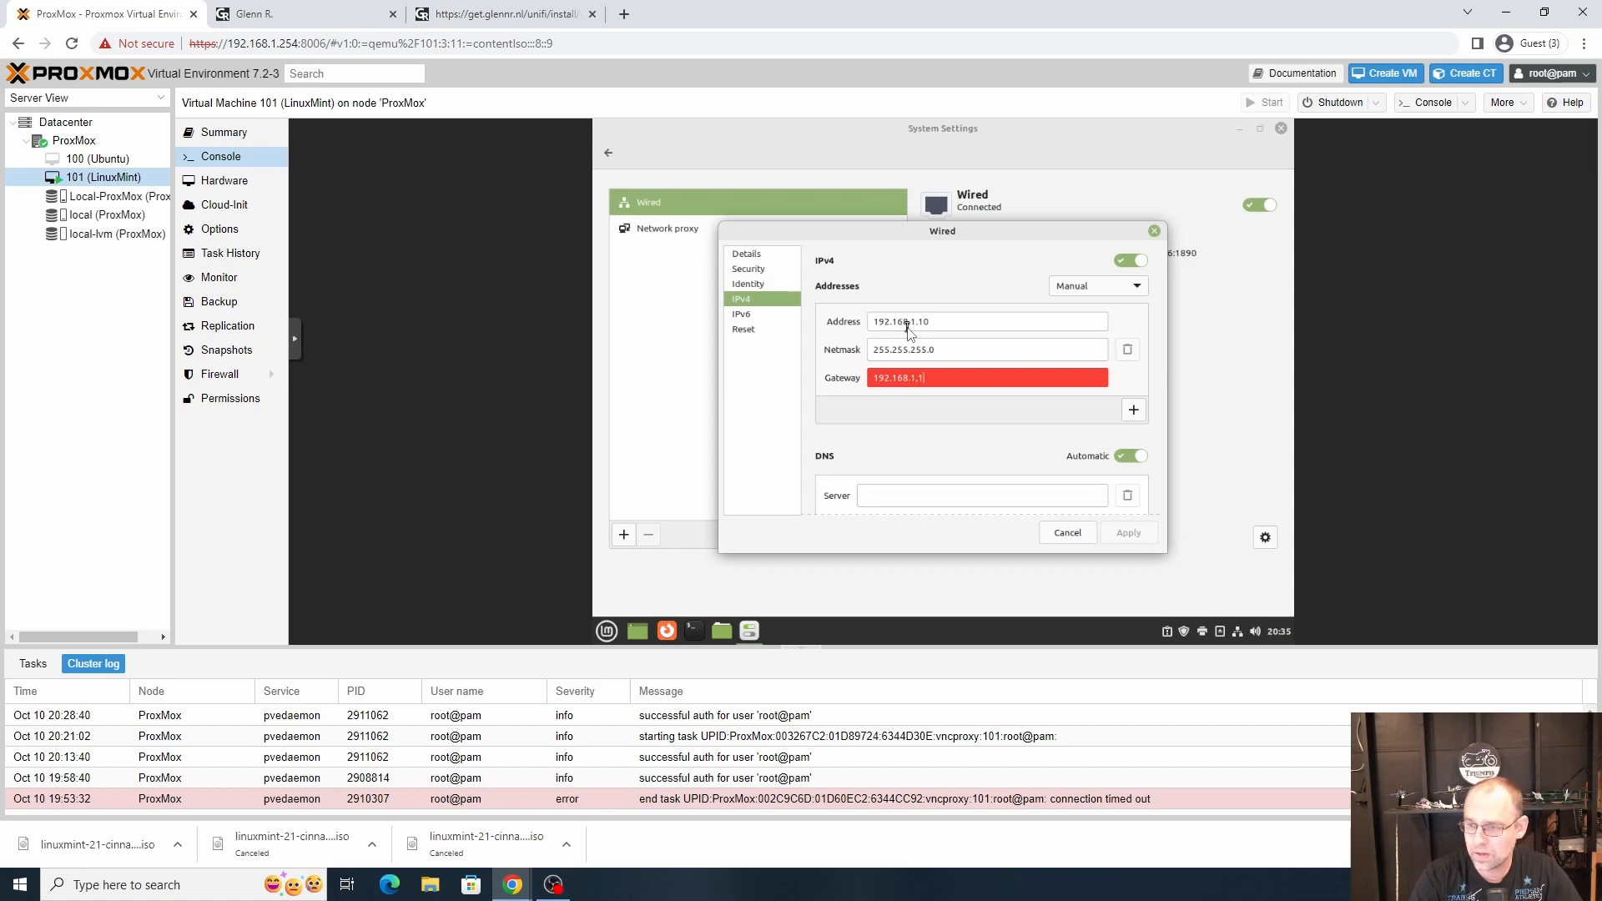
pyautogui.press('Backspace')
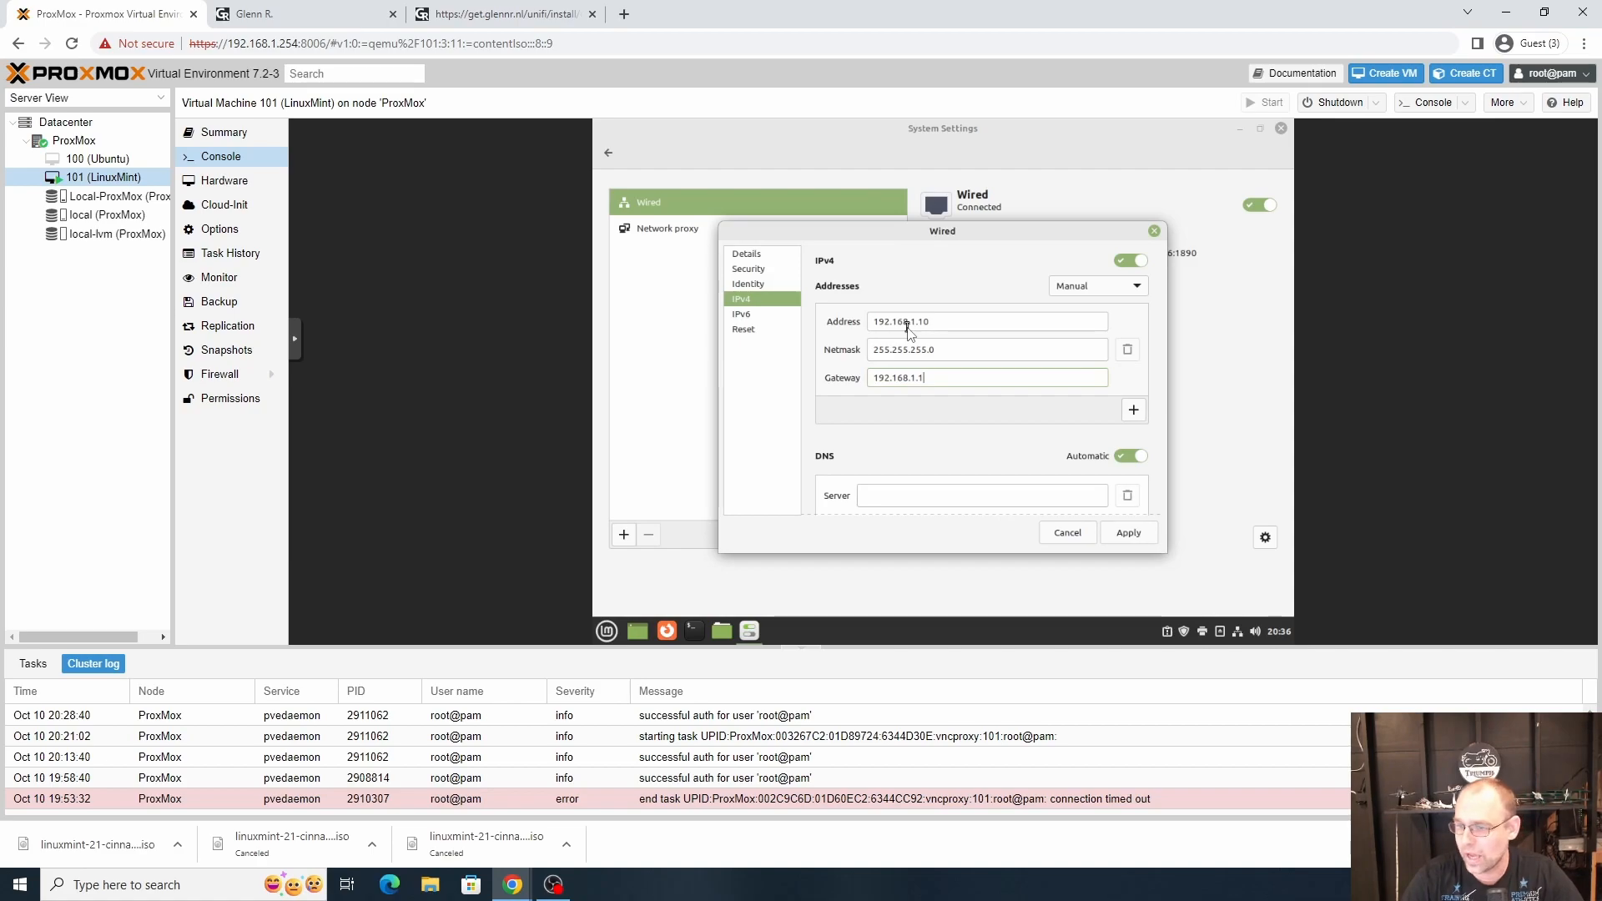
pyautogui.scroll(-3)
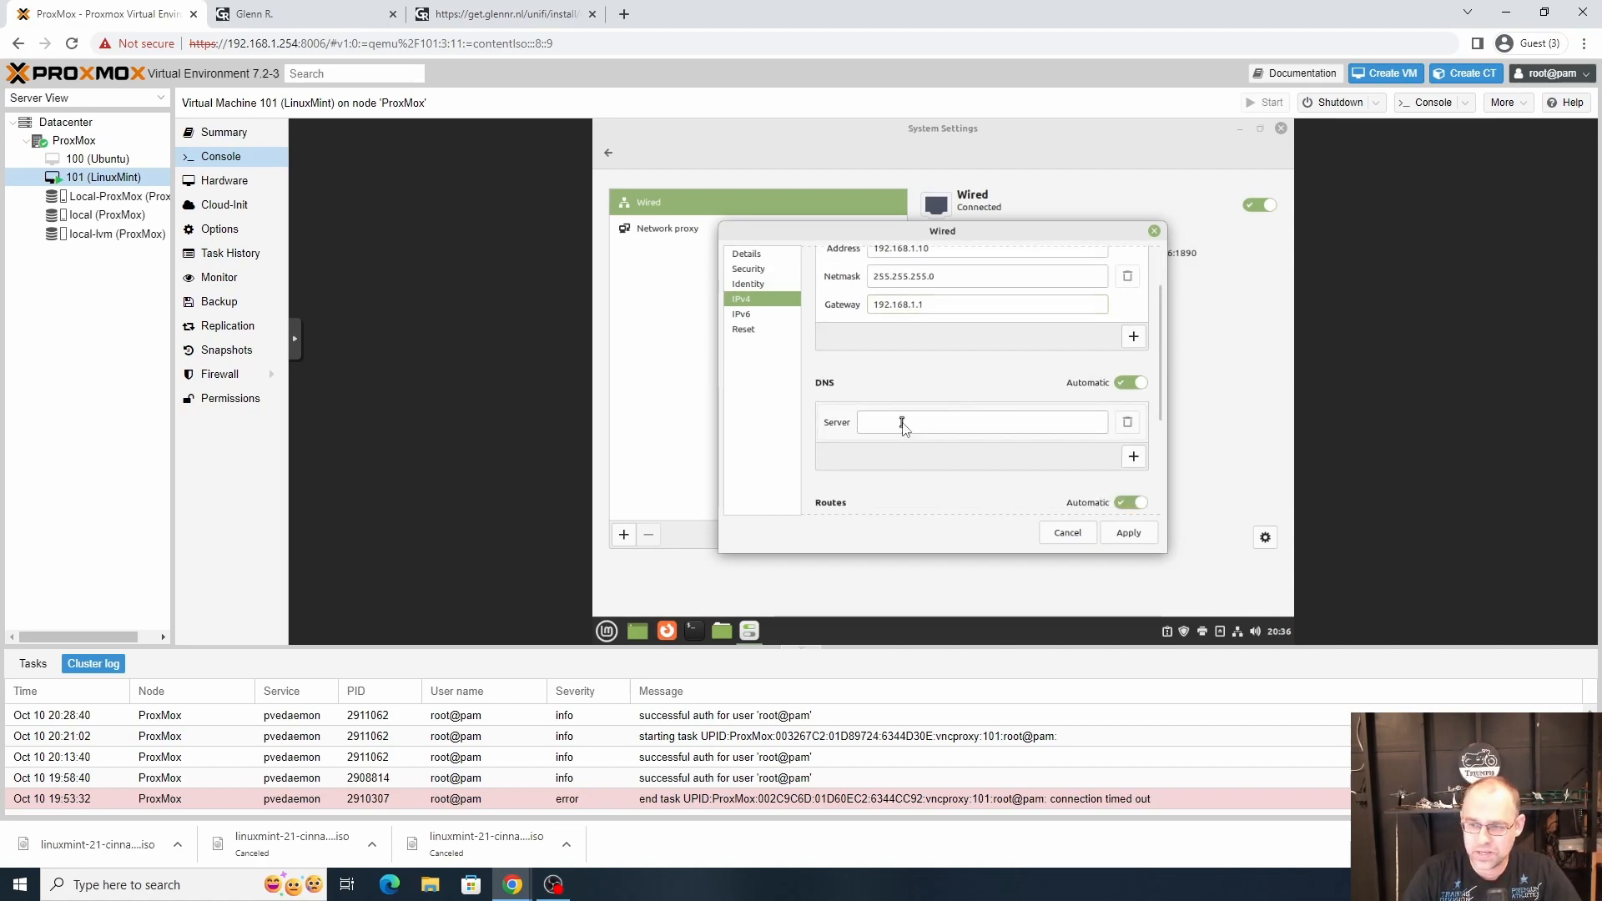
pyautogui.write('192.168.1.1')
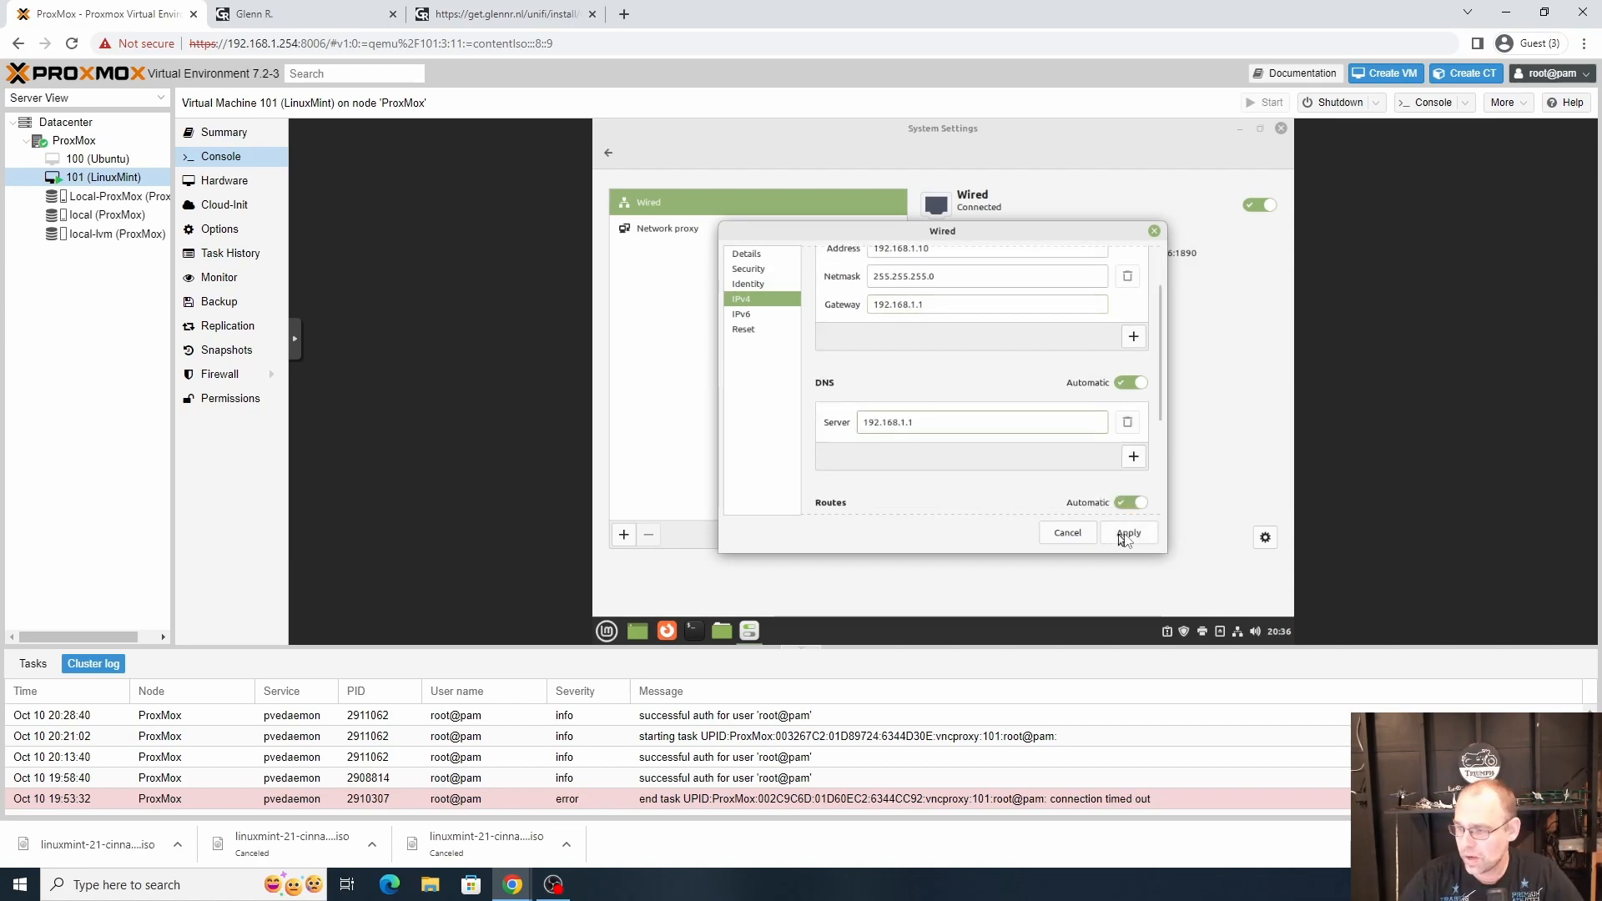
pyautogui.click(1130, 380)
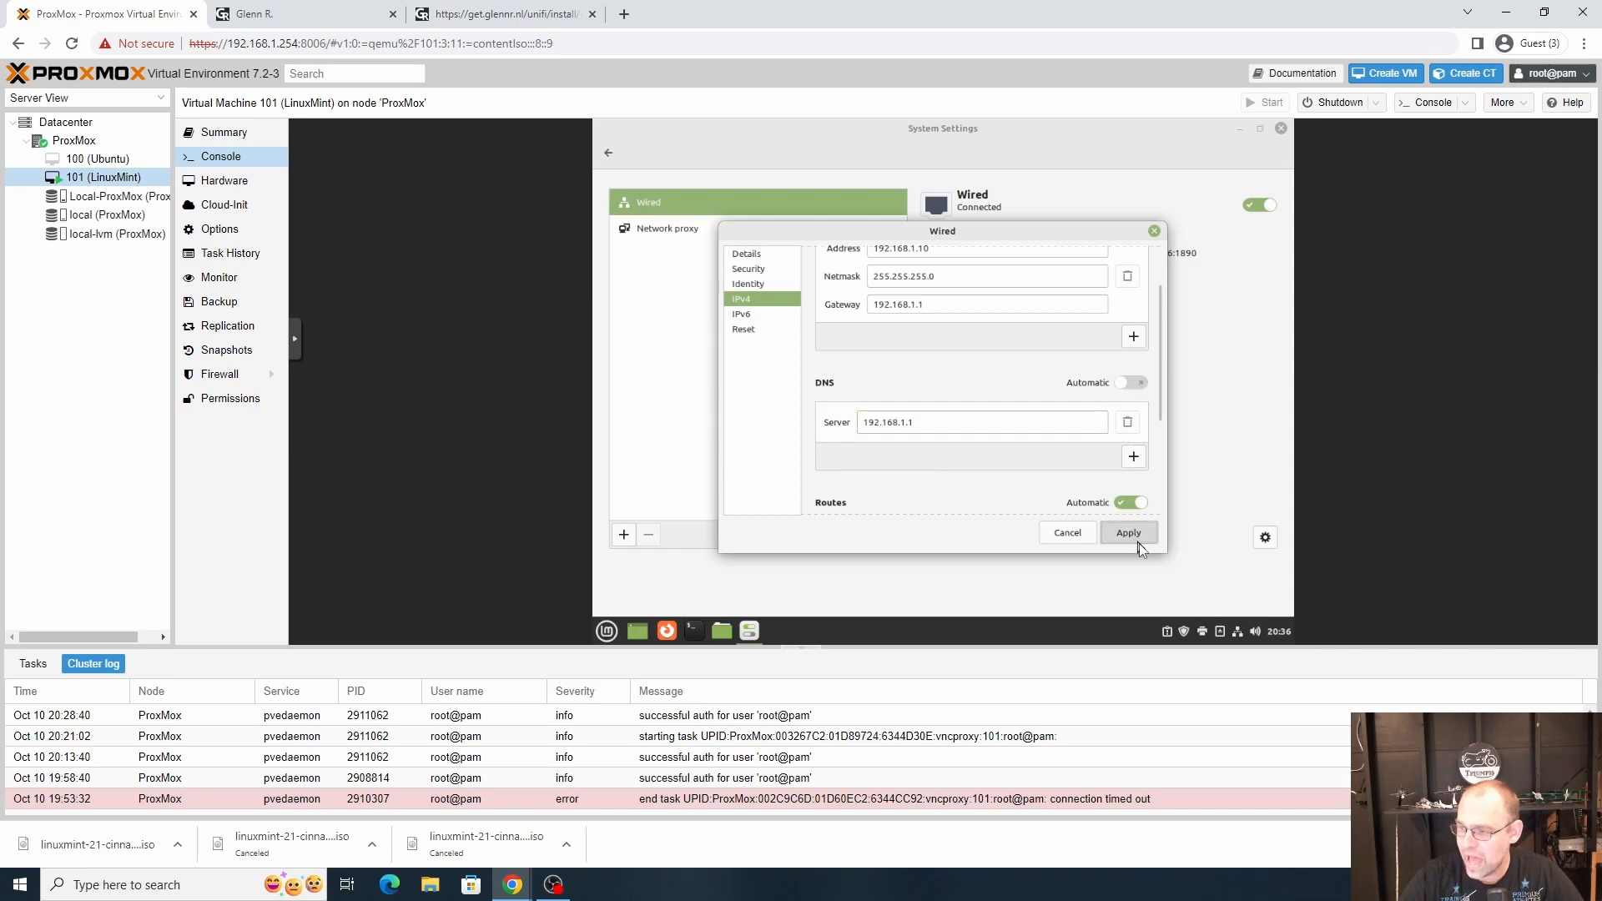
pyautogui.click(1128, 533)
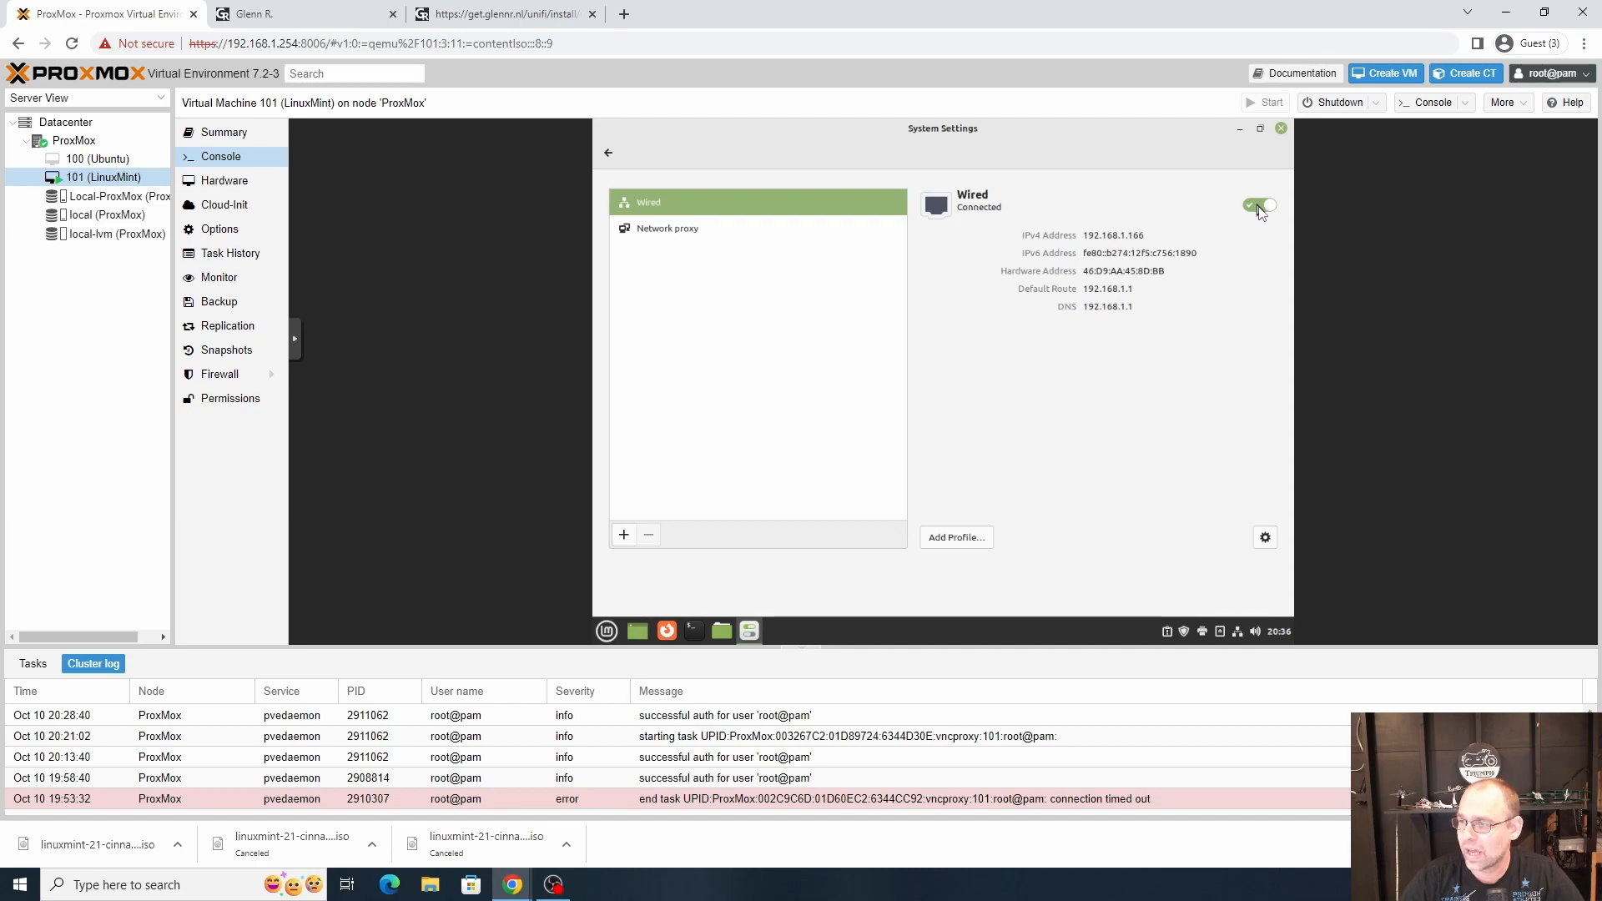
# Step: Toggle the wired connection off and on, then reopen network settings to confirm 192.168.1.10
pyautogui.click(1259, 207)
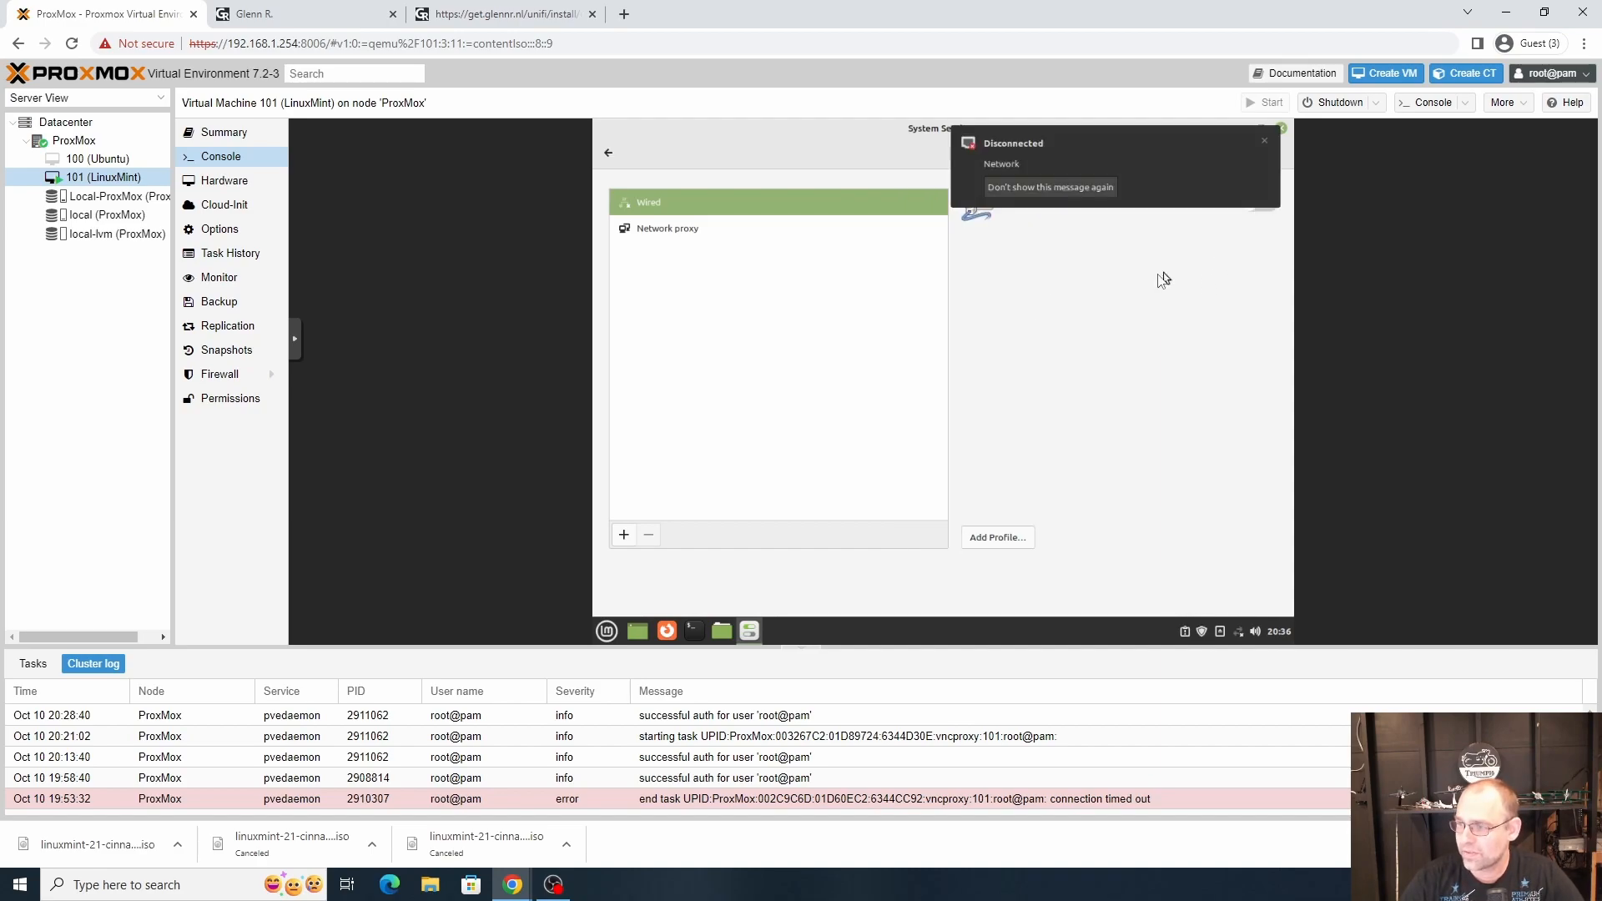
pyautogui.moveTo(1252, 182)
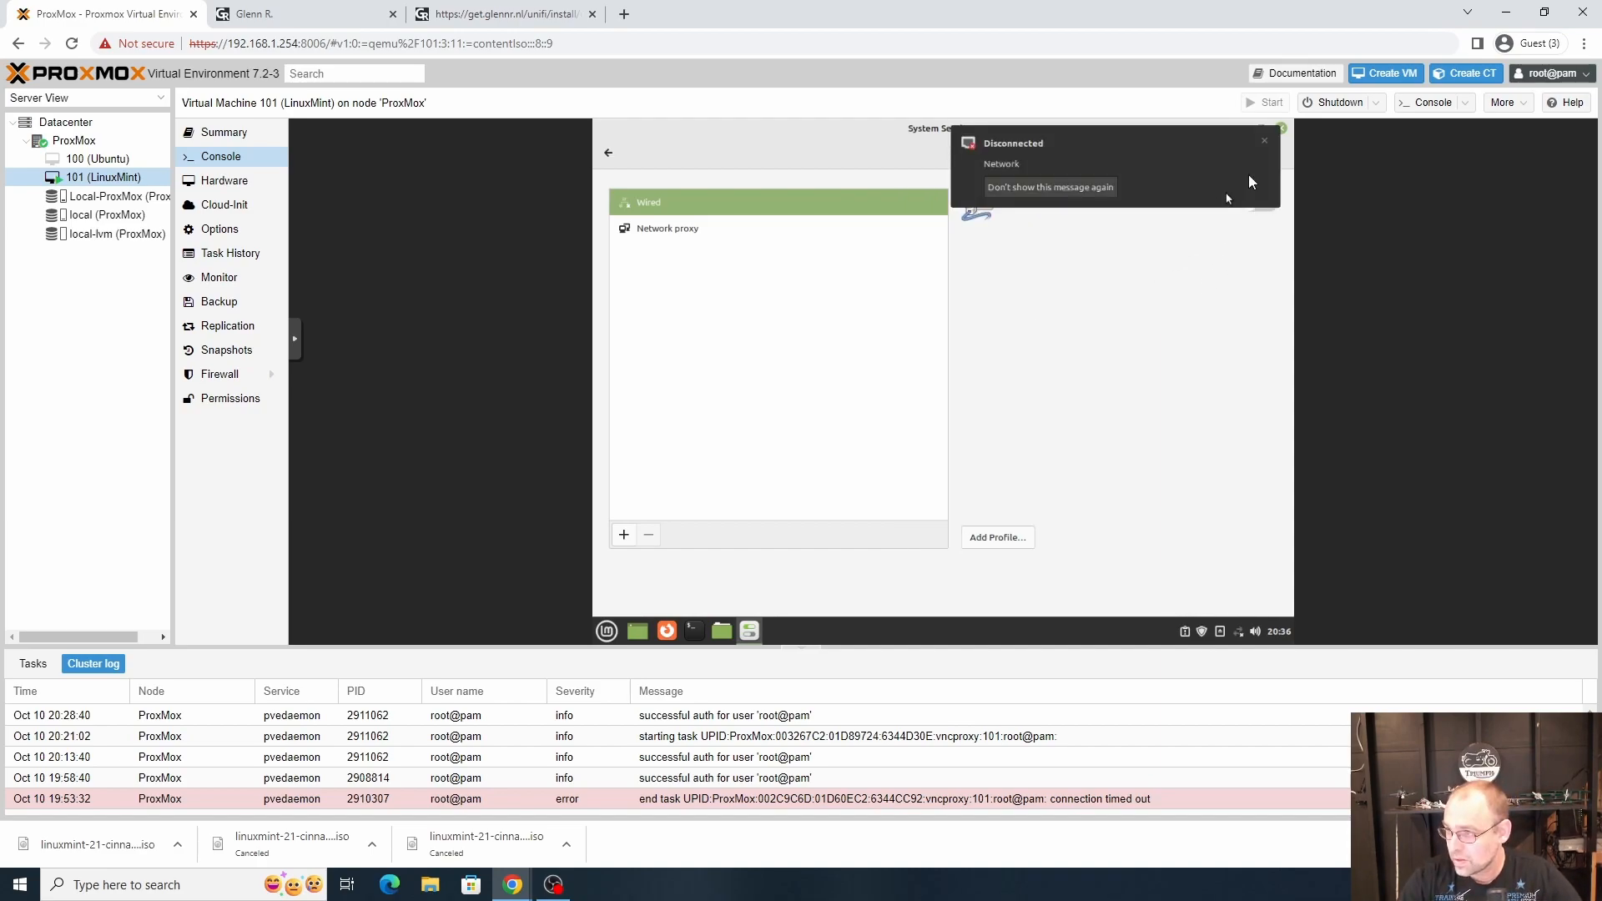
pyautogui.click(1263, 140)
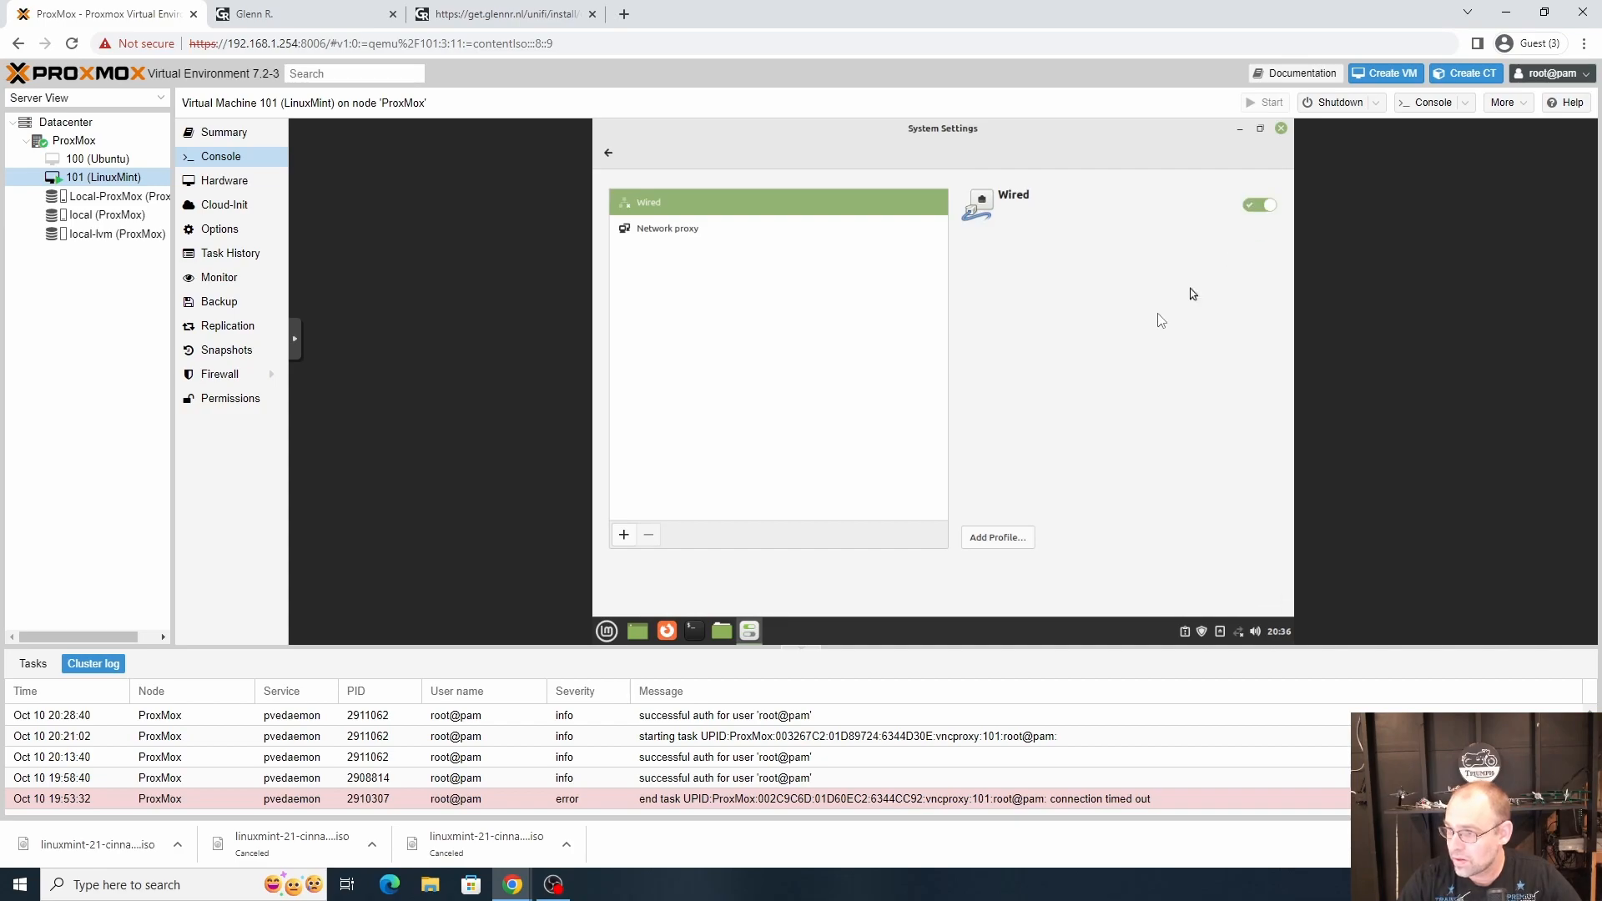
pyautogui.moveTo(1083, 332)
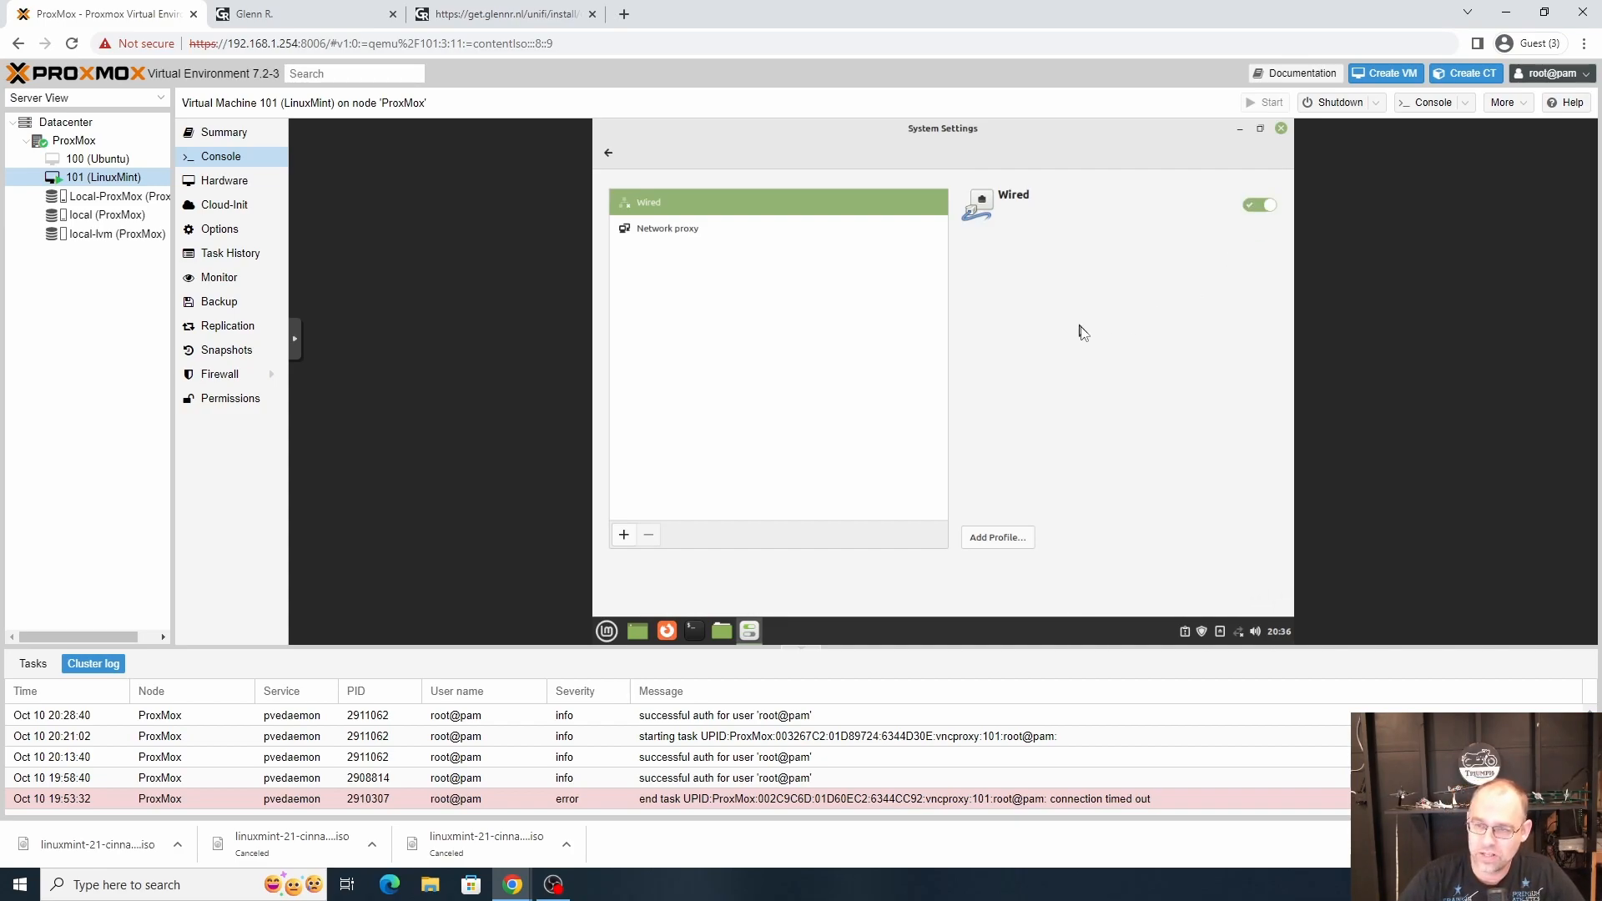
pyautogui.moveTo(1210, 521)
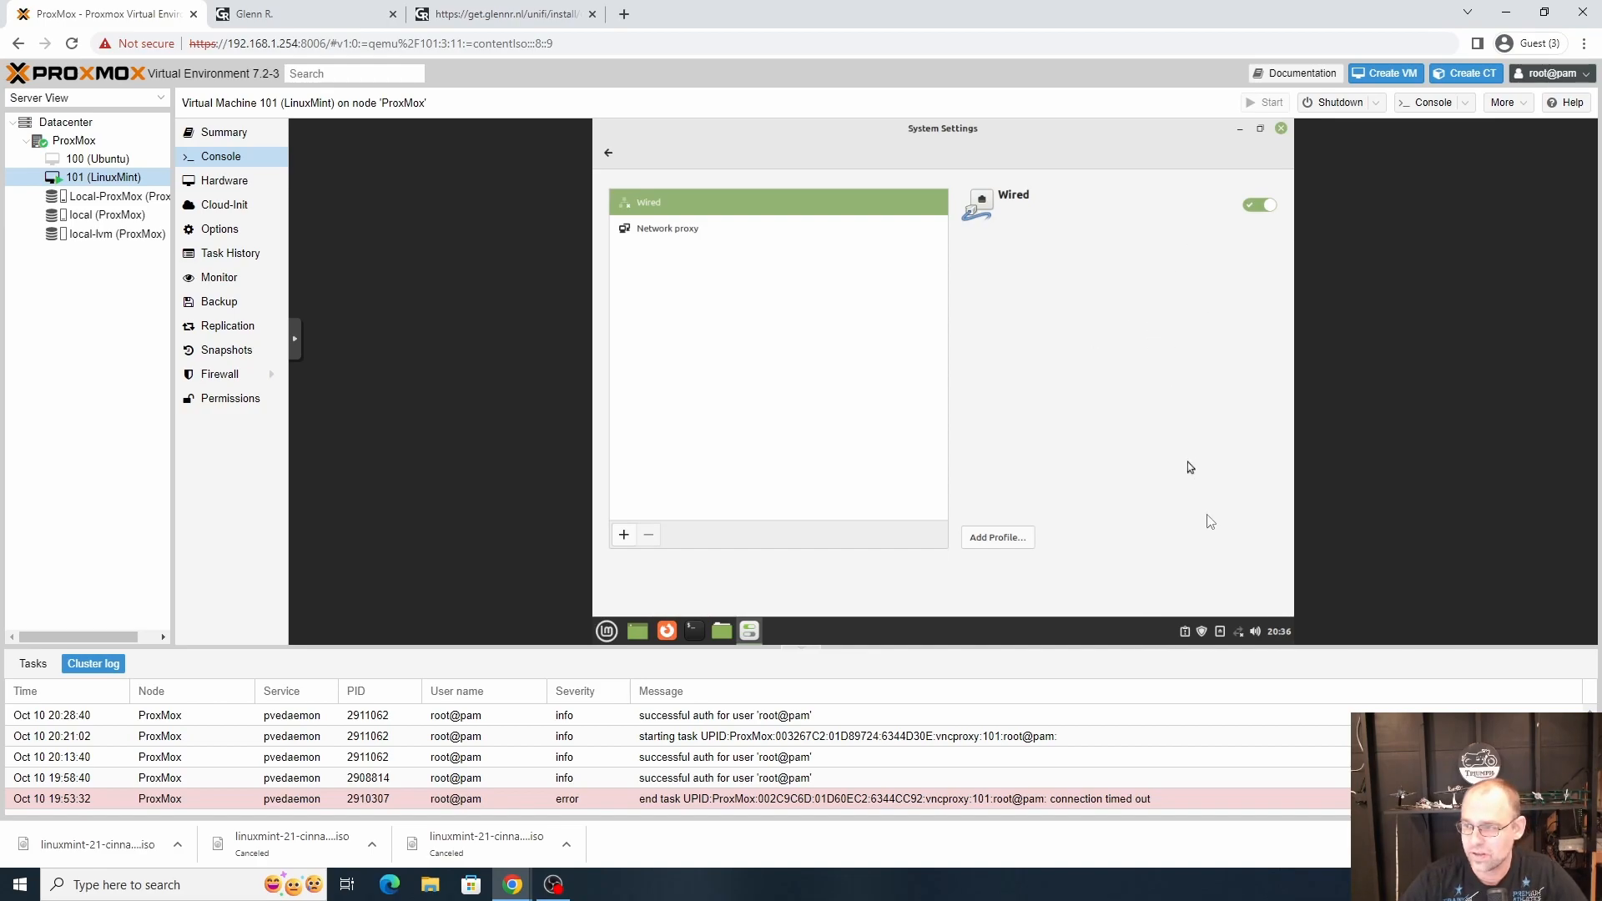
pyautogui.click(1237, 631)
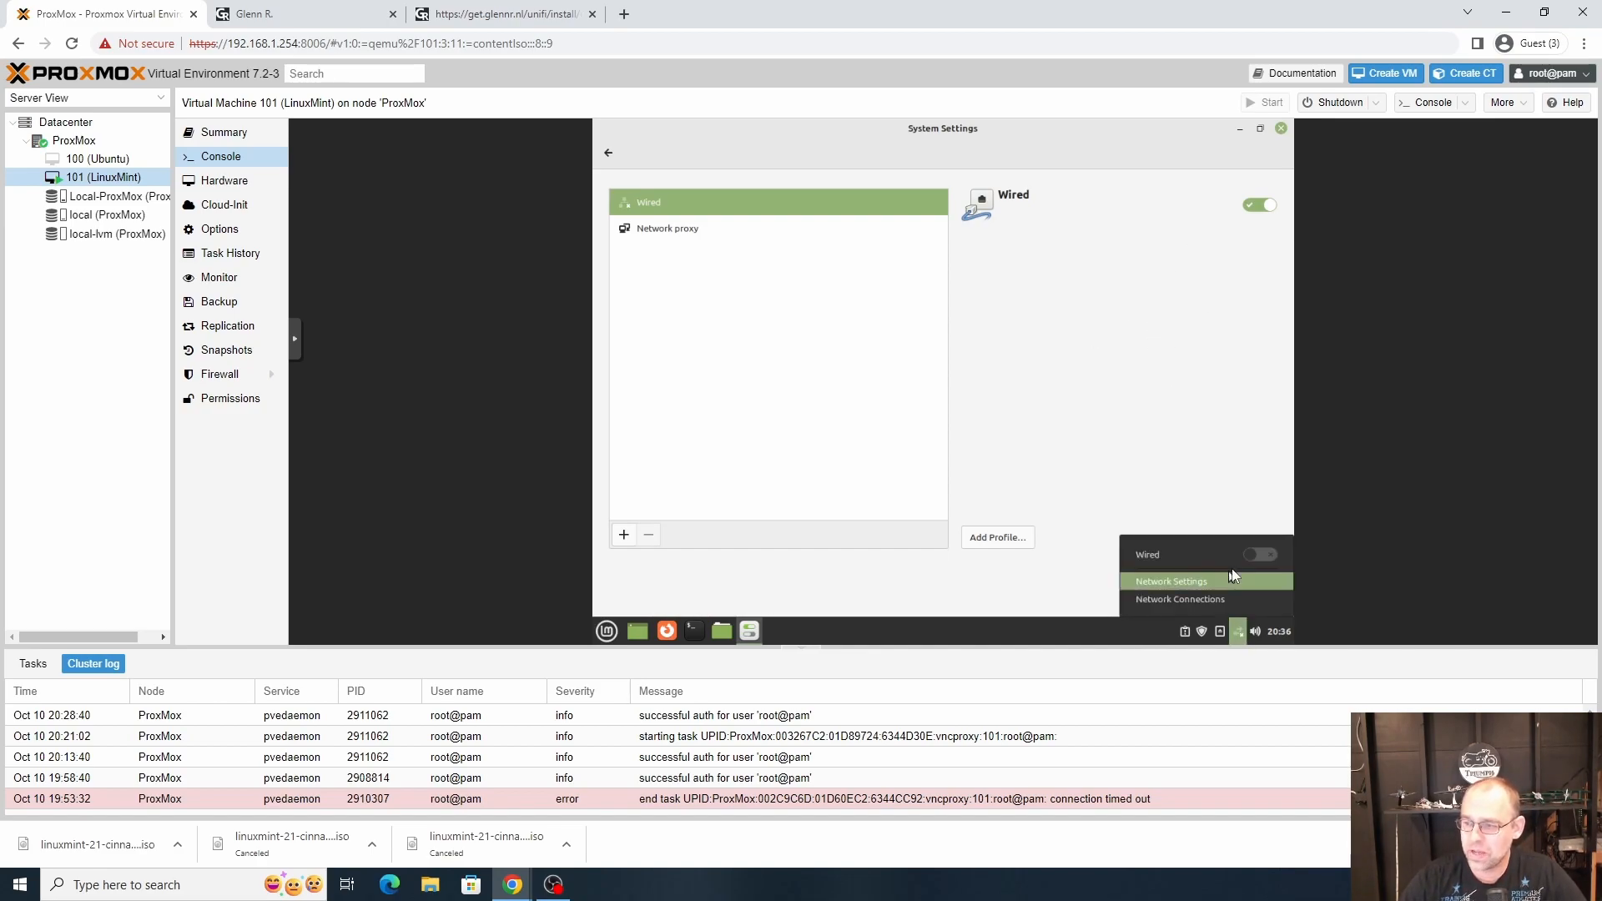
pyautogui.click(1260, 554)
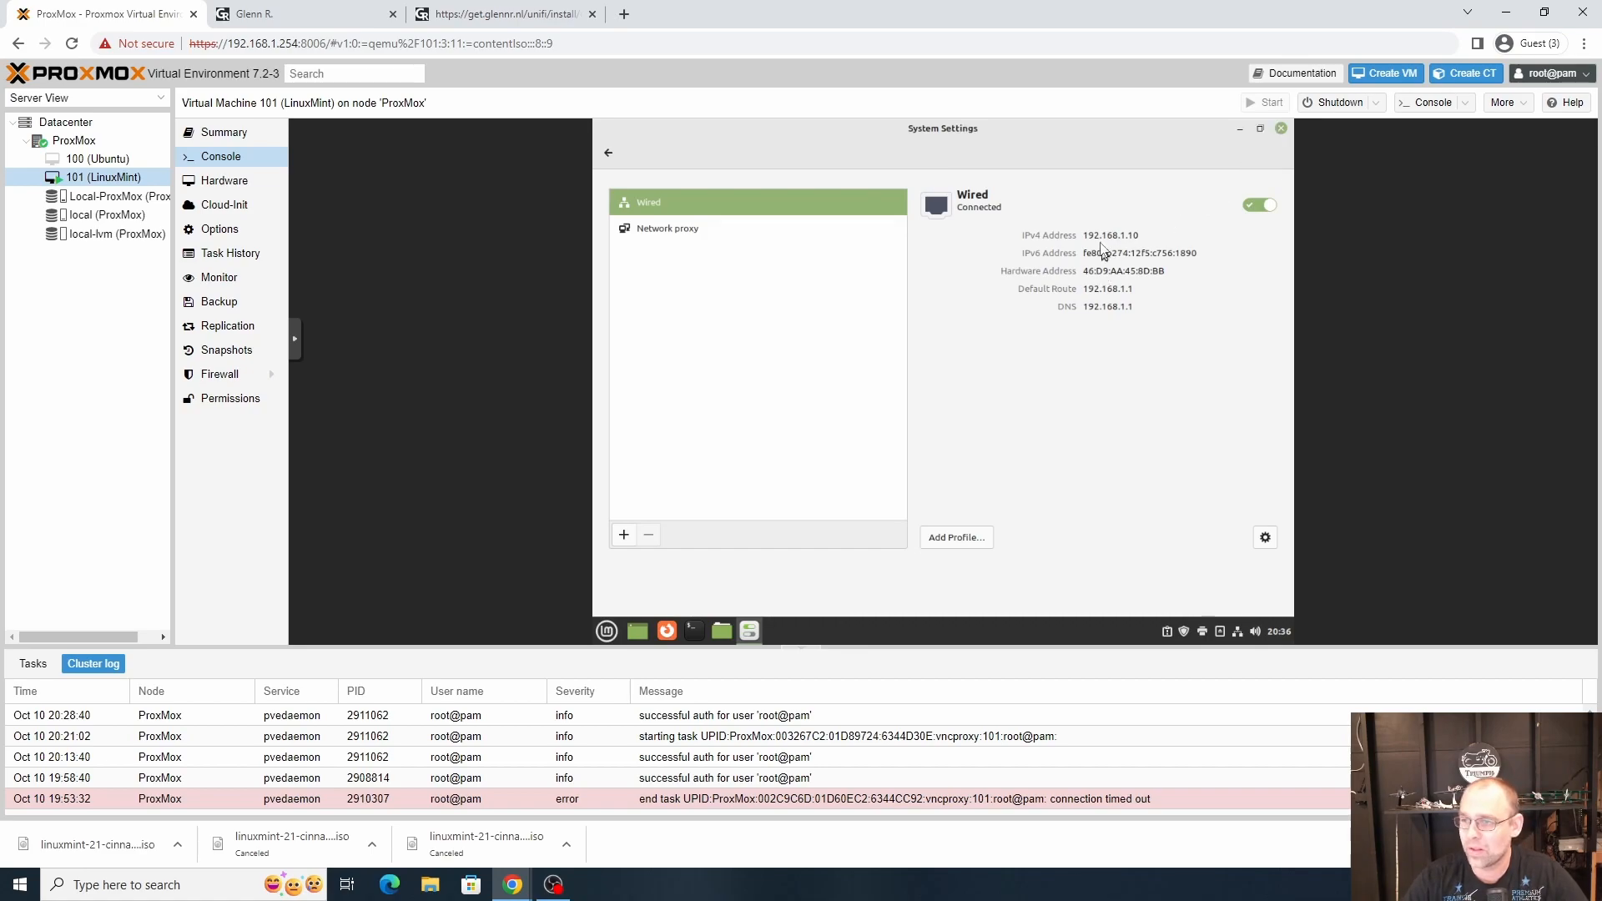
pyautogui.moveTo(1075, 222)
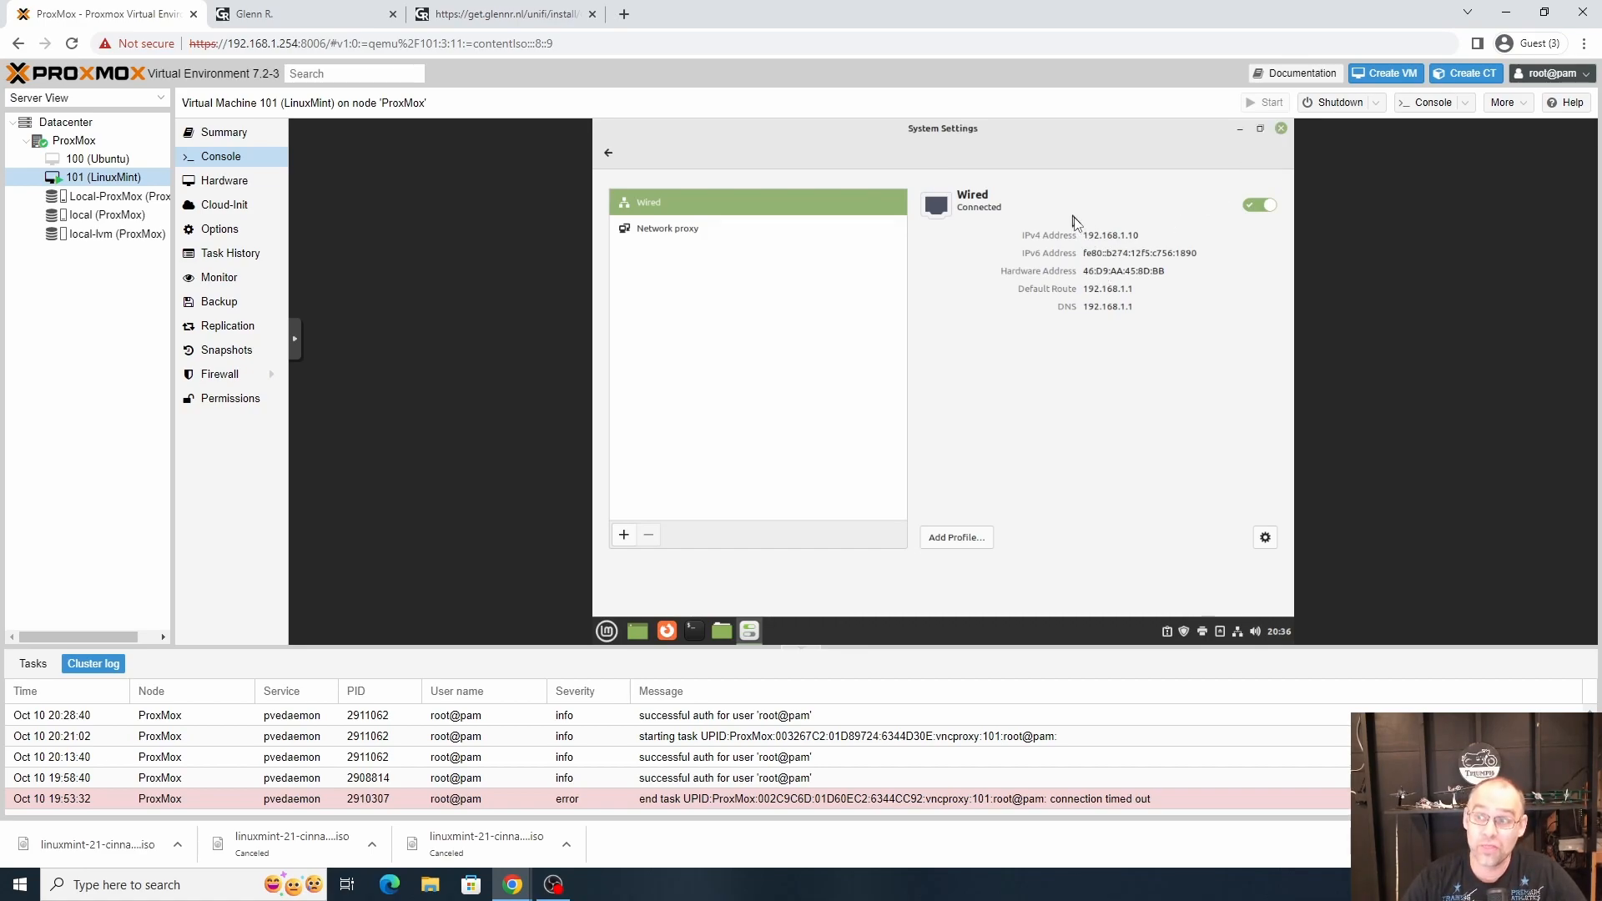
pyautogui.moveTo(1198, 204)
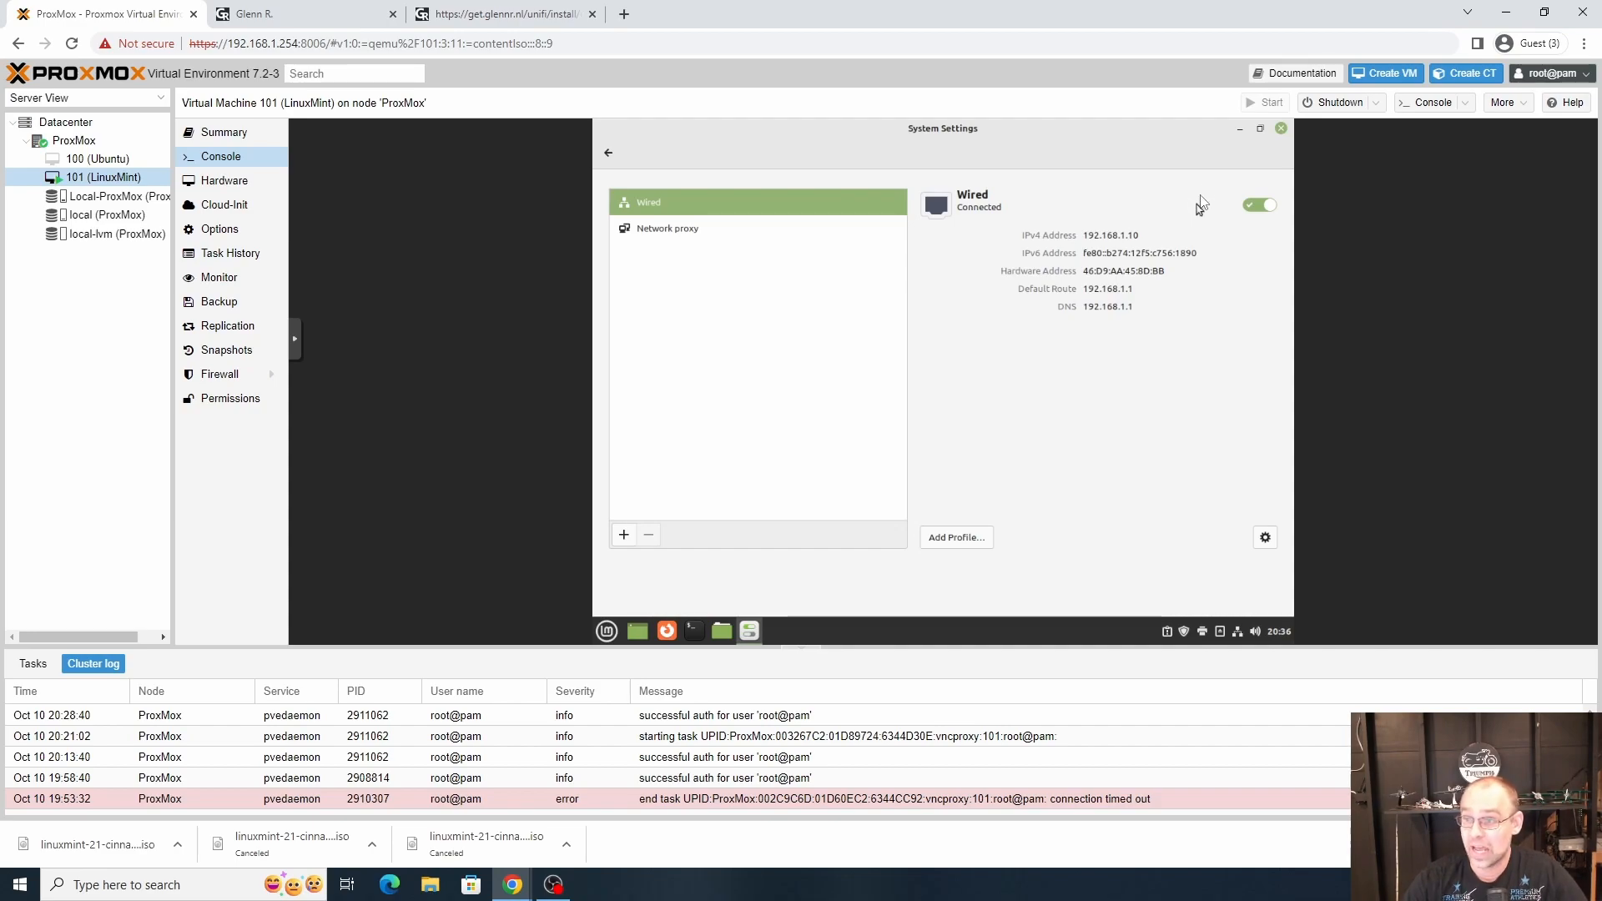
pyautogui.moveTo(1216, 172)
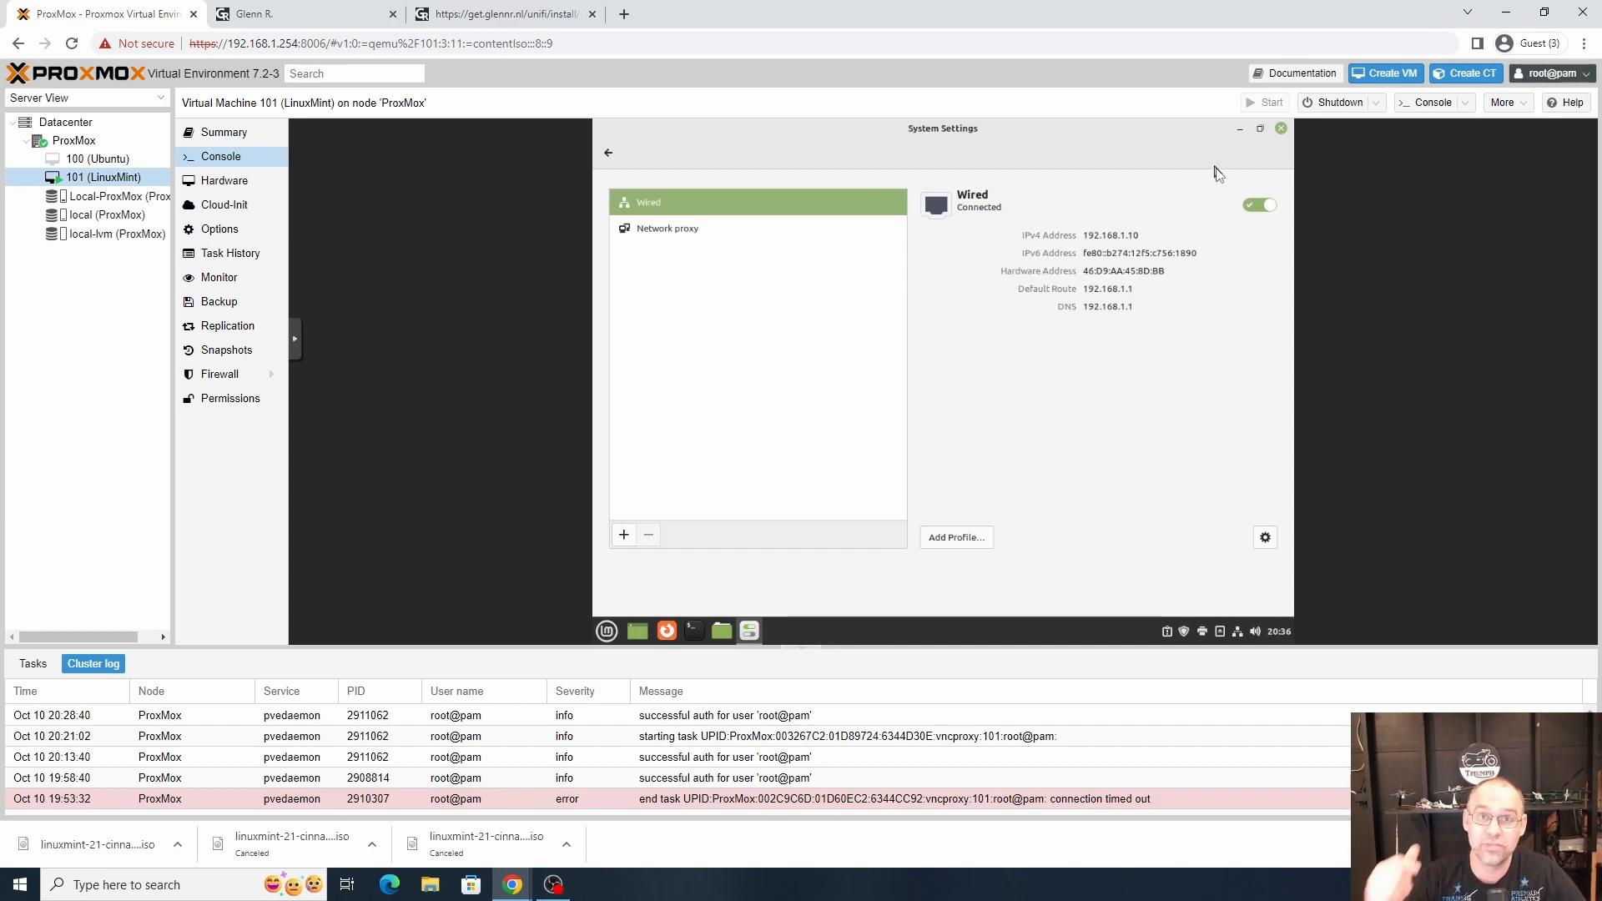
pyautogui.moveTo(1235, 157)
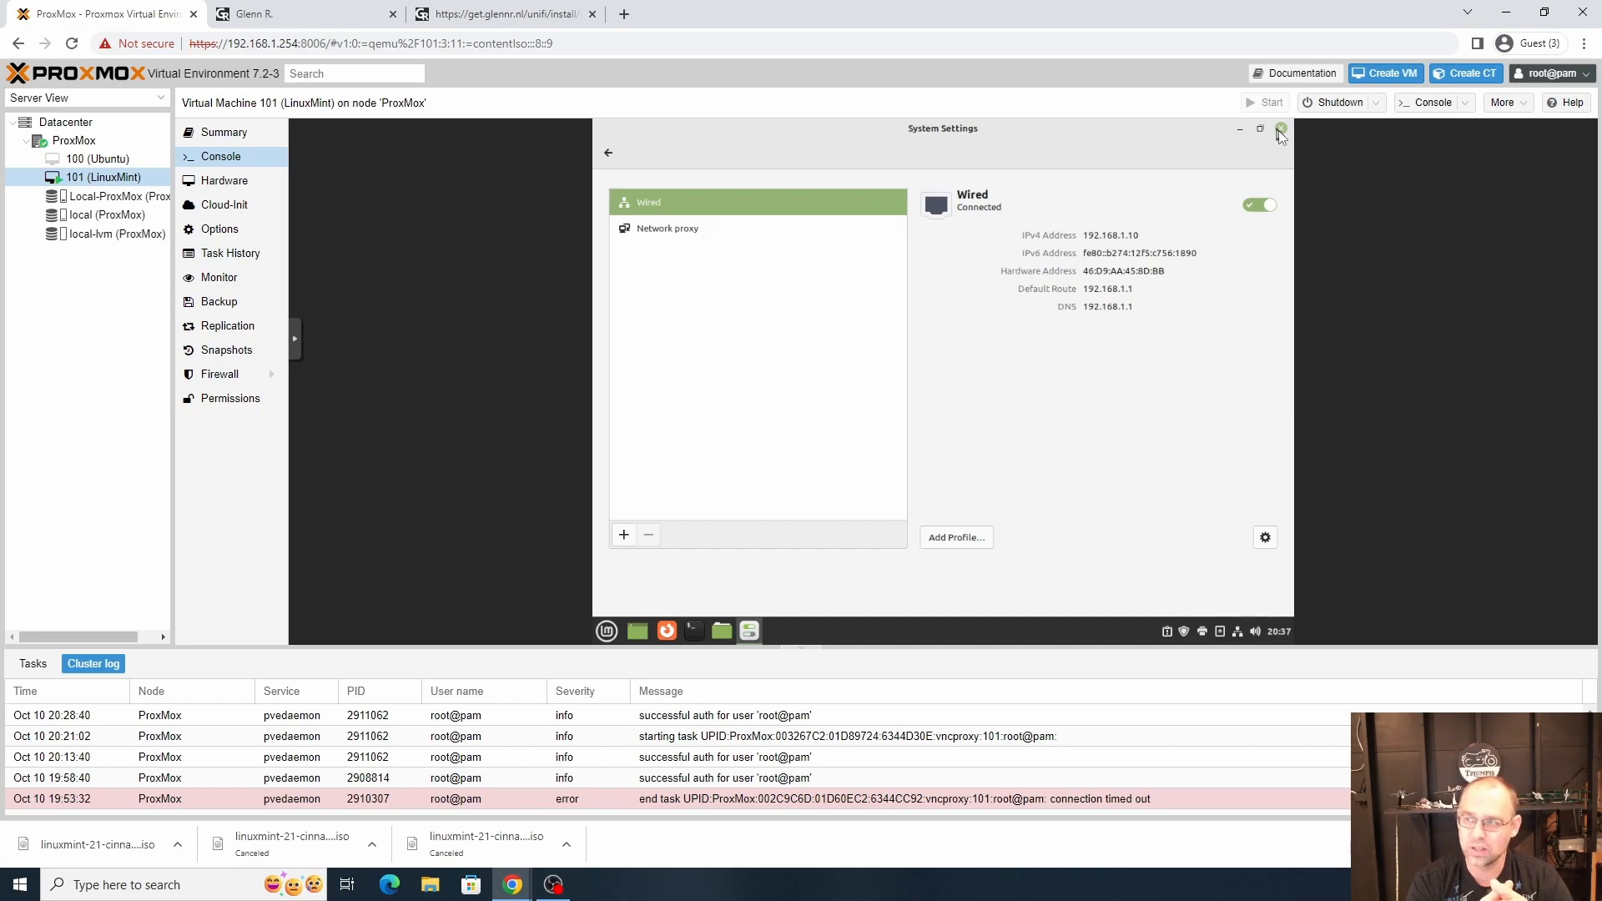
pyautogui.moveTo(1362, 171)
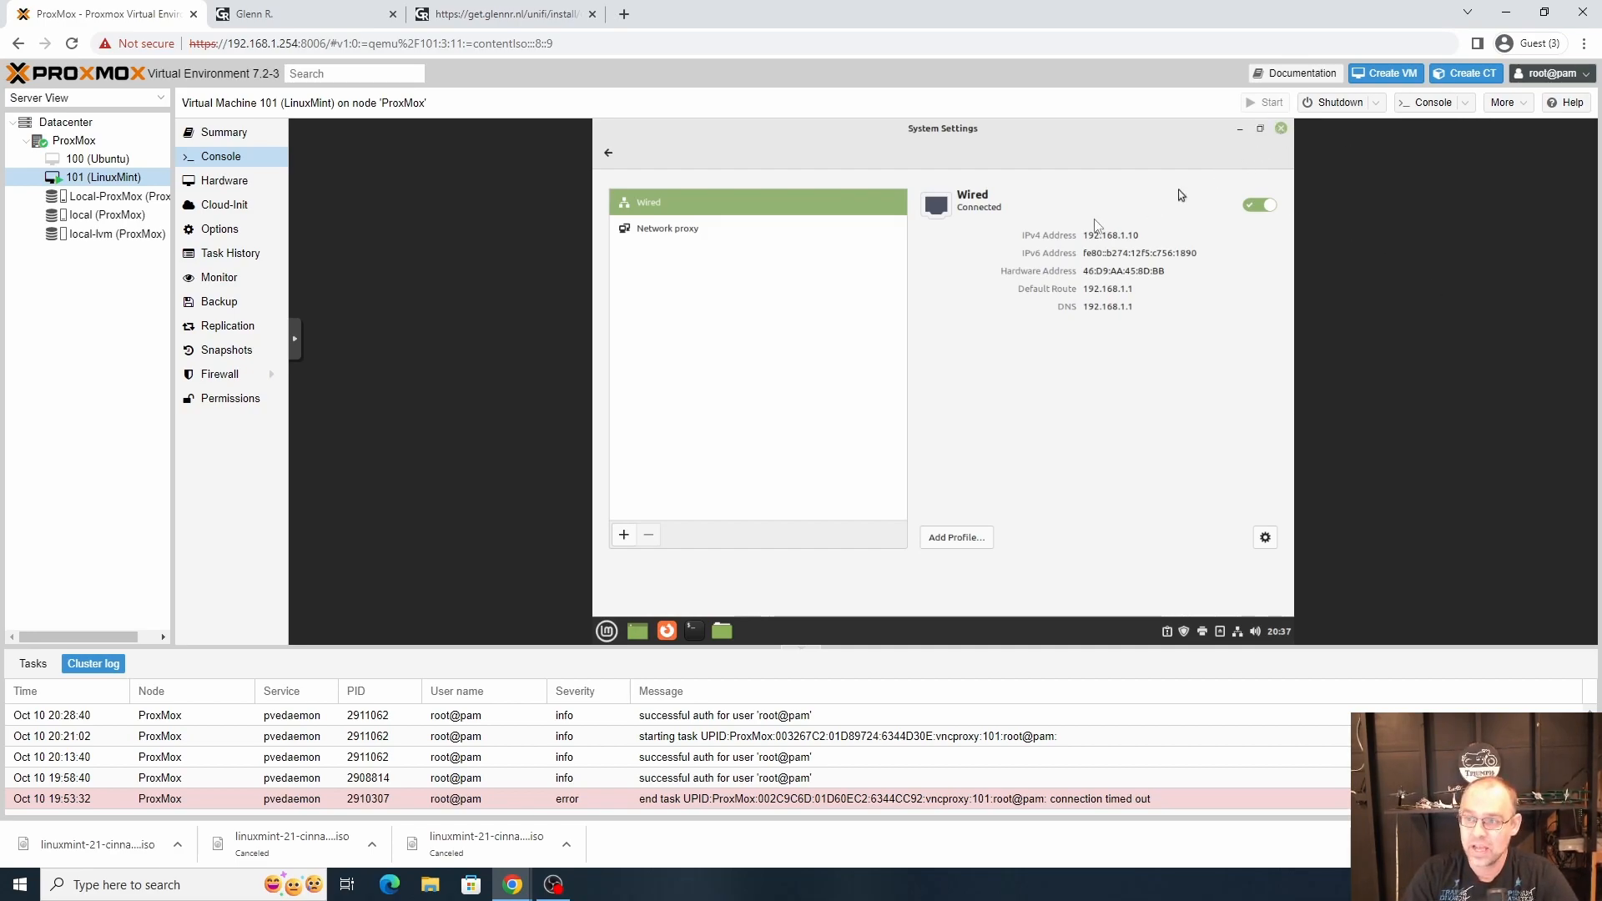
# Step: Close the System Settings window, leaving the Linux Mint desktop
pyautogui.click(1280, 129)
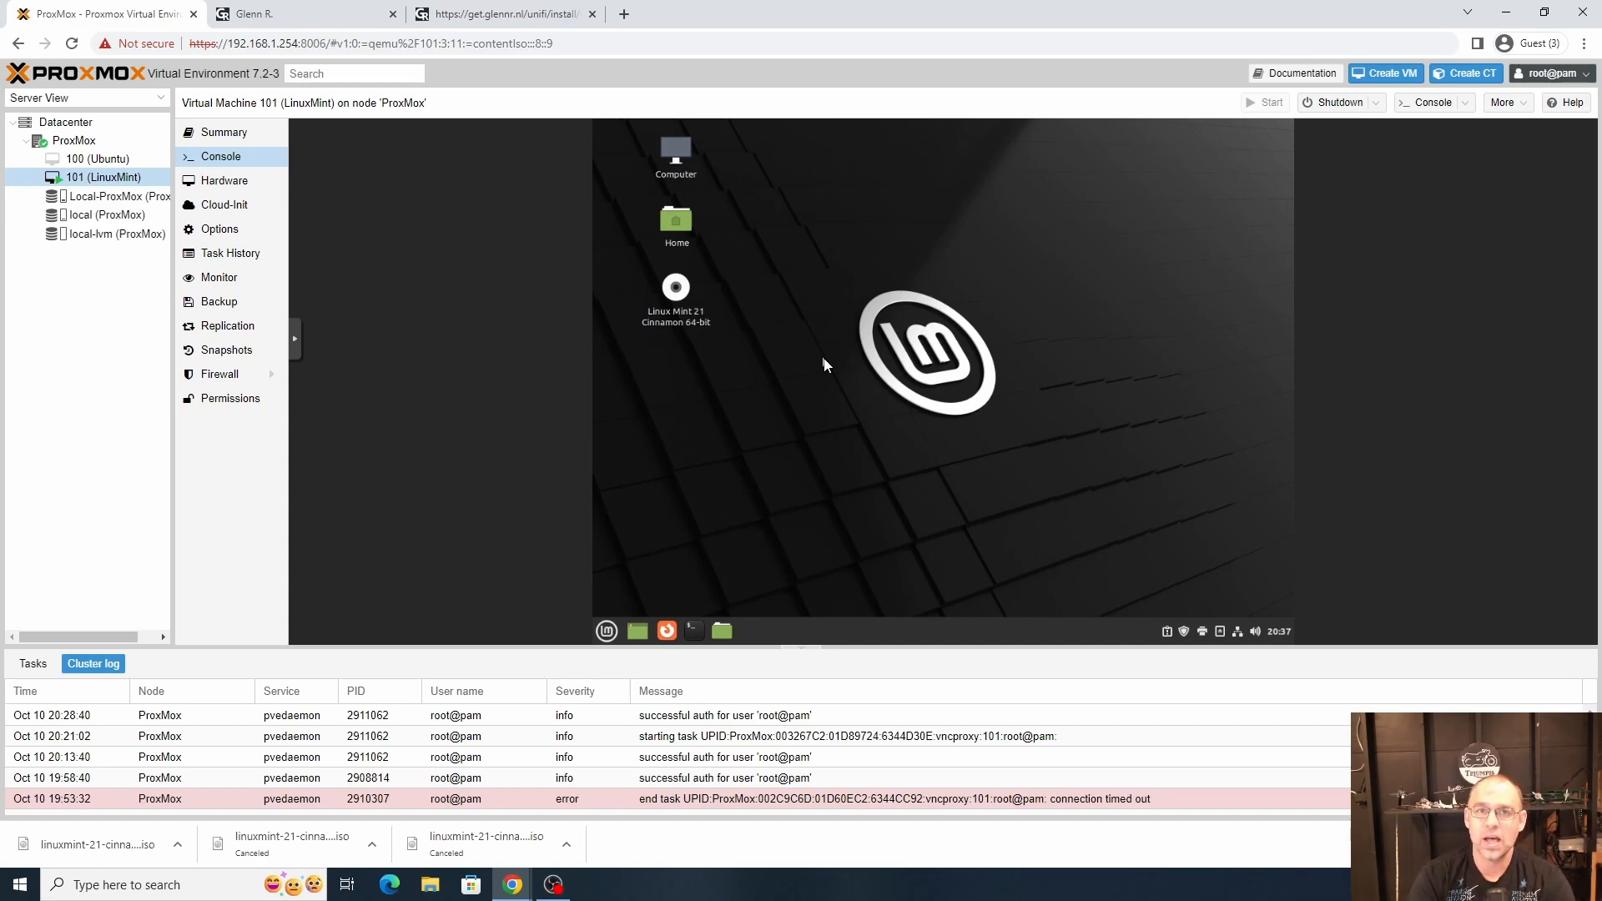
pyautogui.moveTo(1093, 259)
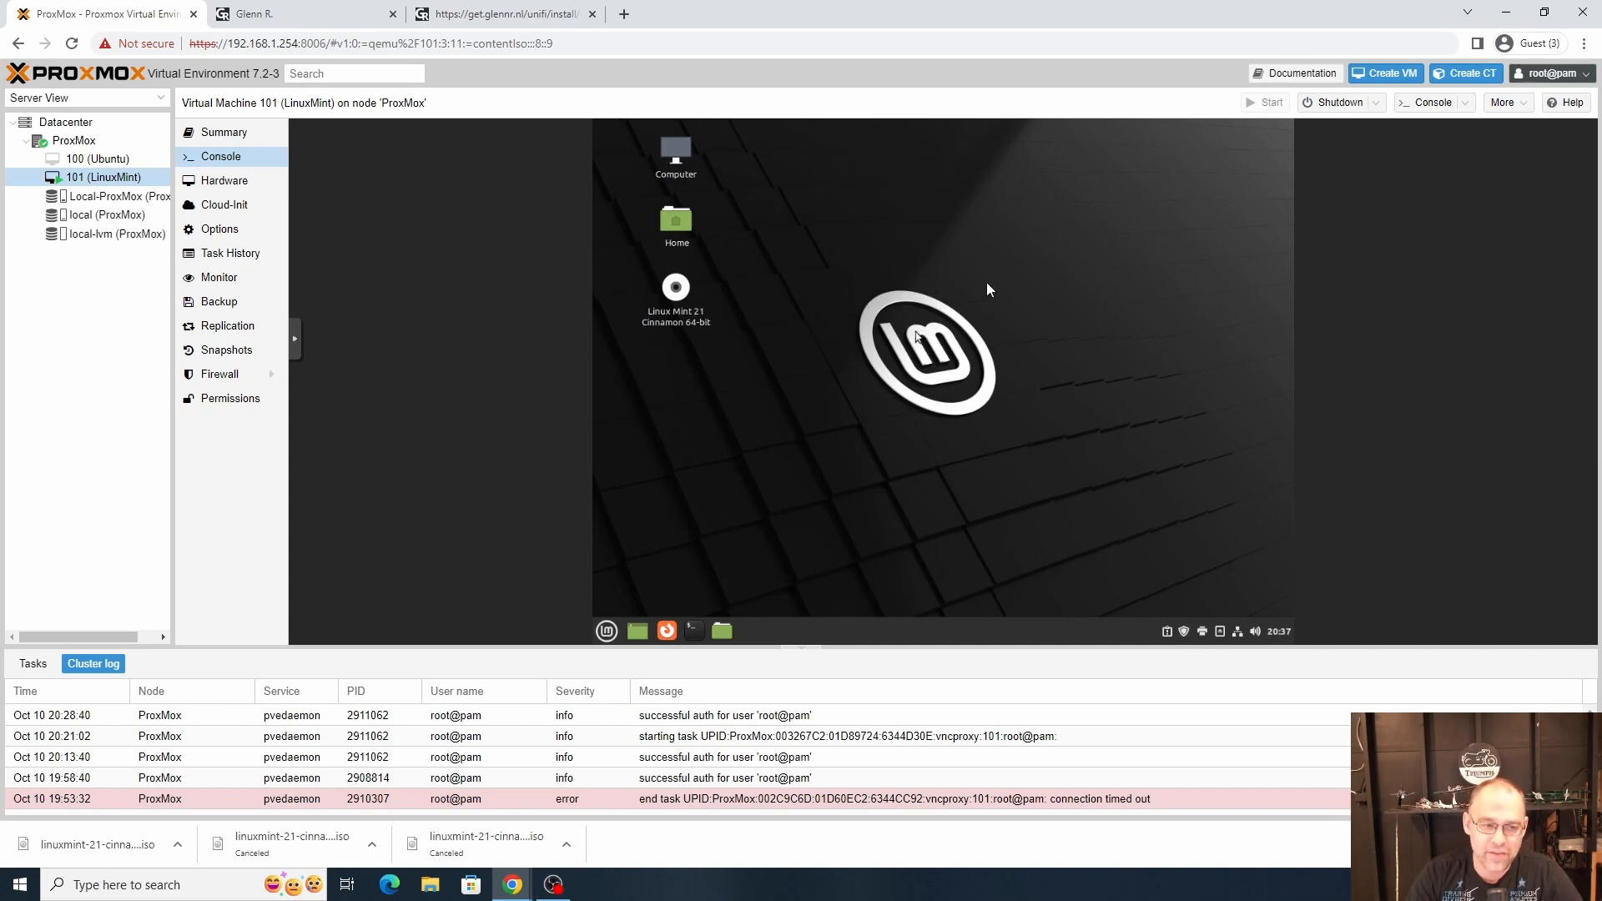
pyautogui.moveTo(872, 286)
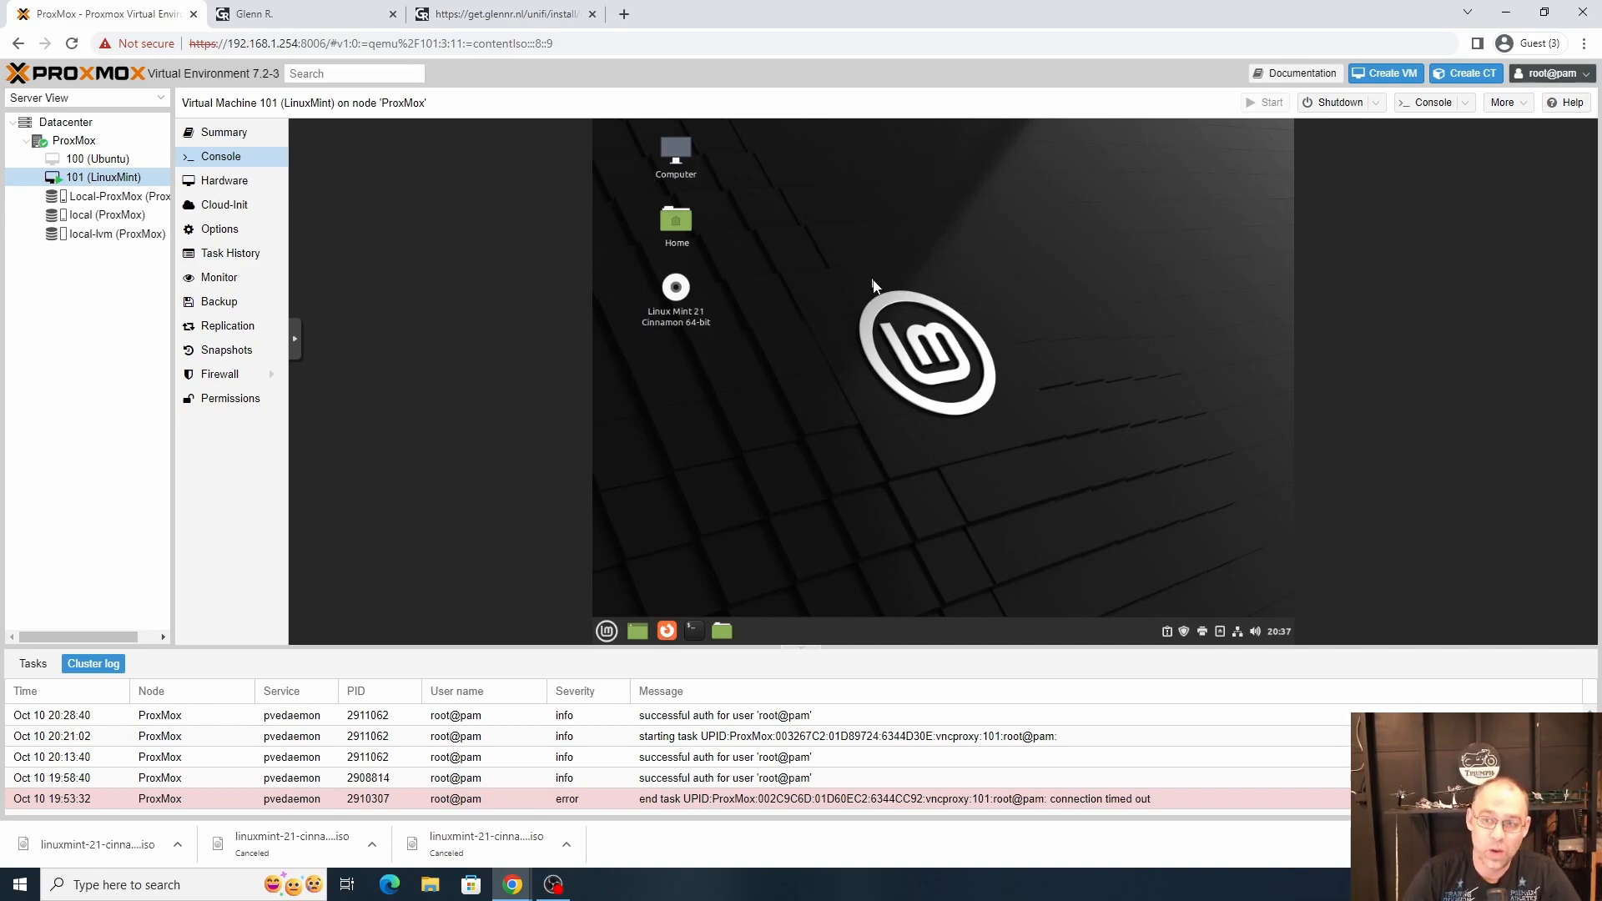